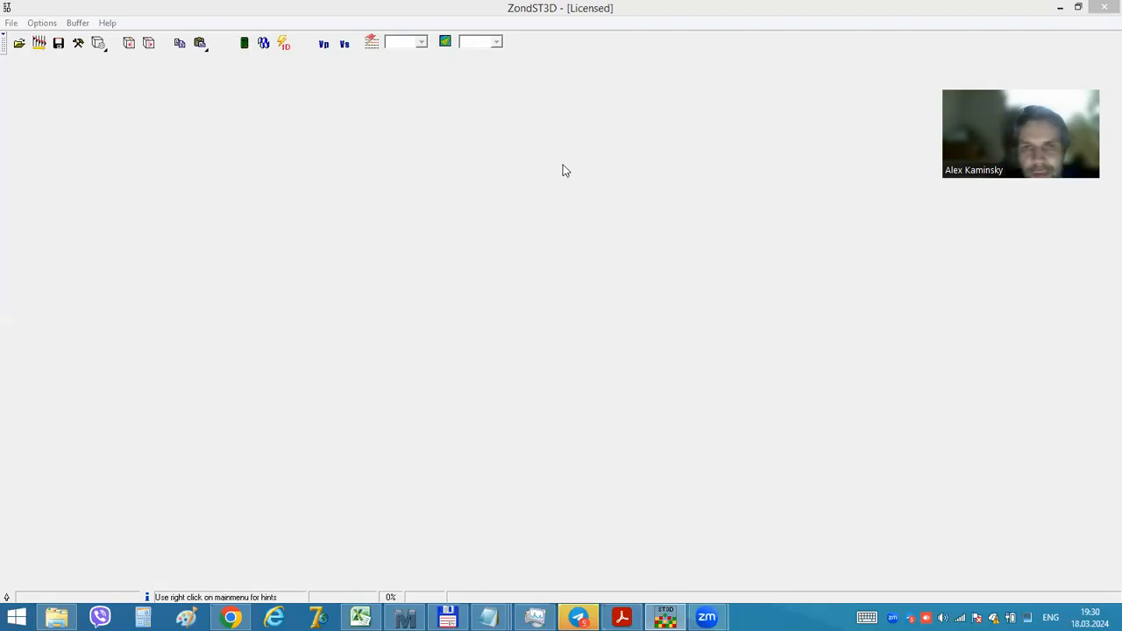
mouse_move(554, 179)
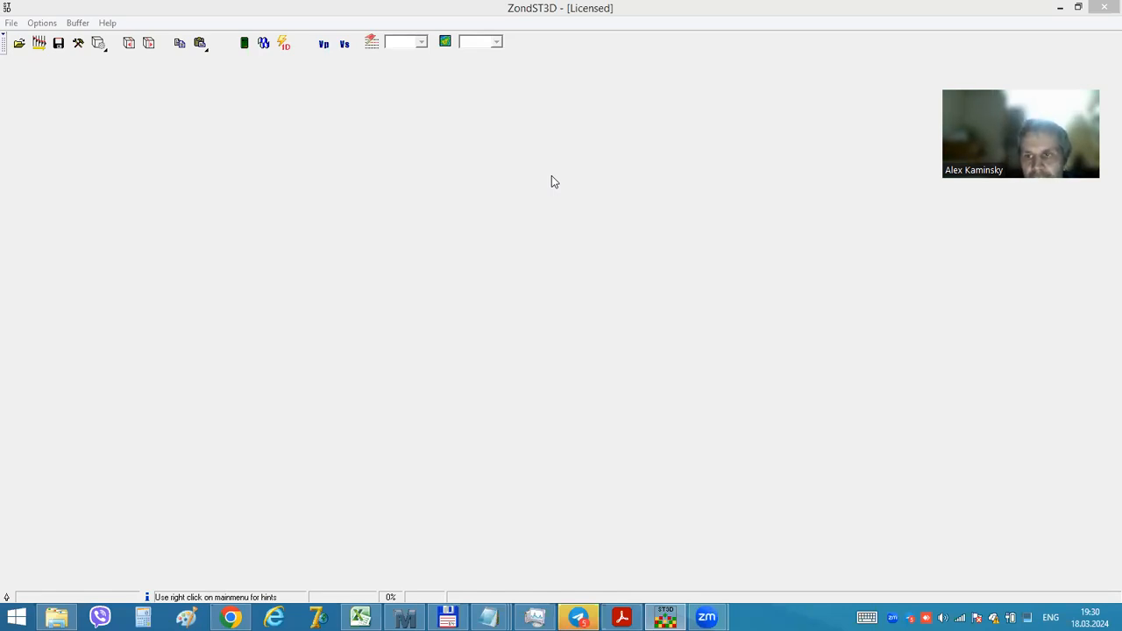
mouse_move(505, 181)
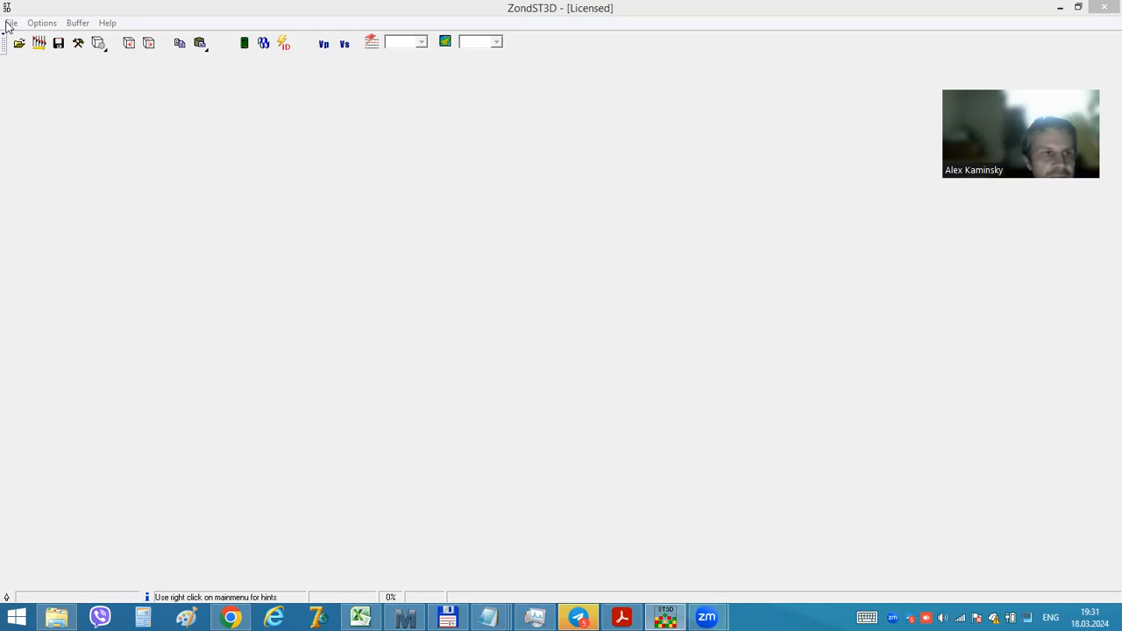
Step: Load the recent survey D:\1\multi\testpicking1.ST from the File menu
click(11, 22)
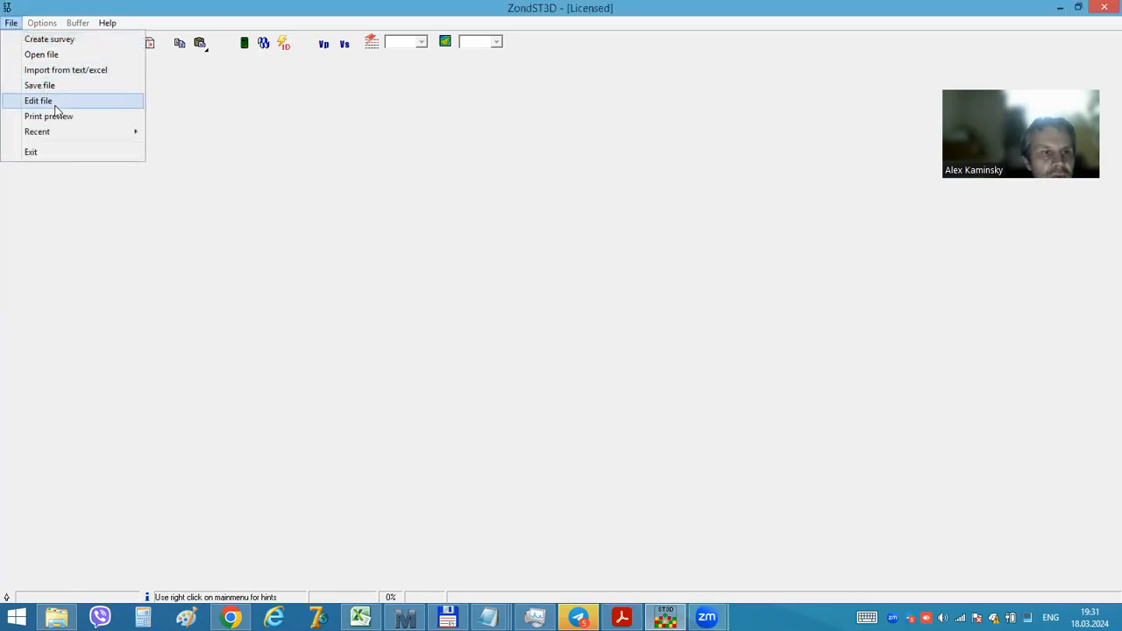
mouse_move(36, 132)
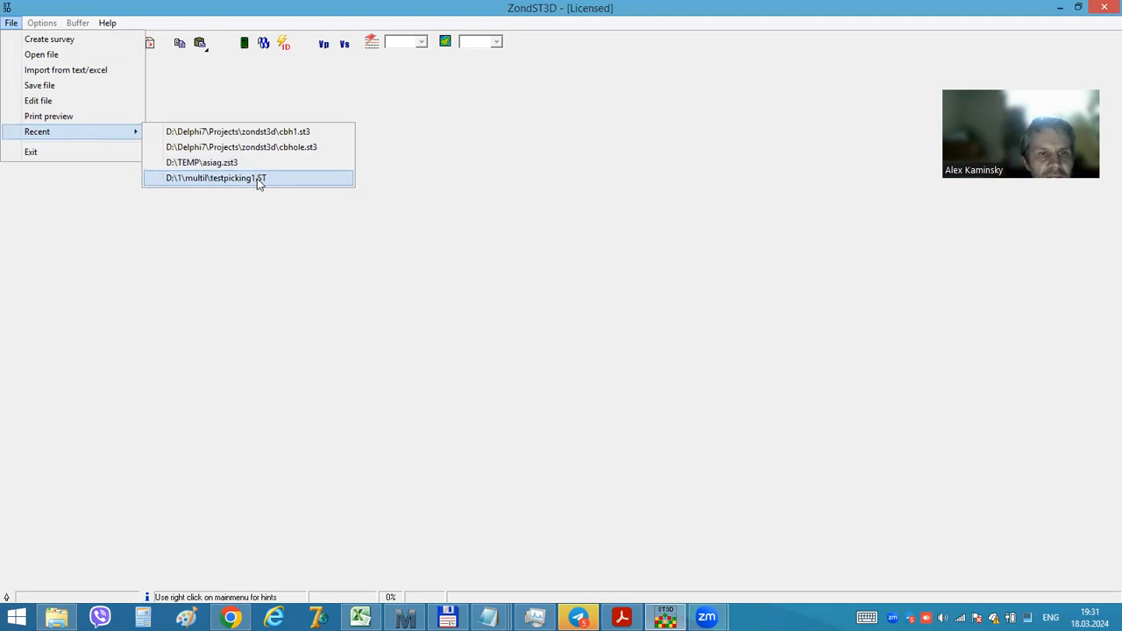
click(217, 179)
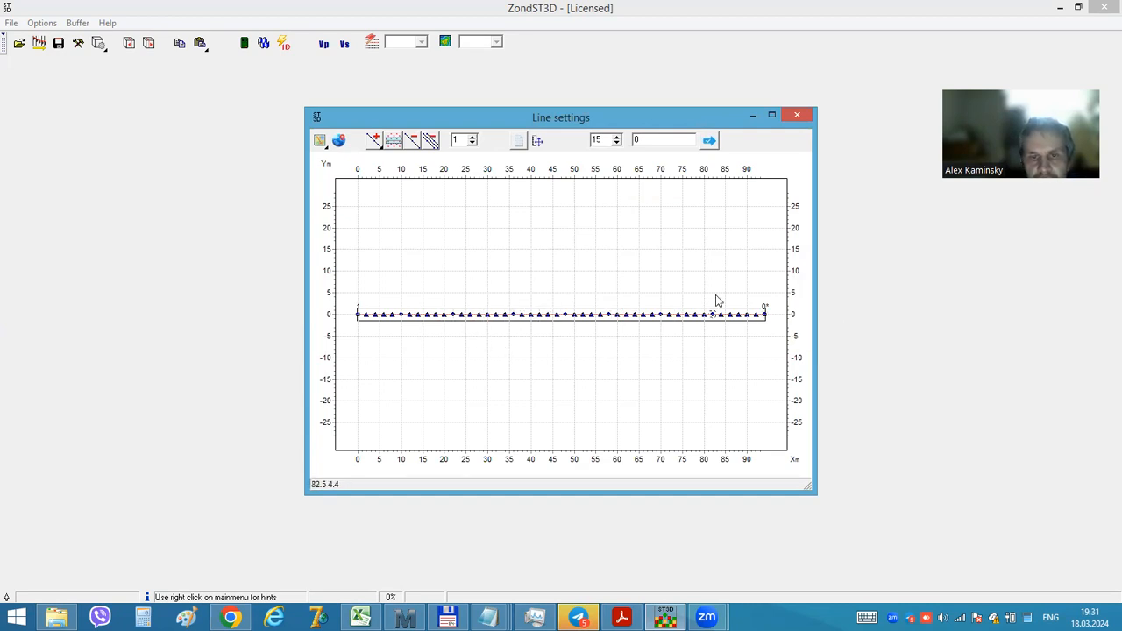
mouse_move(463, 340)
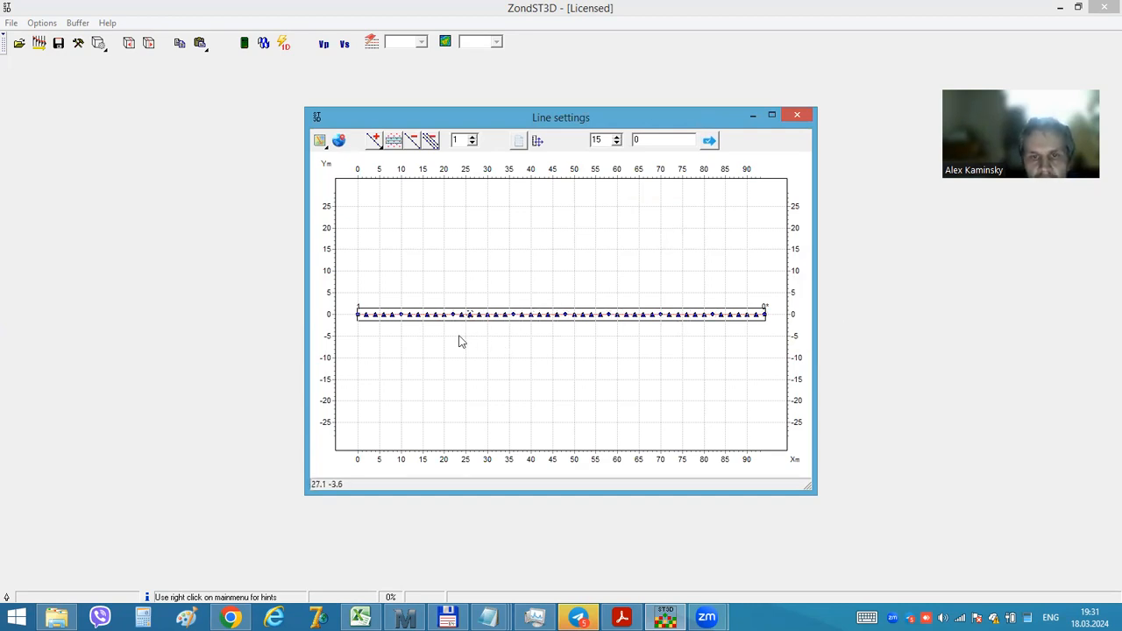
mouse_move(709, 141)
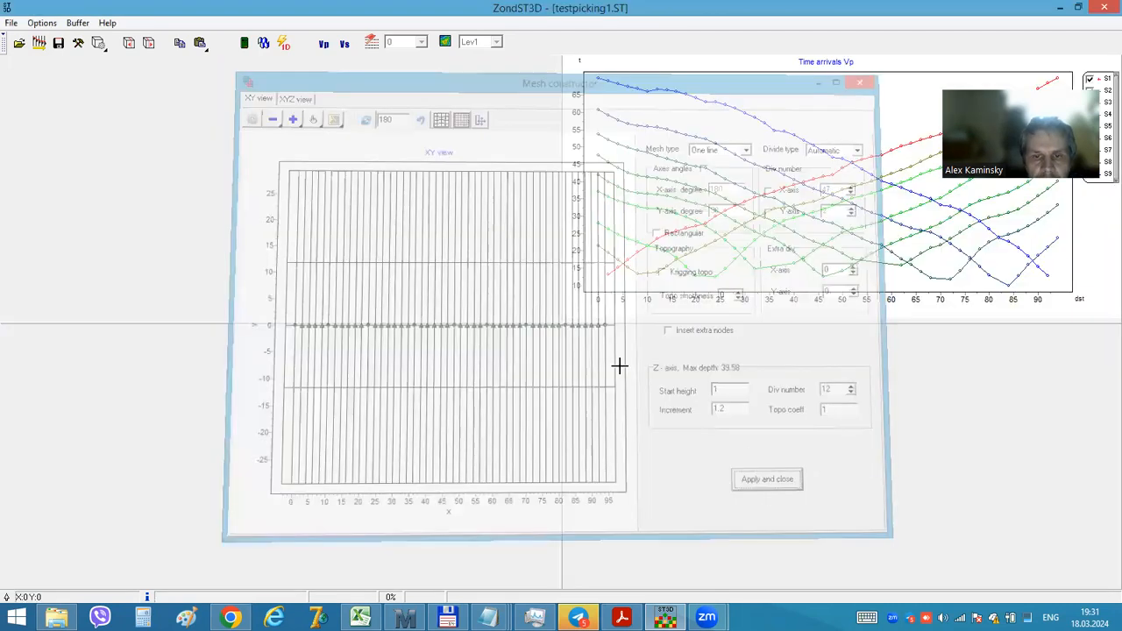
Step: Build the mesh, review Calculation and velocity-limit tabs, and apply the Occam setup with max velocity 3.0
click(768, 478)
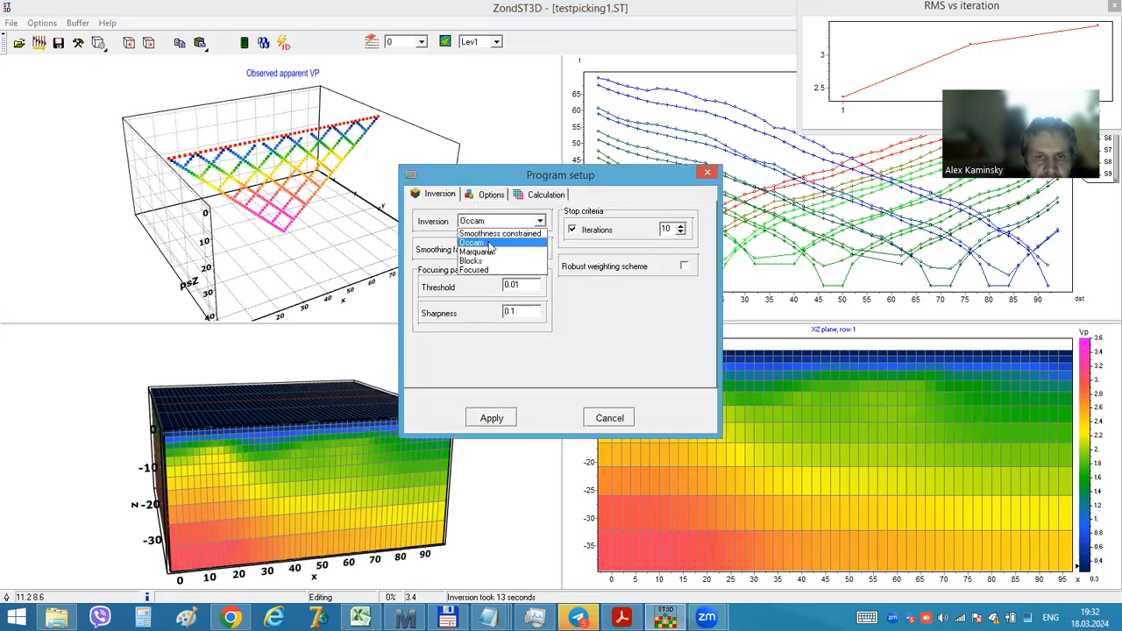
click(545, 193)
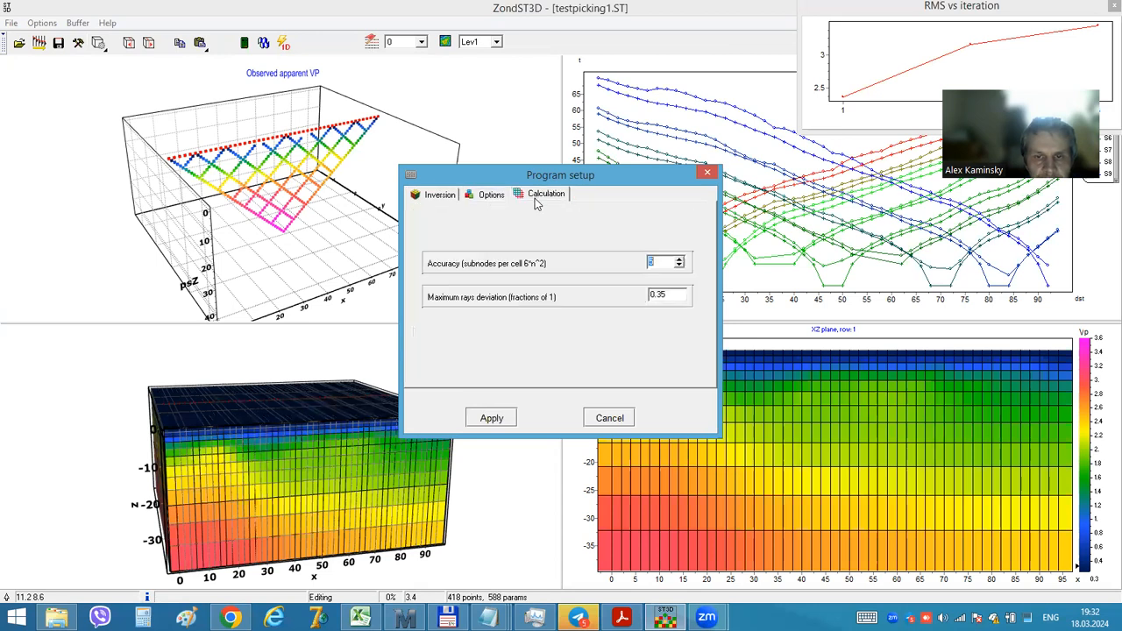
click(491, 193)
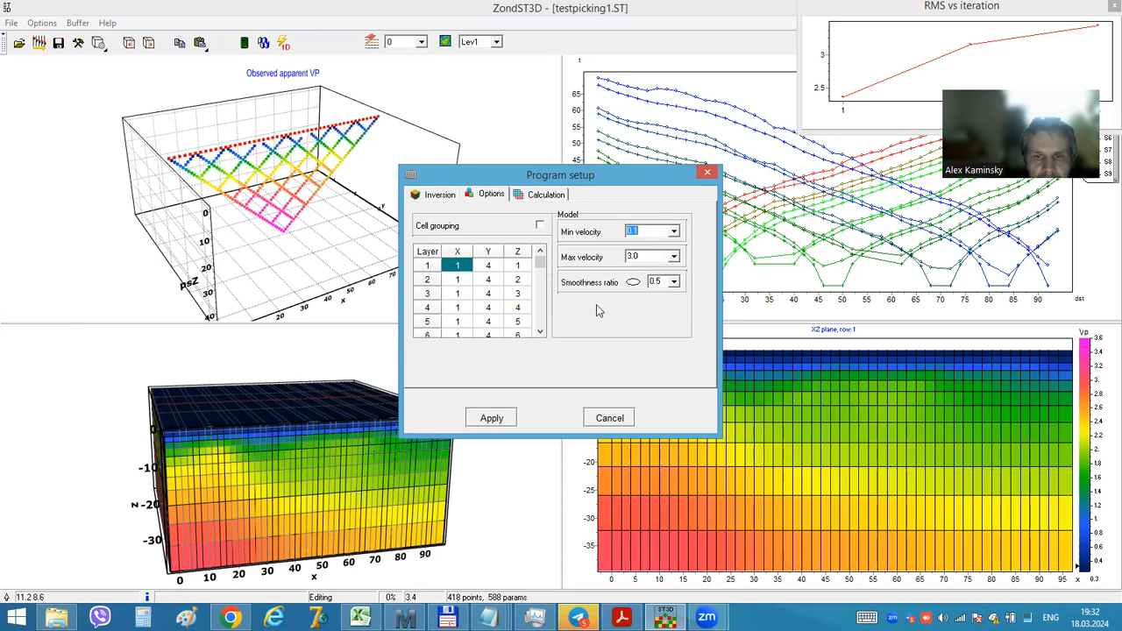
click(491, 417)
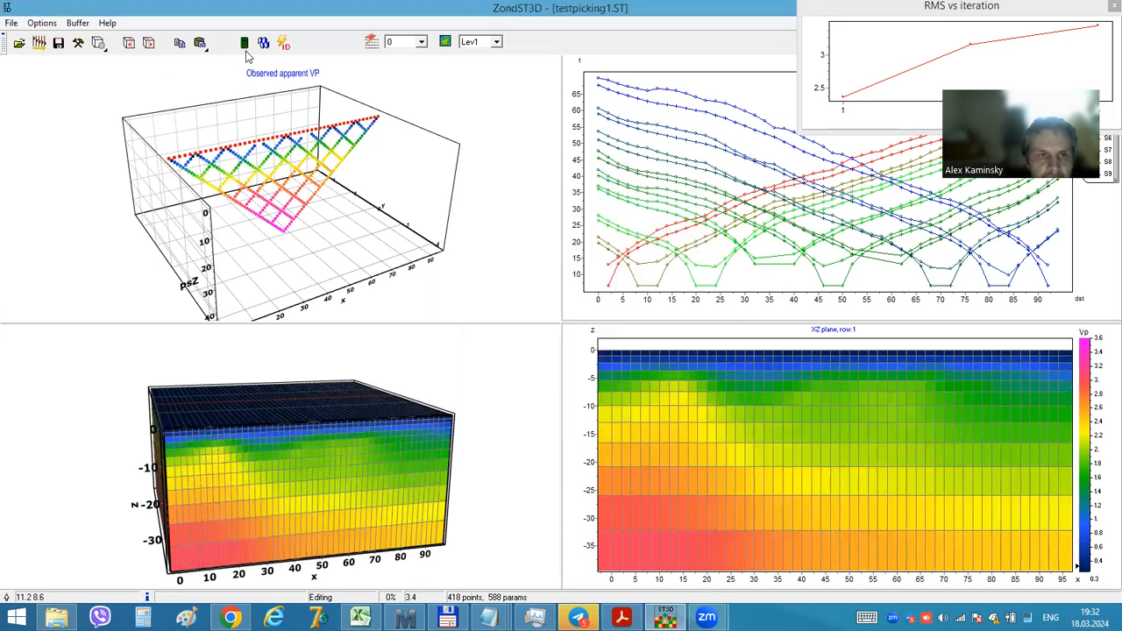
Step: Start the inversion and let it run two iterations so the RMS misfit decreases
click(244, 42)
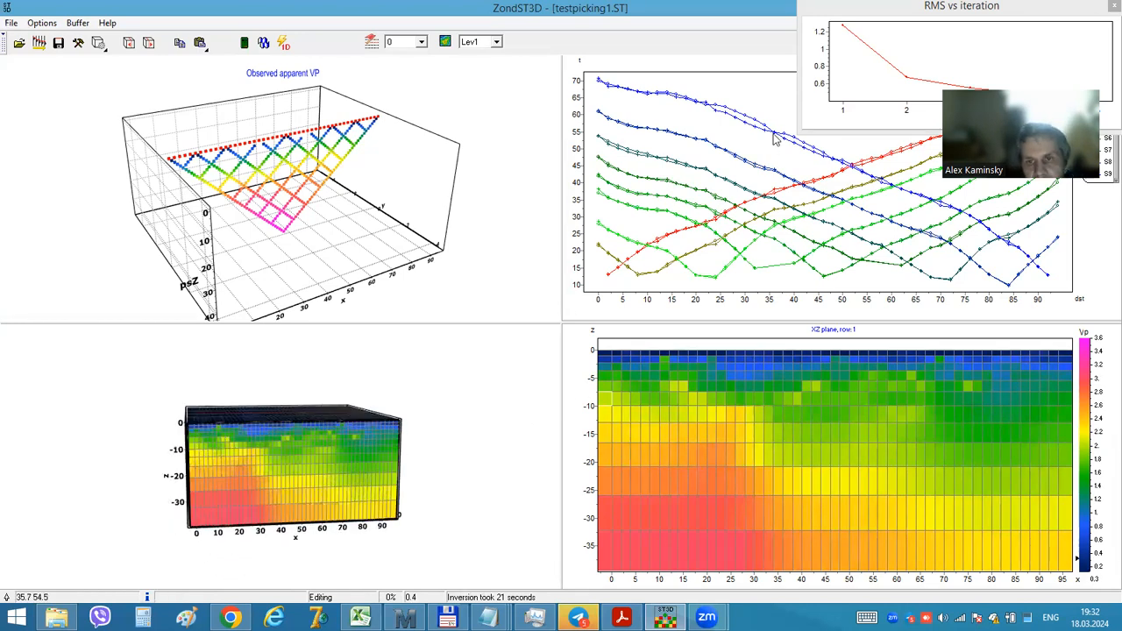
mouse_move(762, 137)
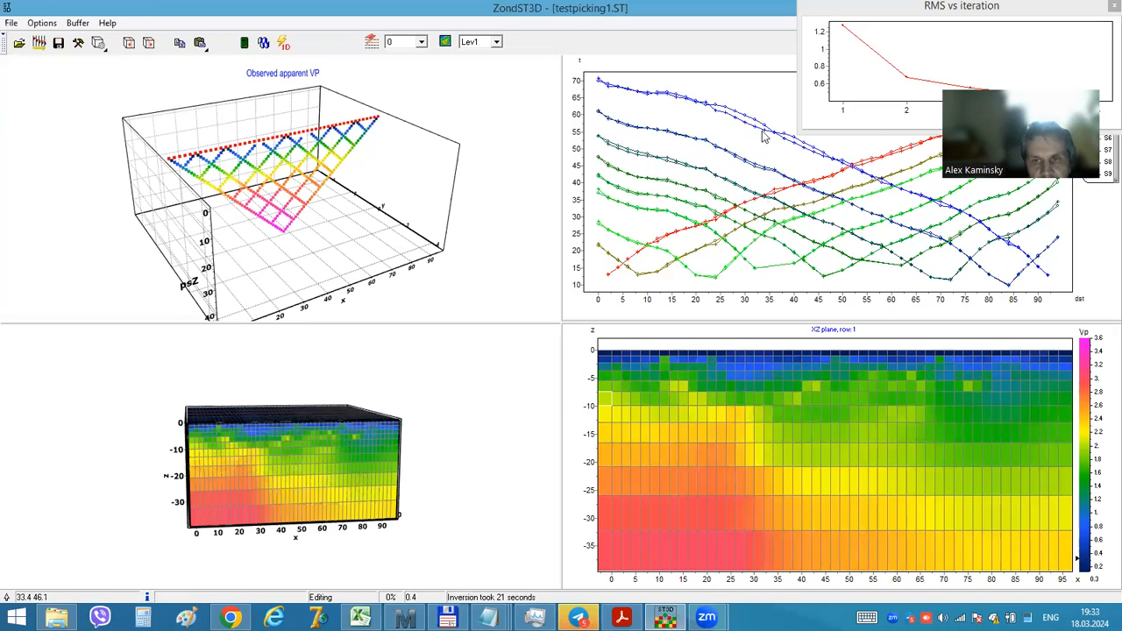
mouse_move(710, 97)
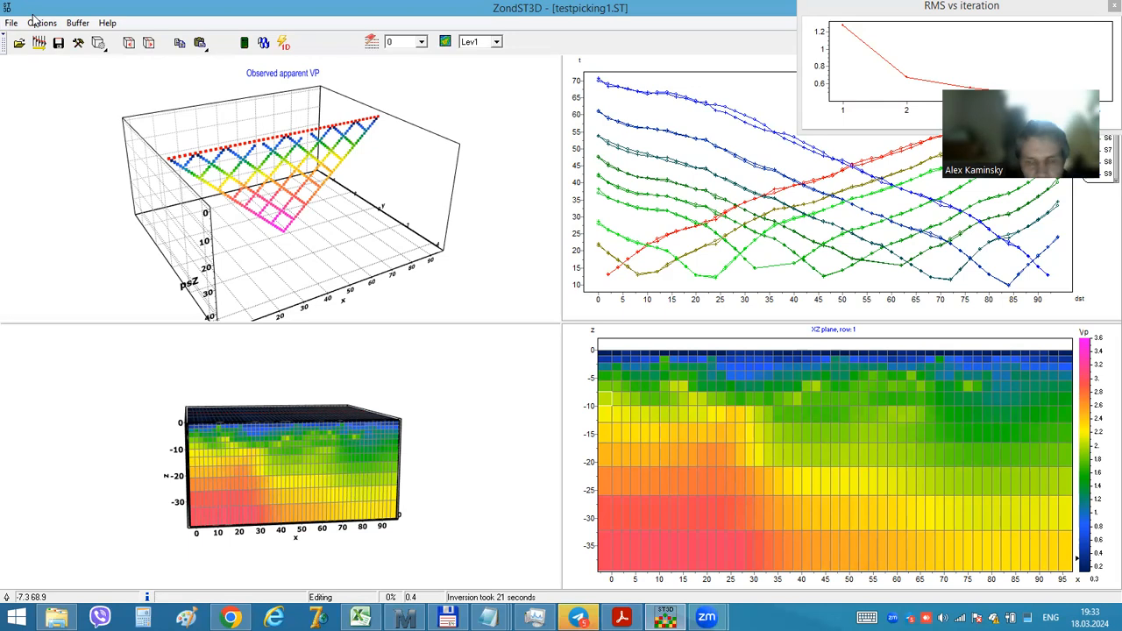
mouse_move(39, 44)
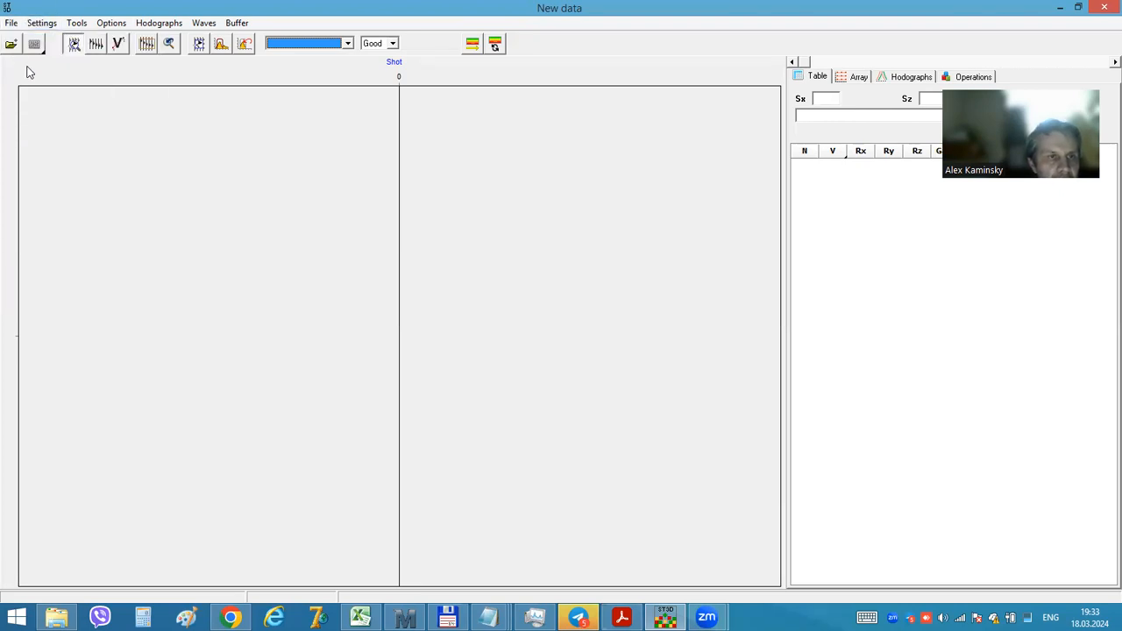
Step: Browse the New data window's Settings and Tools menus and reach the SEG-Y file settings
click(42, 23)
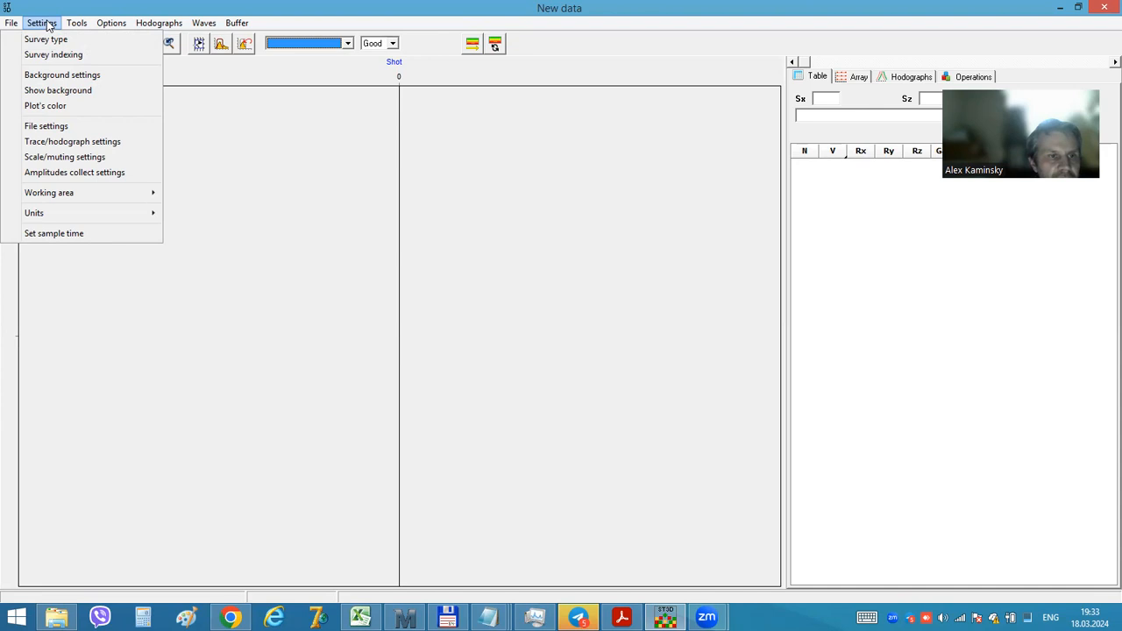
click(78, 23)
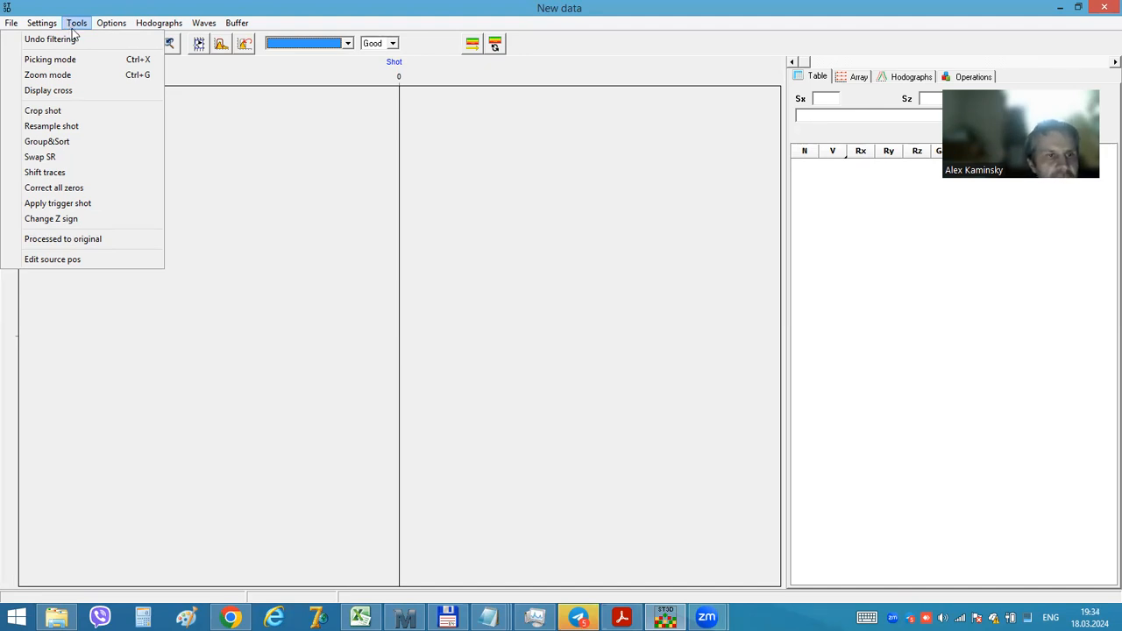
click(42, 21)
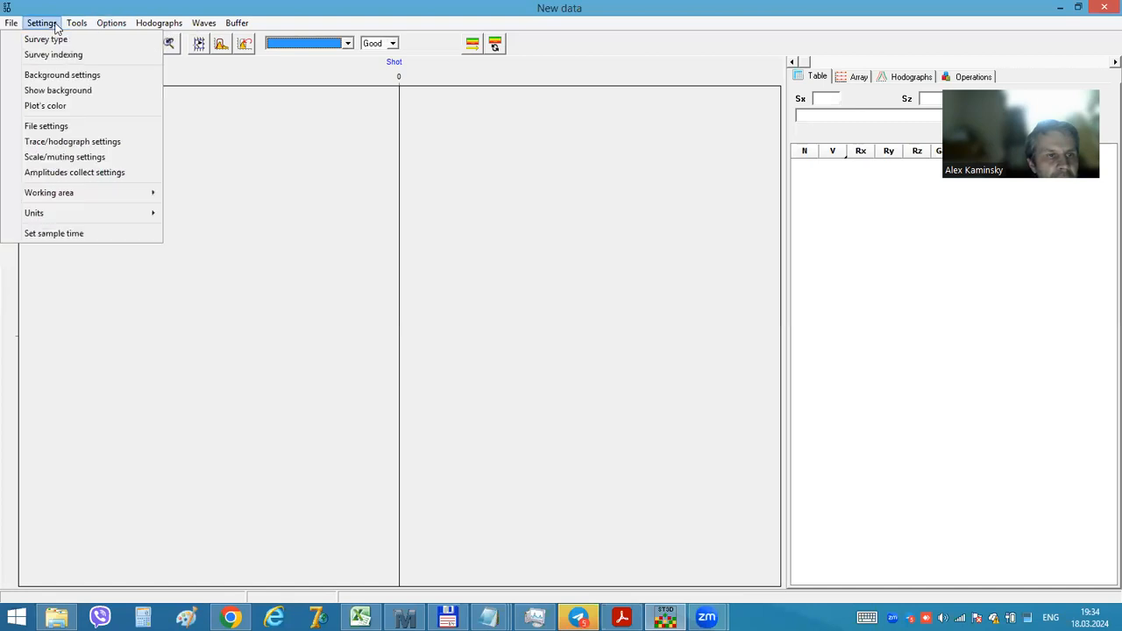
click(42, 23)
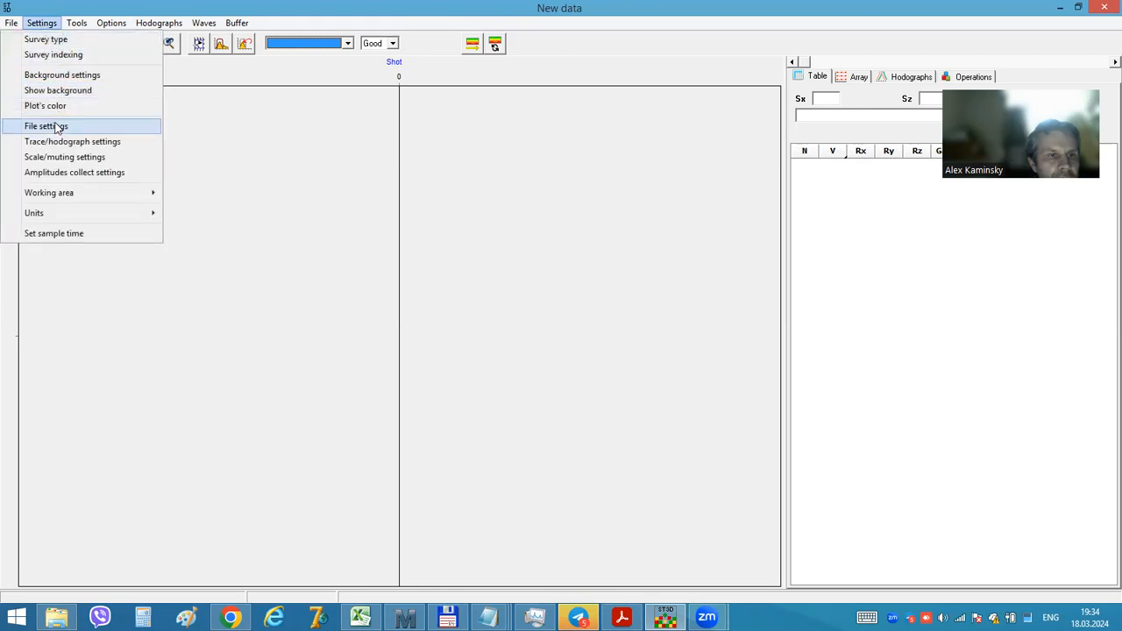
click(46, 126)
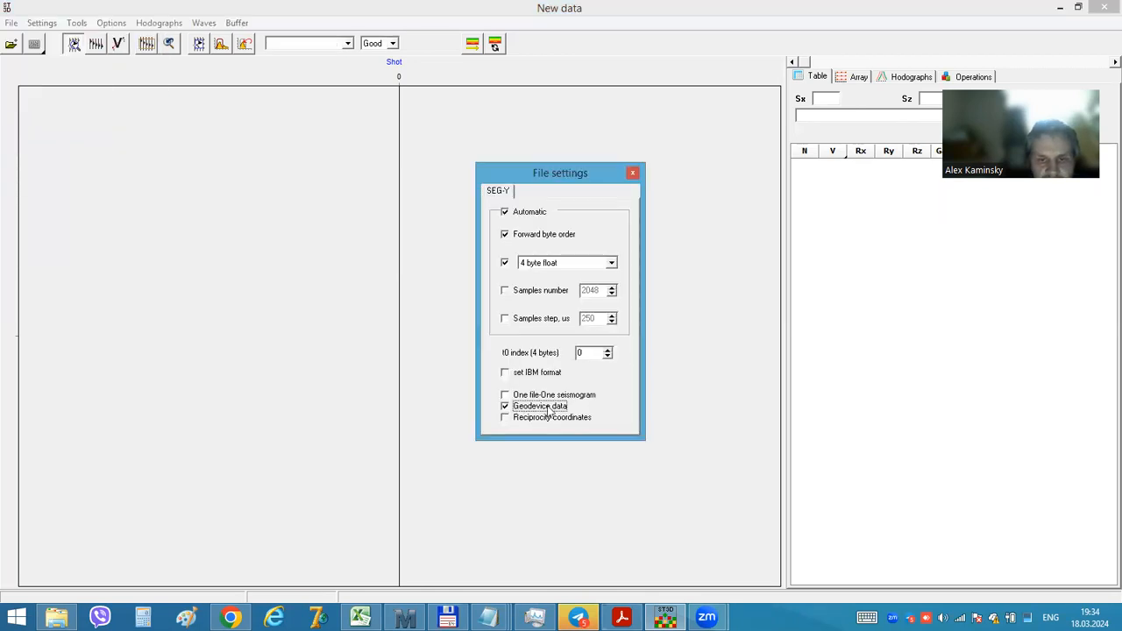
Step: Set the SEG-Y trace ID index (4 bytes) to 181 and close the file settings
click(594, 353)
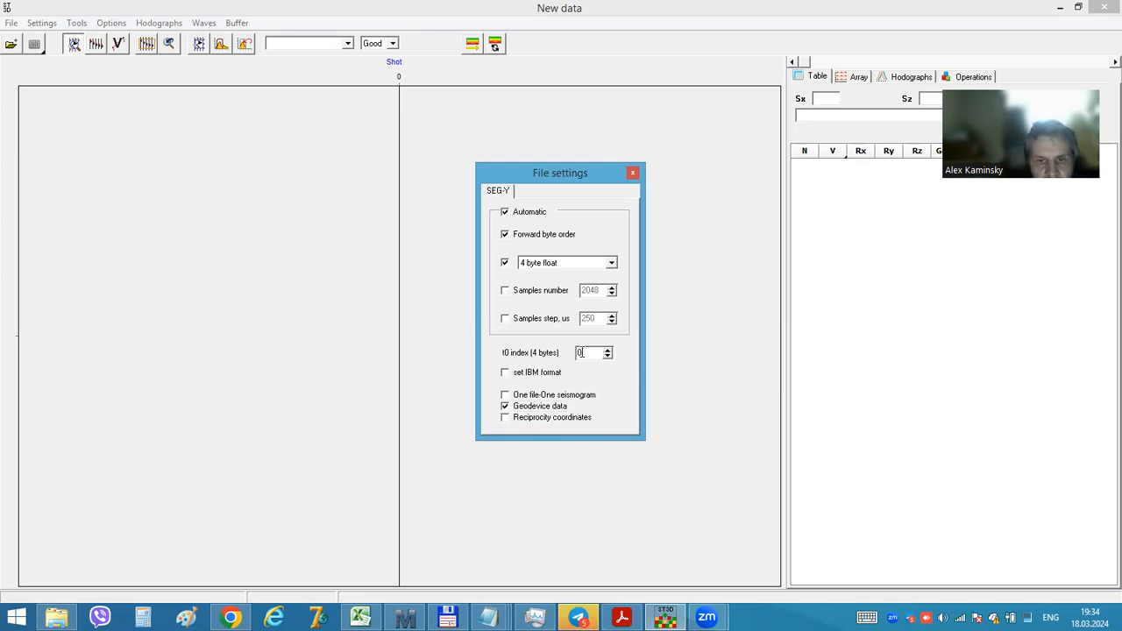
text(1)
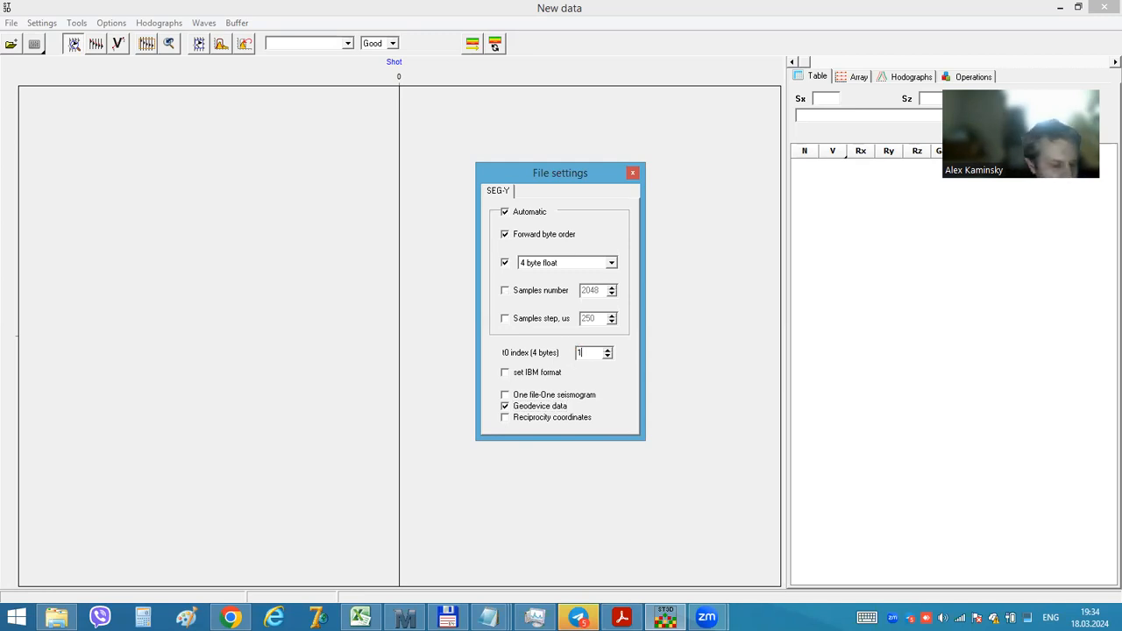
text(181)
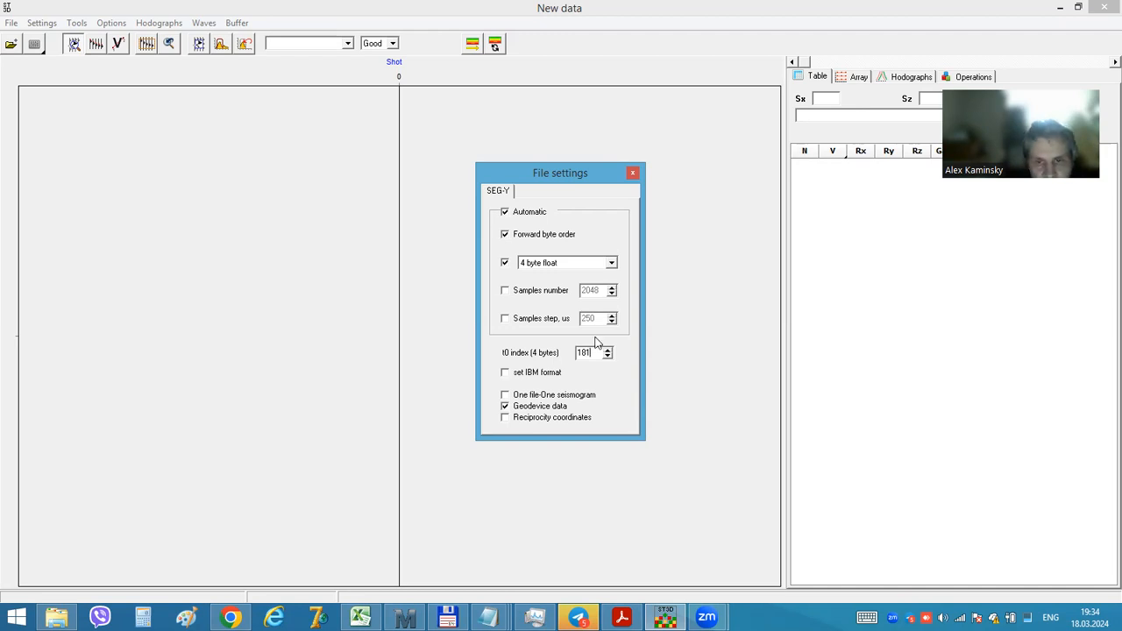
mouse_move(610, 305)
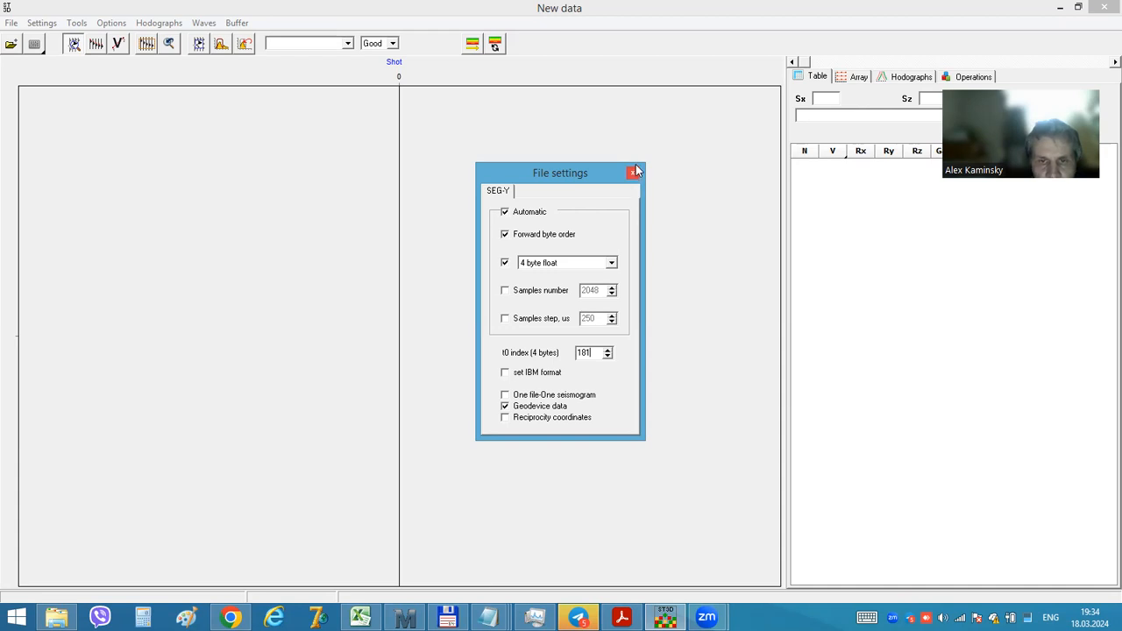
click(633, 174)
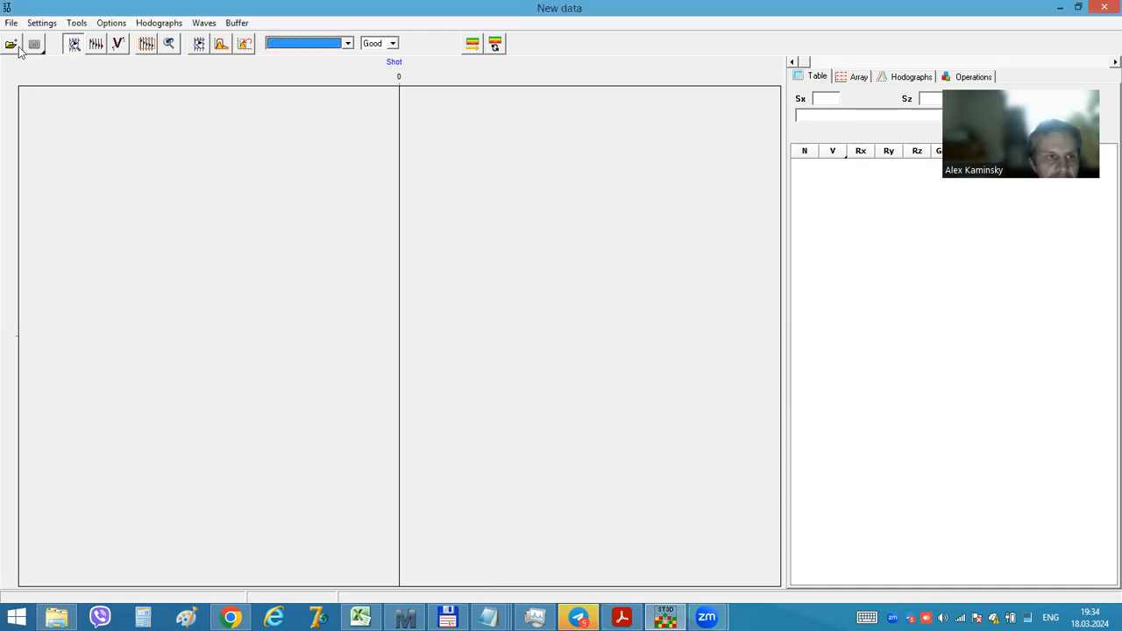
Step: Load the 04-07.sgy borehole data file into the data window
click(11, 44)
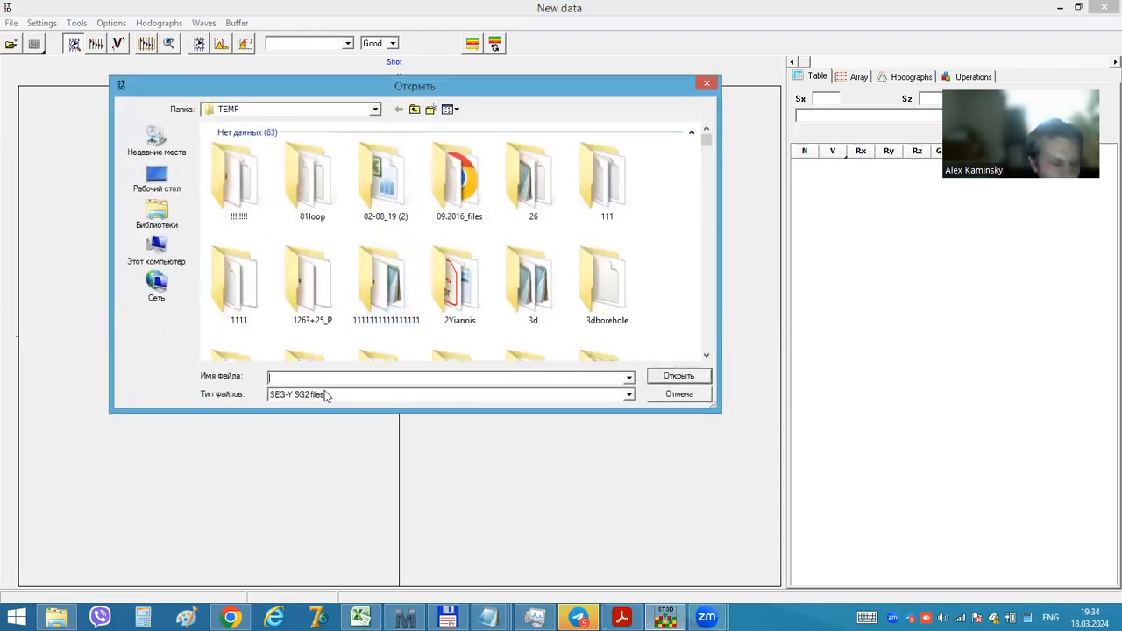
text(04)
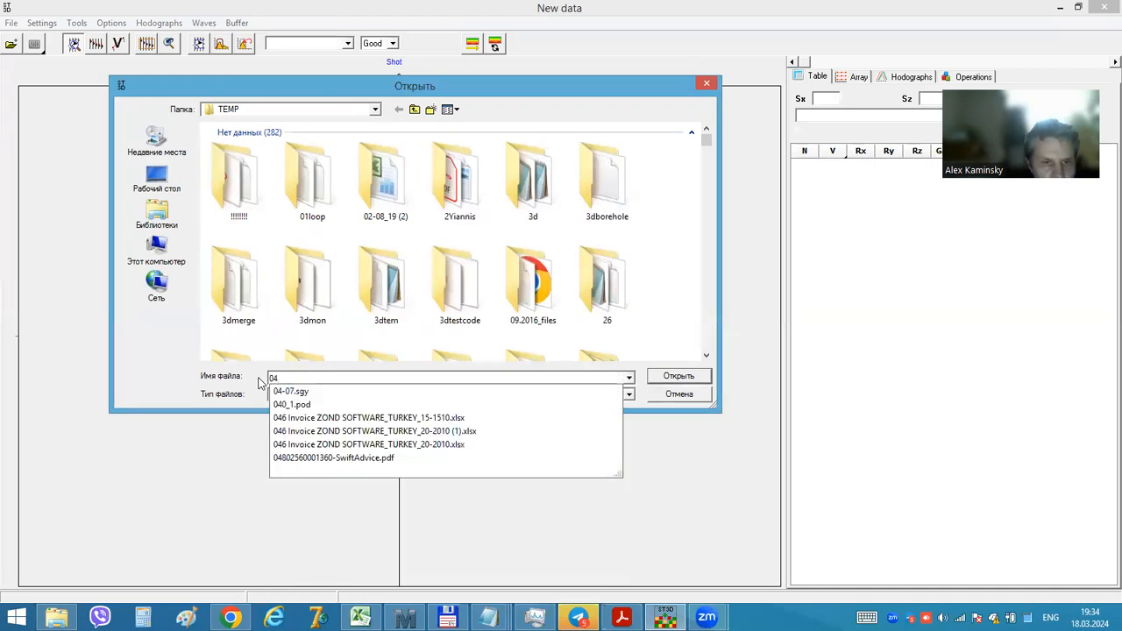
click(292, 391)
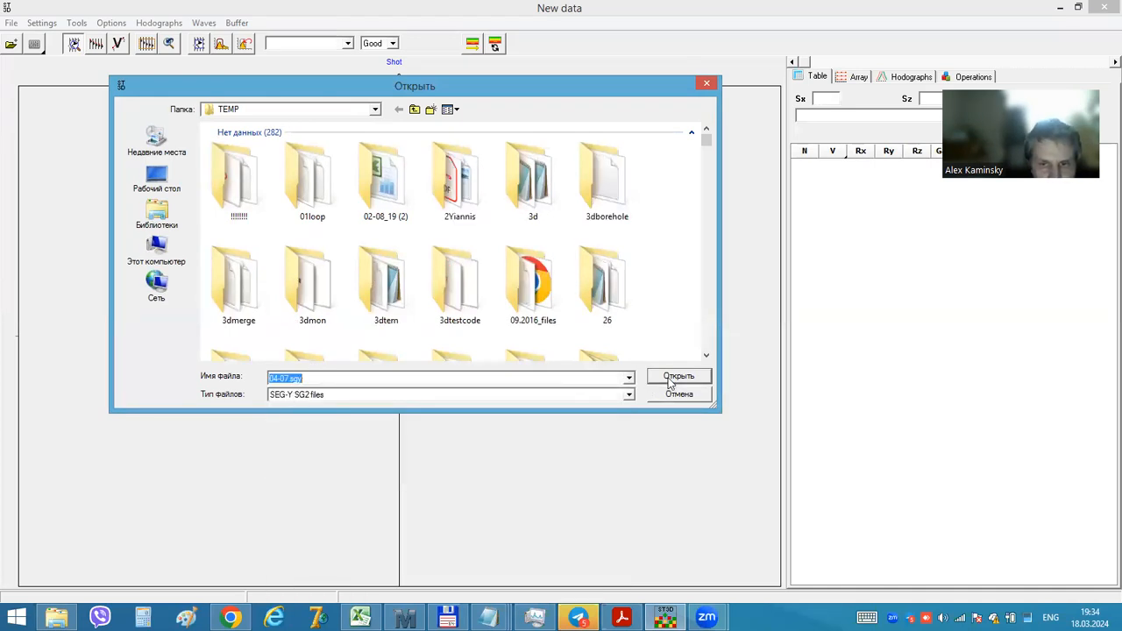
click(680, 375)
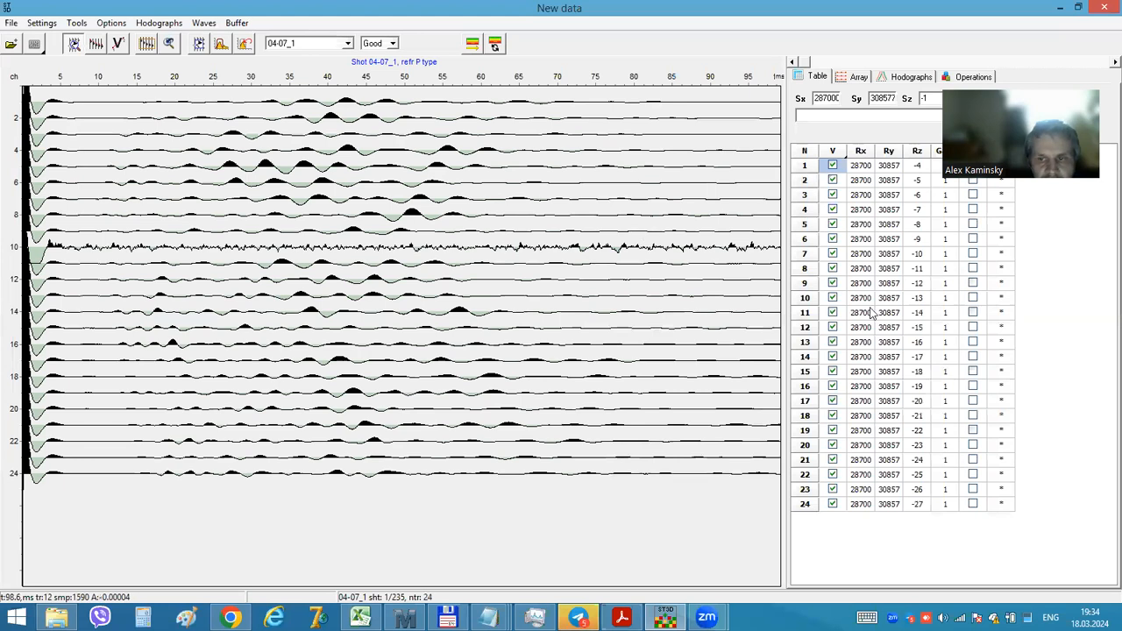
Step: Review the 3D Array layout, Hodographs travel-time curves, and the receiver coordinates Table
click(859, 78)
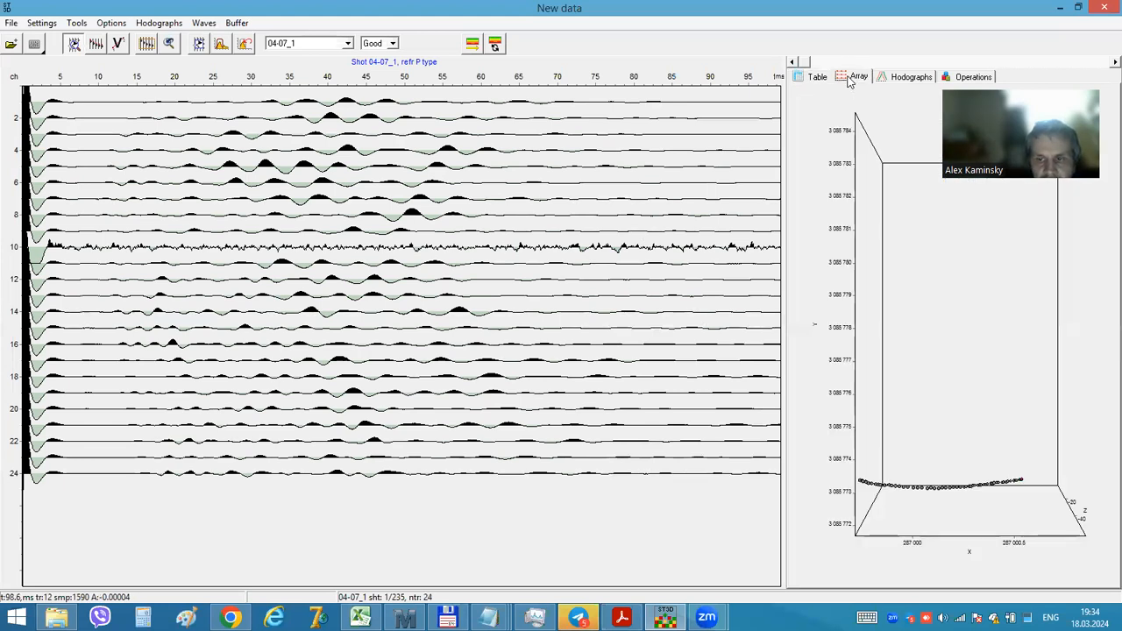
click(912, 77)
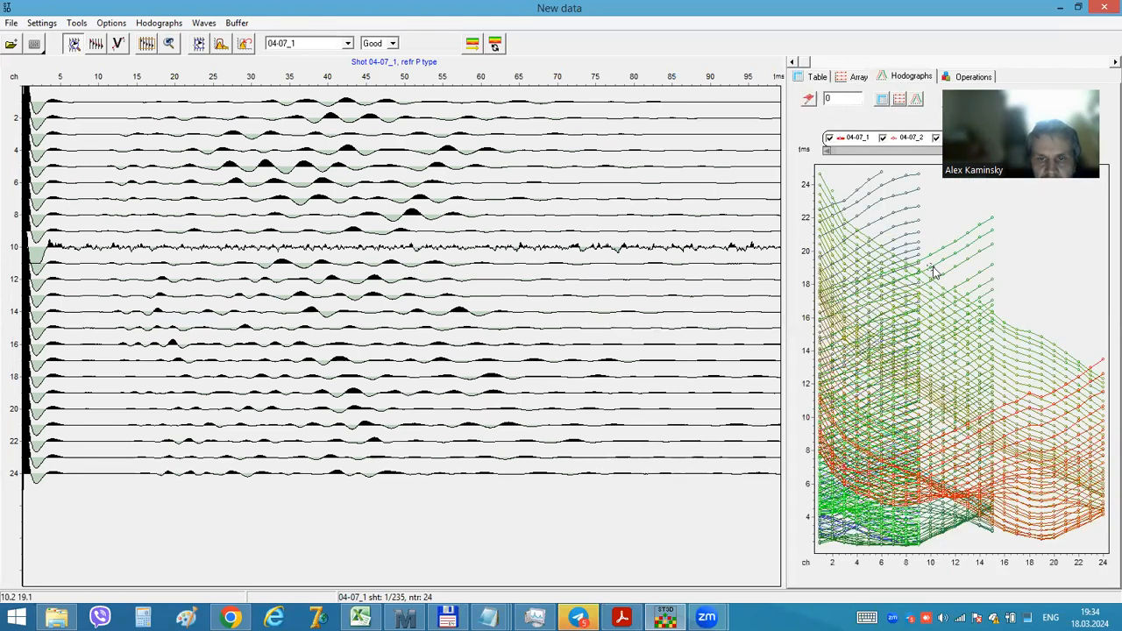
mouse_move(945, 316)
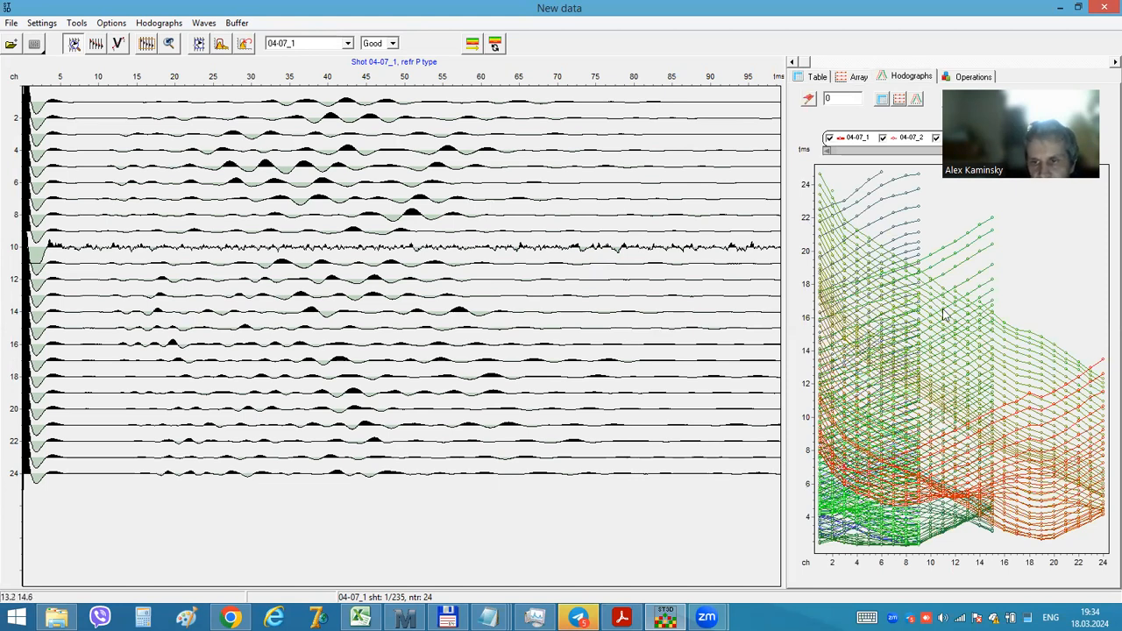
click(859, 77)
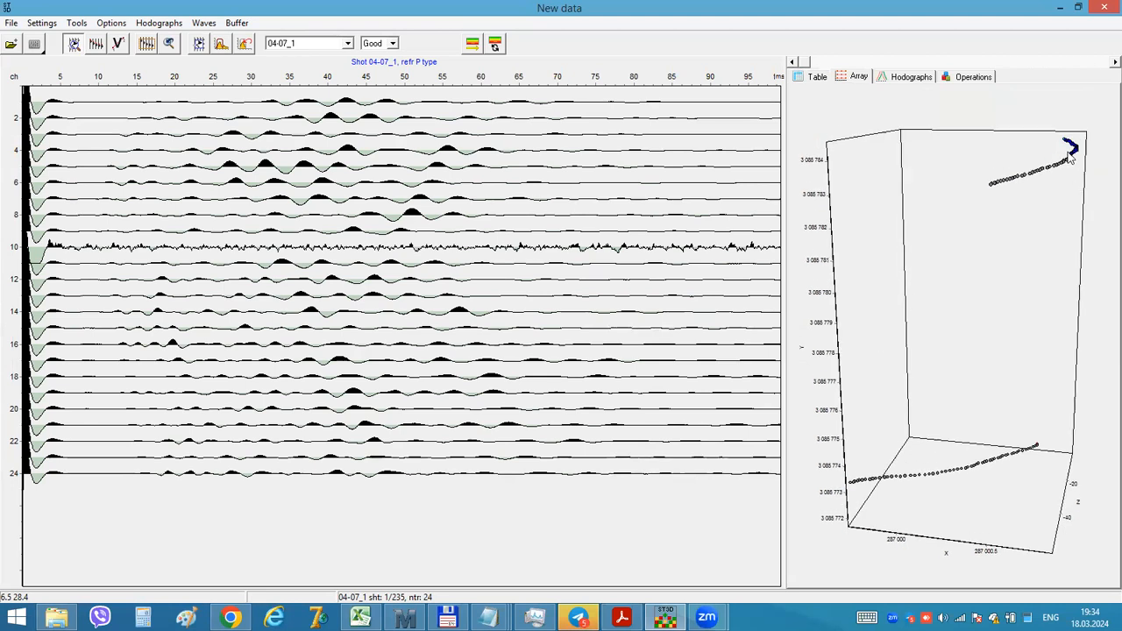
mouse_move(1025, 456)
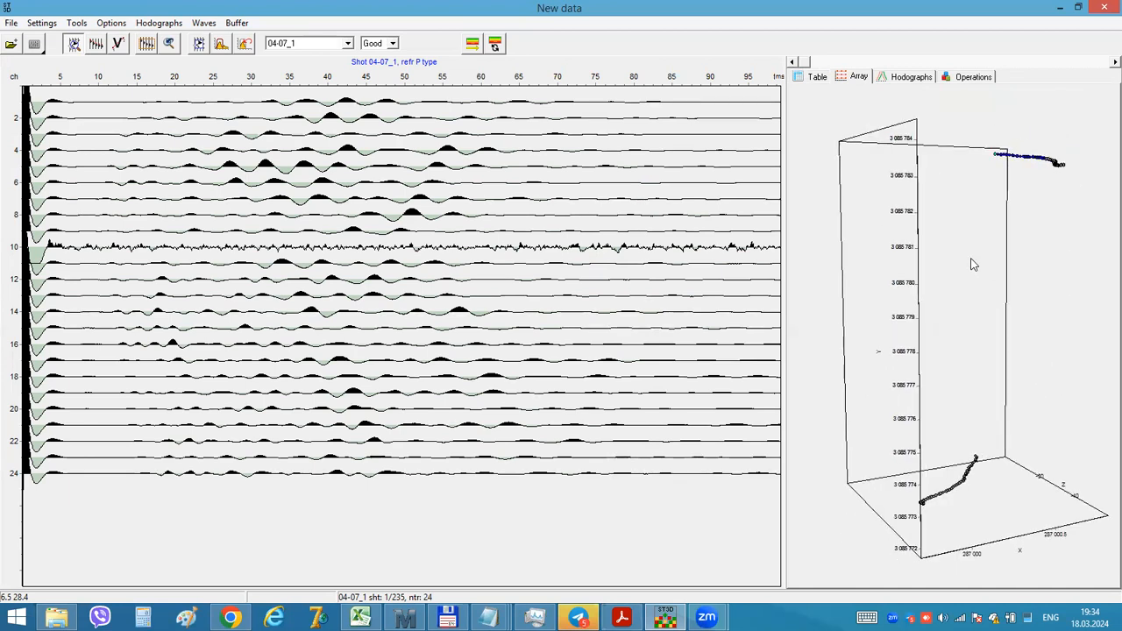
click(910, 77)
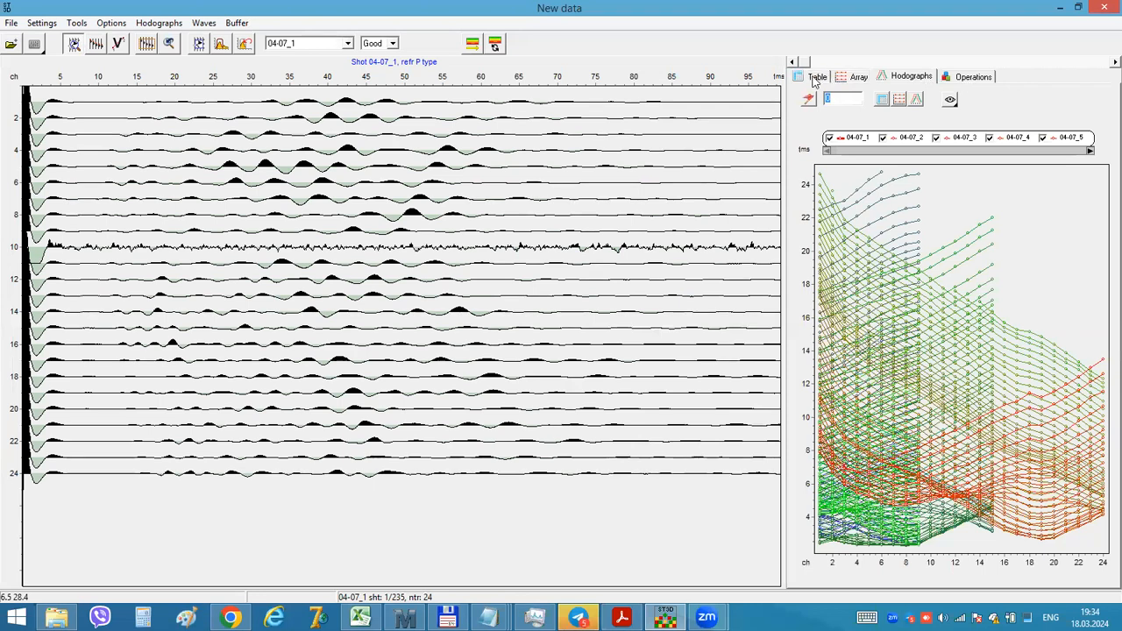
click(815, 77)
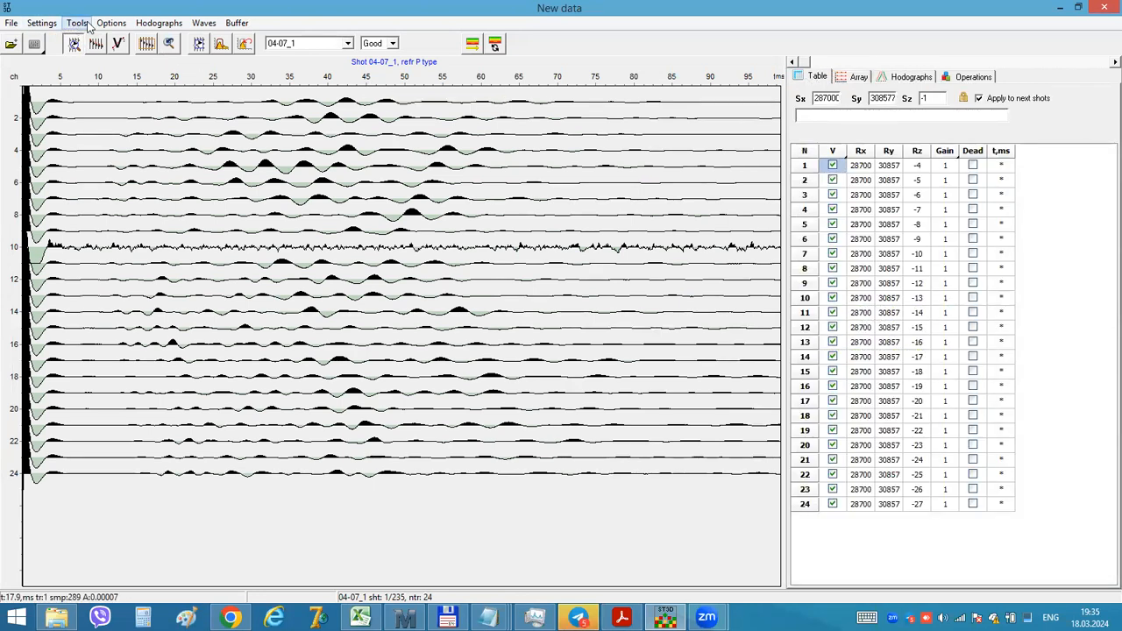
Step: Verify the survey type is Cross-borehole&land-borehole, then bring up Survey indexing for line sorting
click(42, 23)
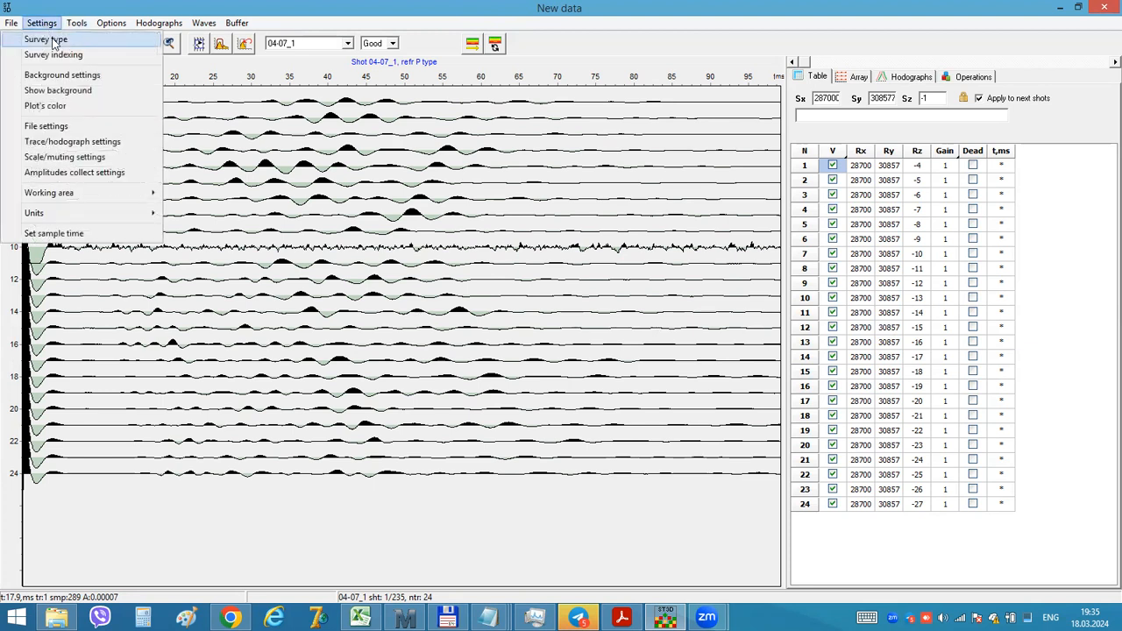
click(46, 39)
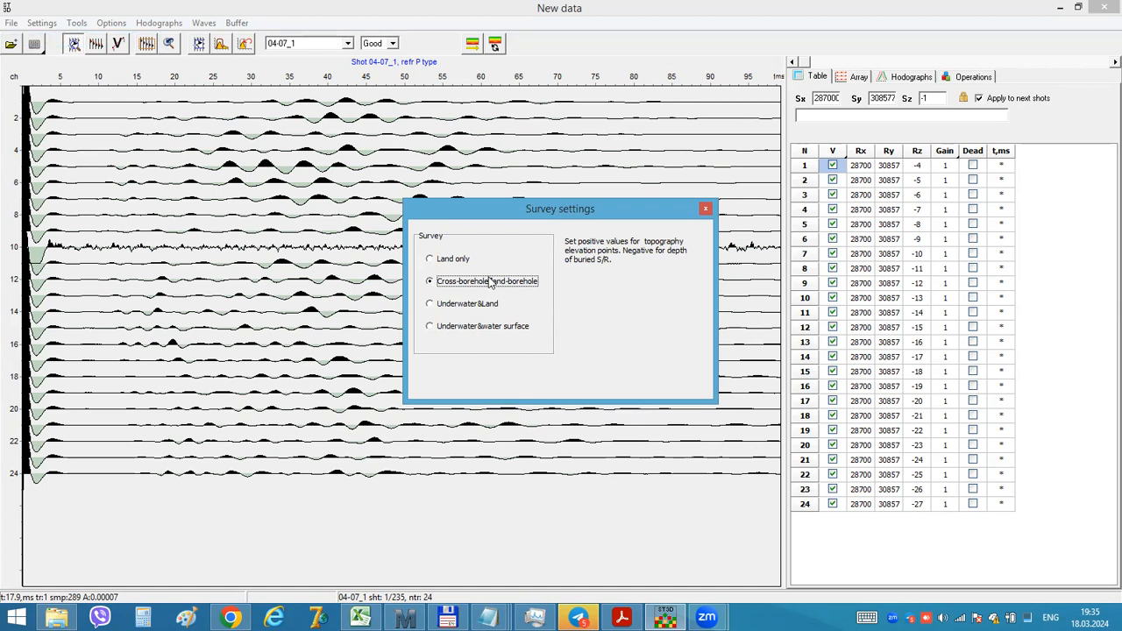
mouse_move(509, 288)
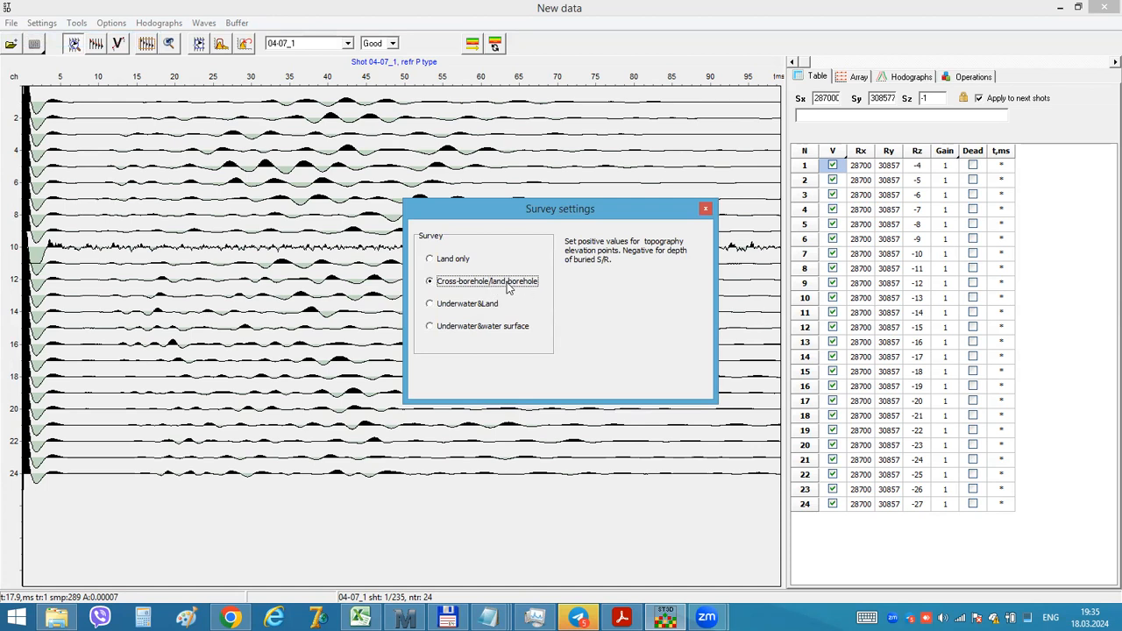
mouse_move(454, 284)
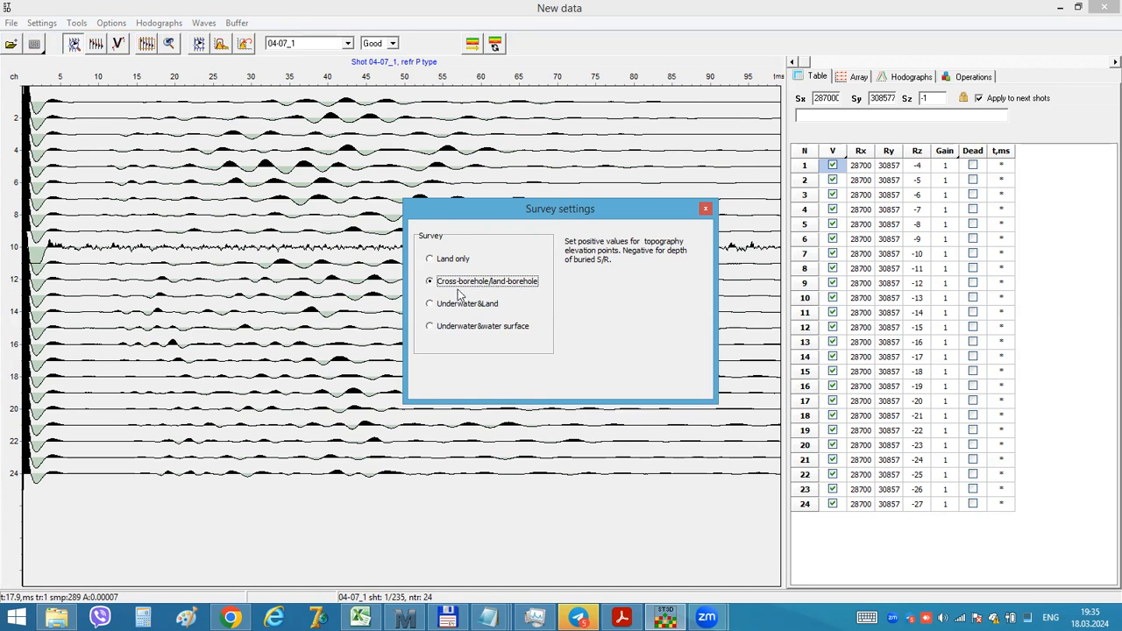
mouse_move(515, 267)
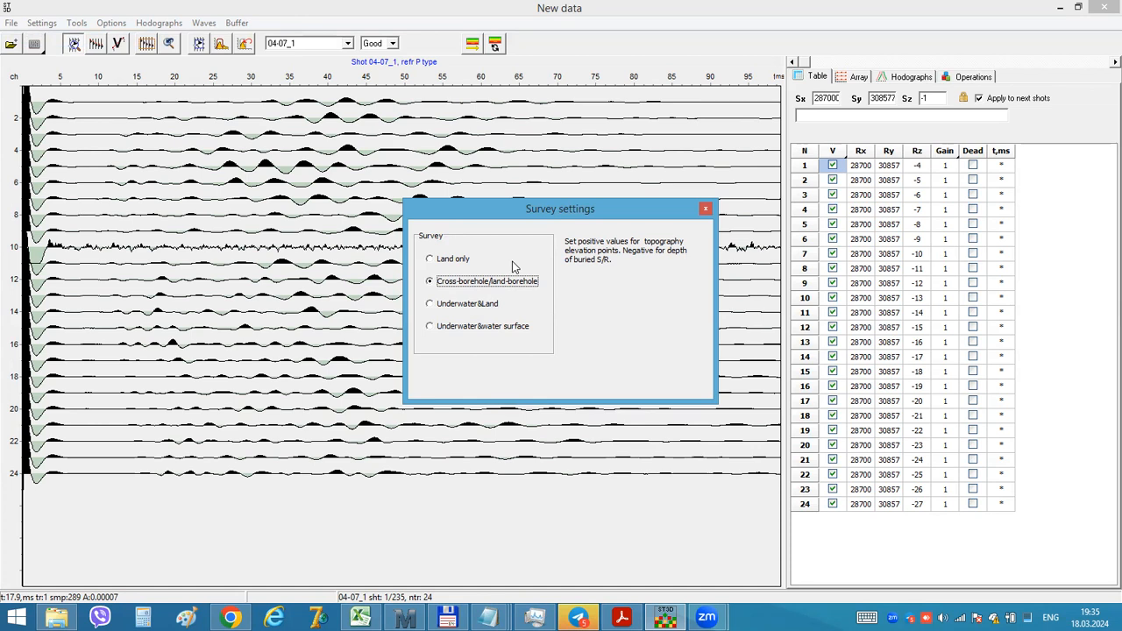
mouse_move(466, 253)
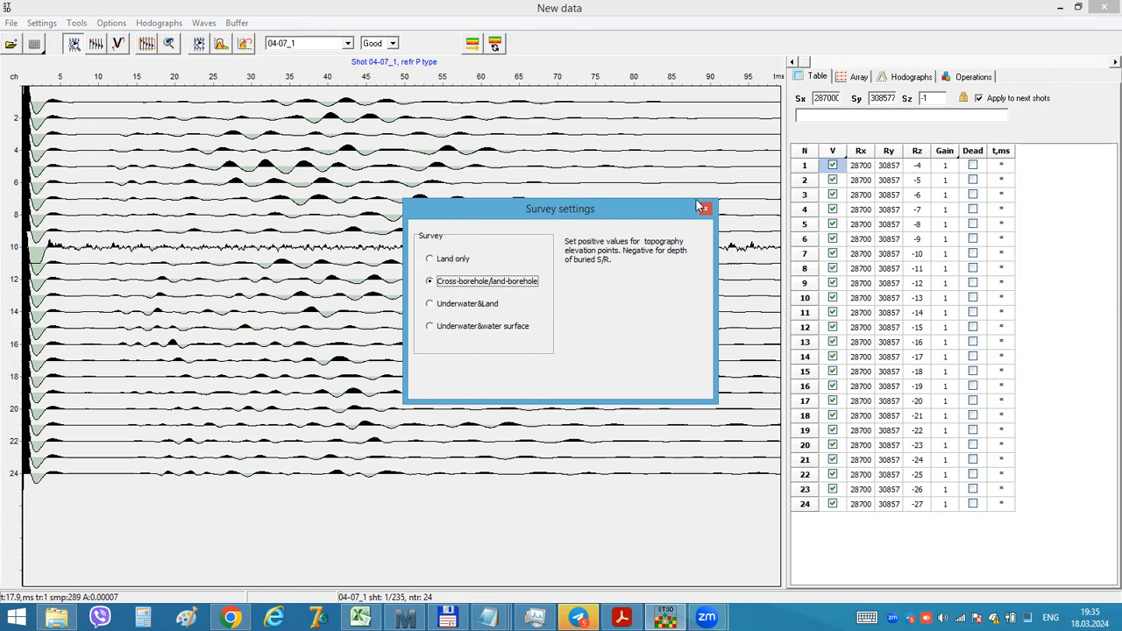
mouse_move(445, 249)
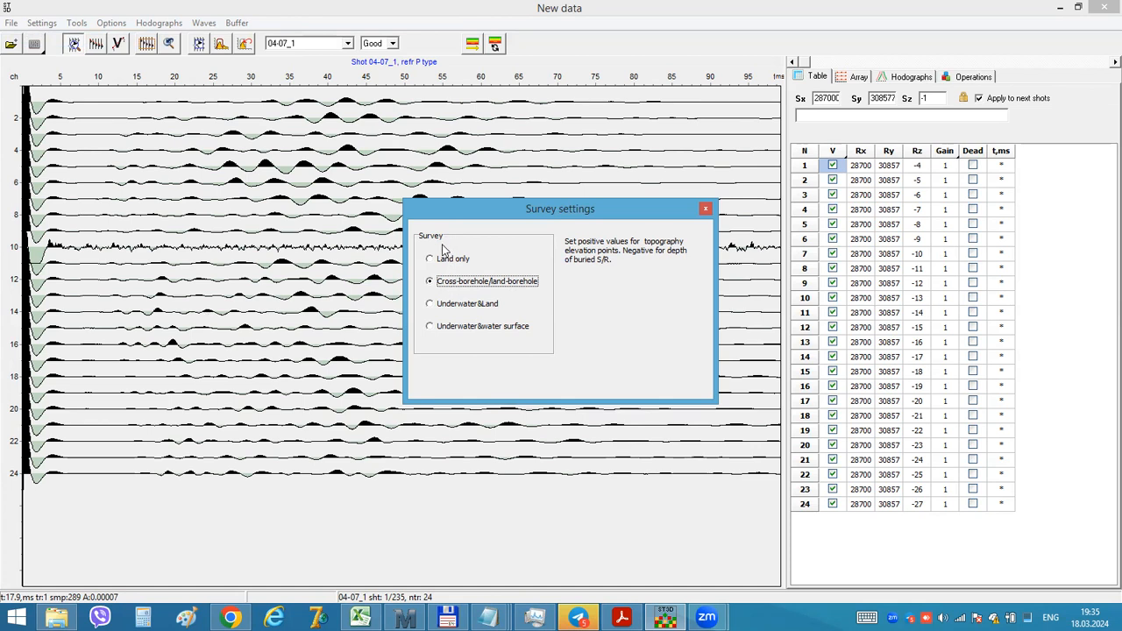
click(705, 207)
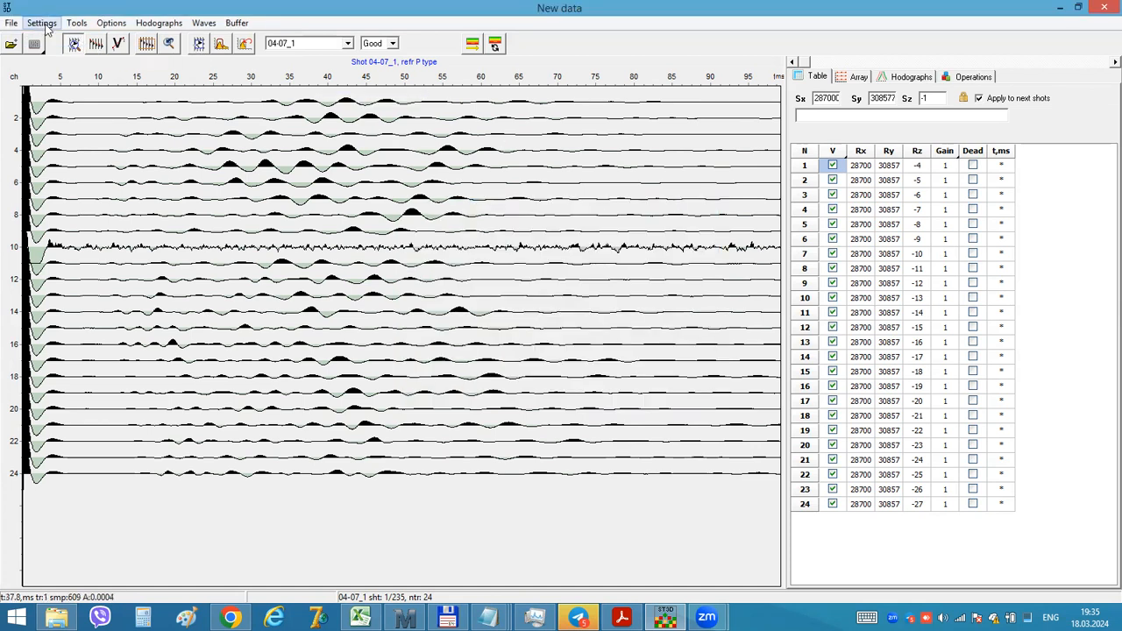
click(42, 23)
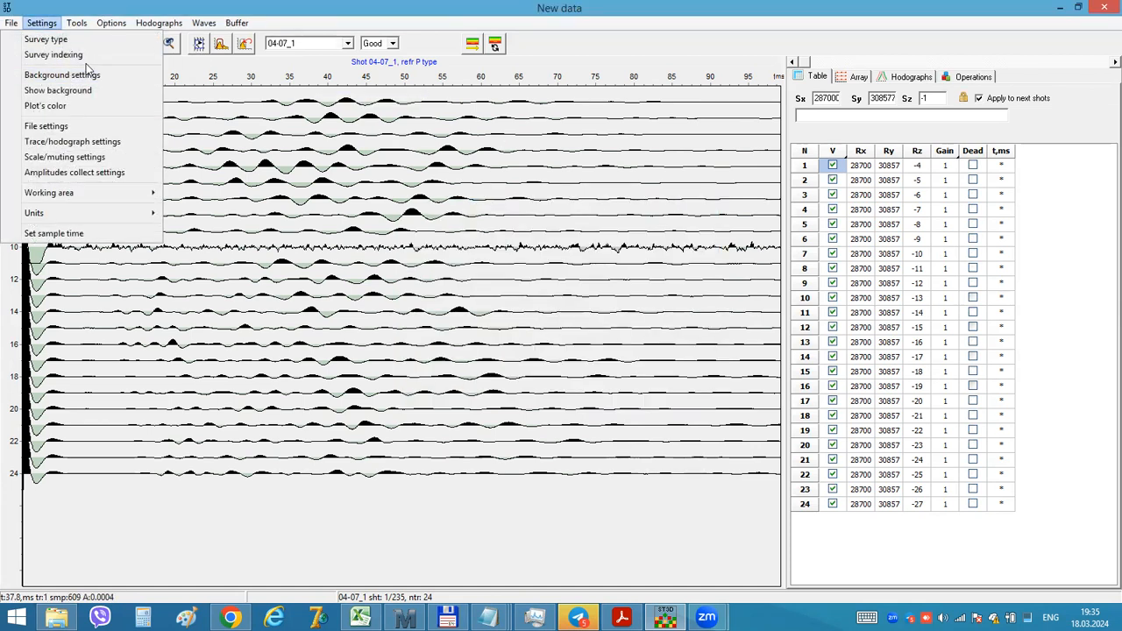
click(53, 54)
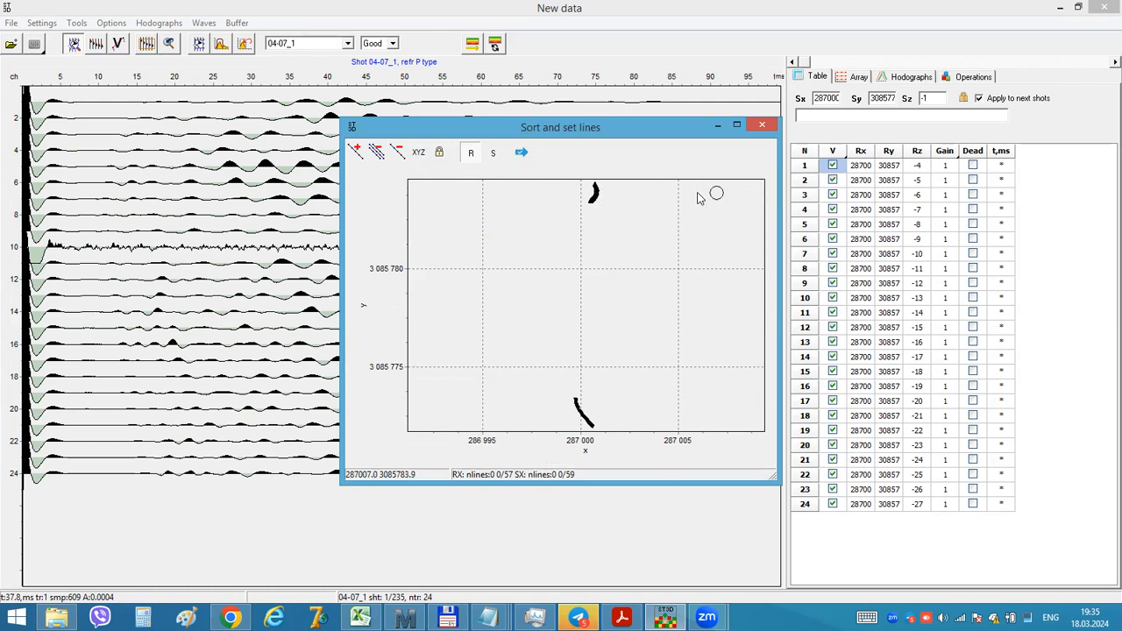
Step: View the boreholes in the YZ plane, assign sources to one line and apply the line assignment
click(417, 151)
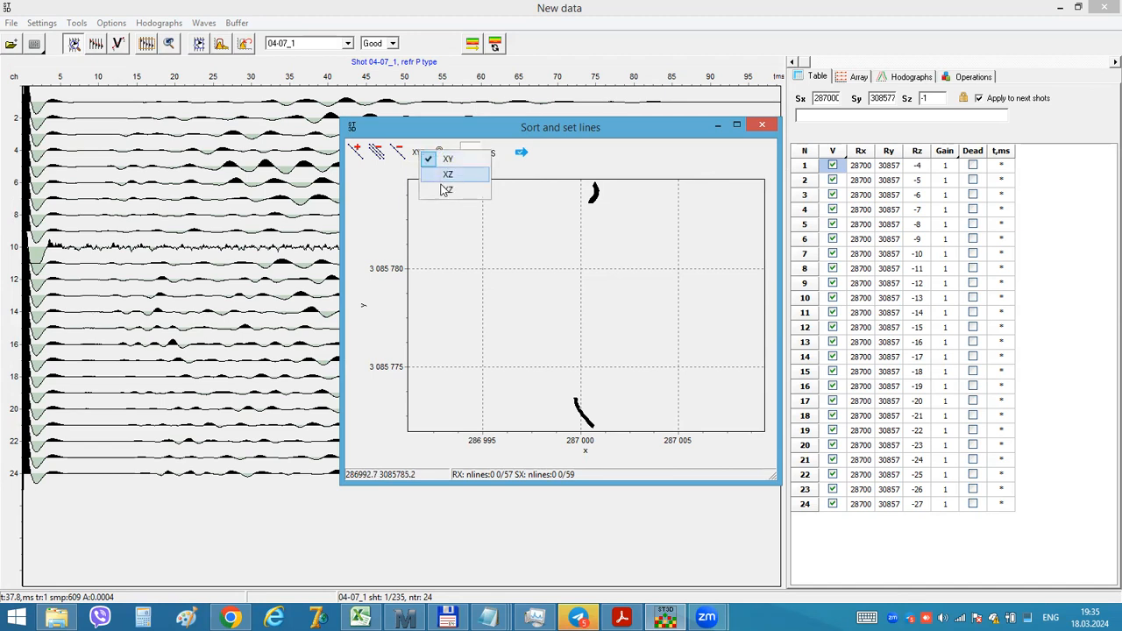
click(448, 176)
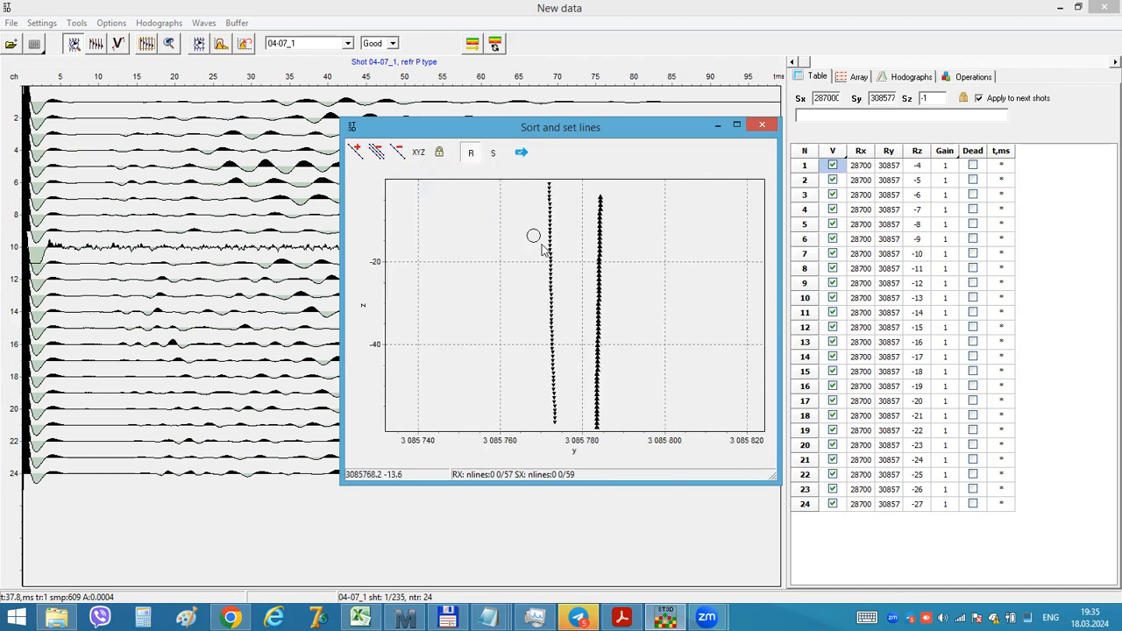
mouse_move(634, 291)
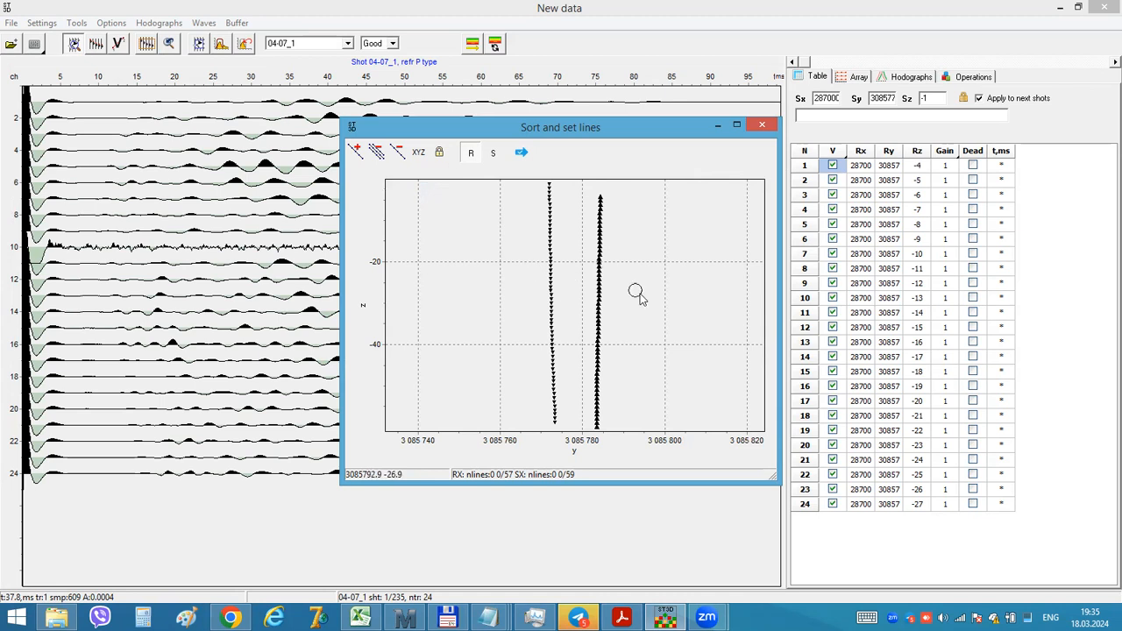
mouse_move(603, 423)
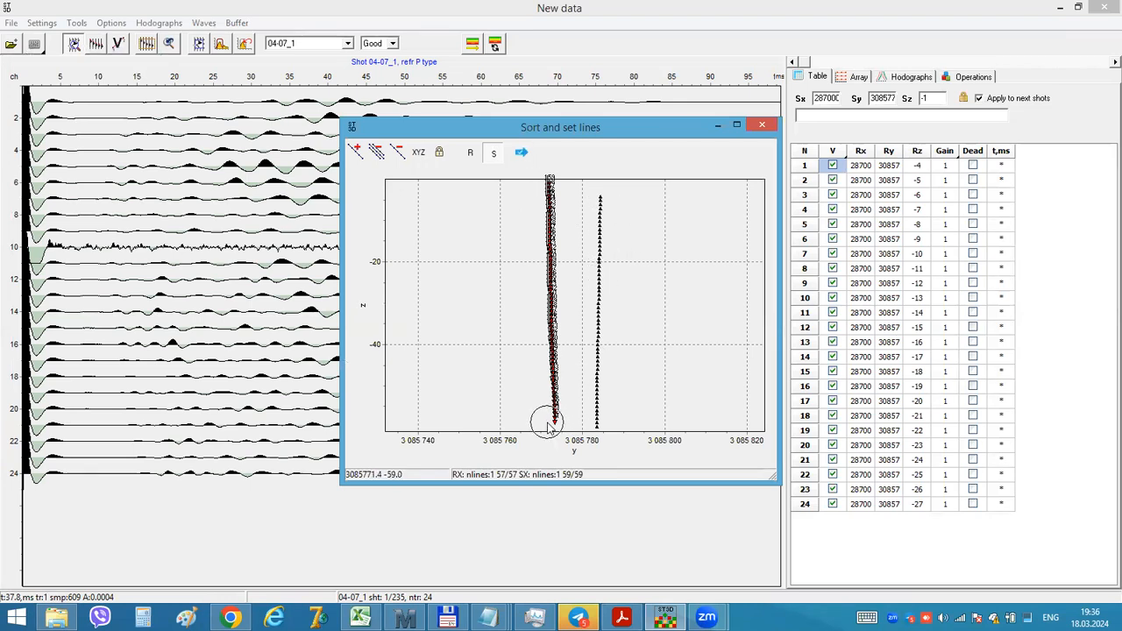
click(523, 151)
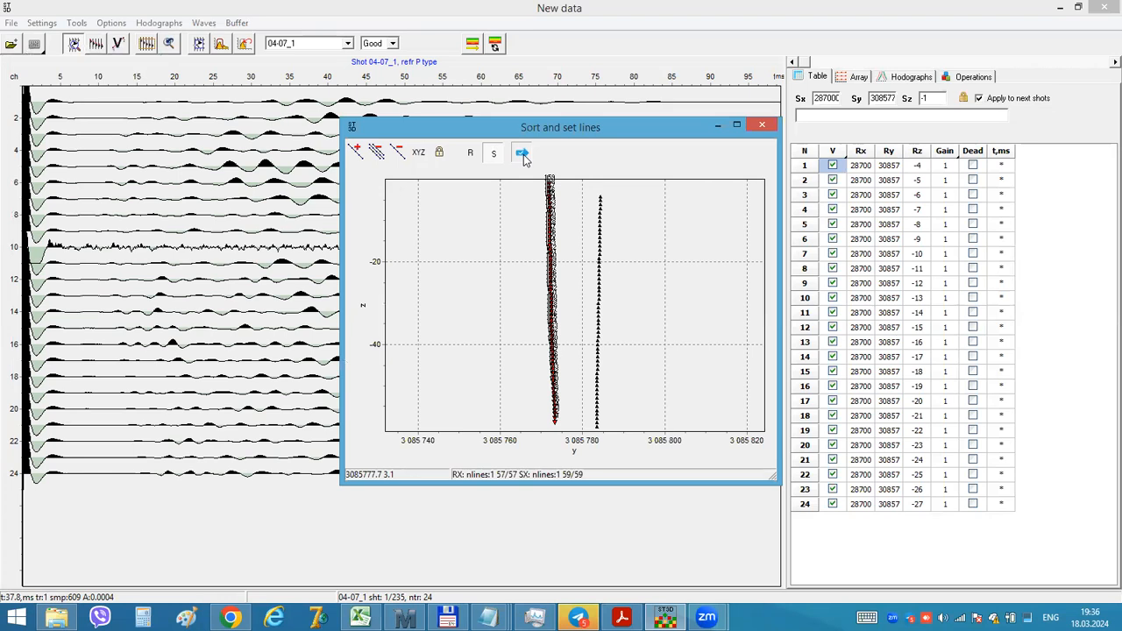
click(760, 124)
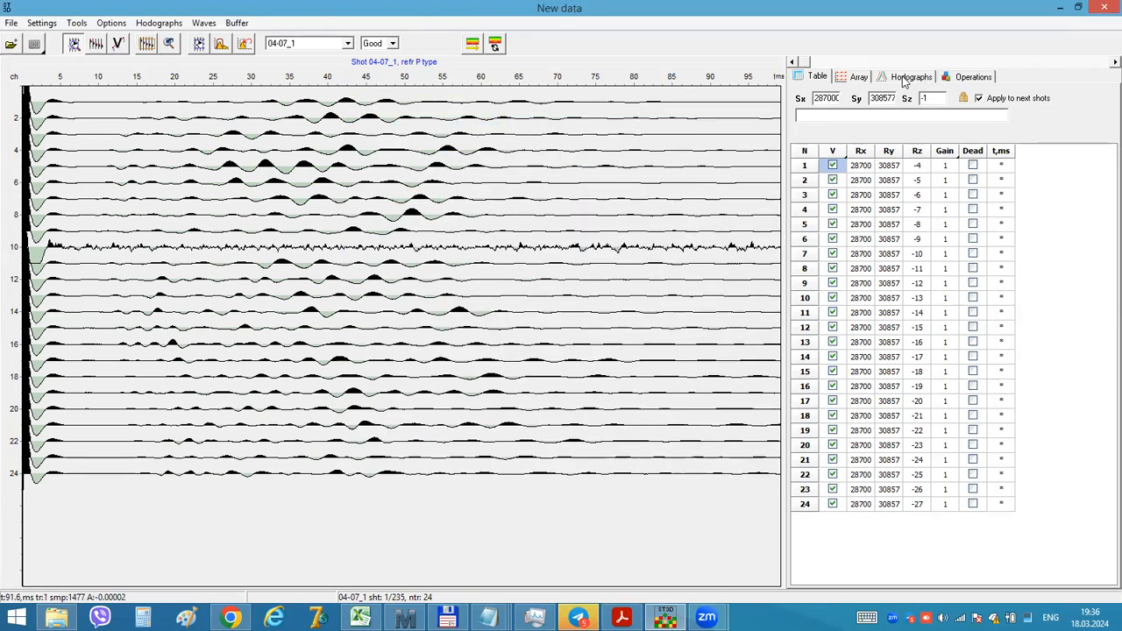
Step: Show the hodographs and merge all shots into one 57-trace record with Options > Combine all
click(912, 77)
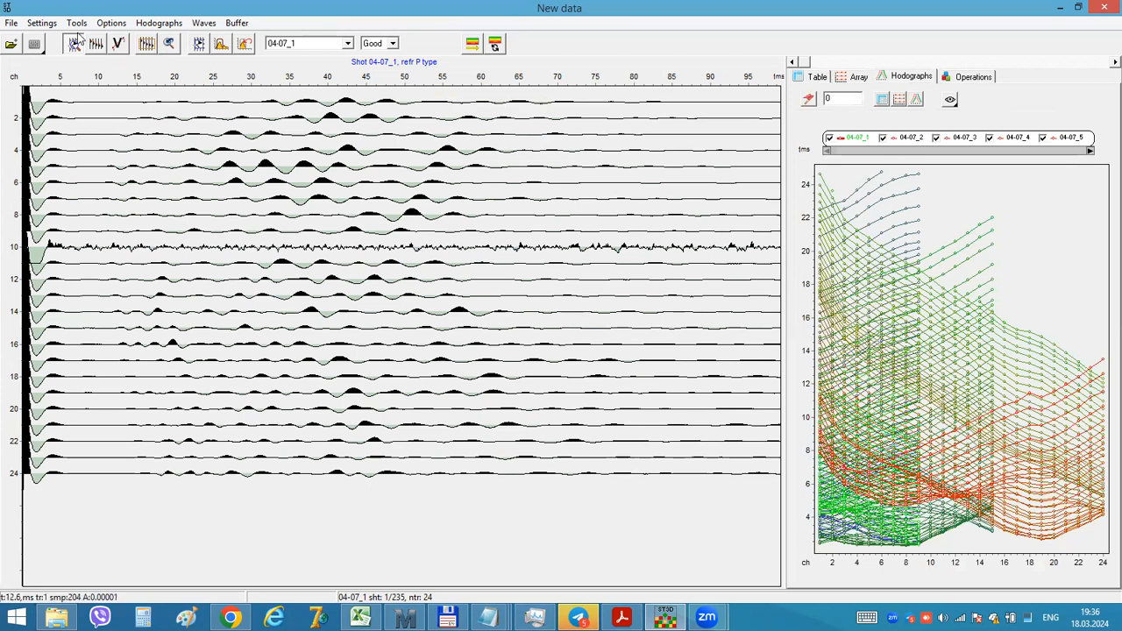
click(77, 23)
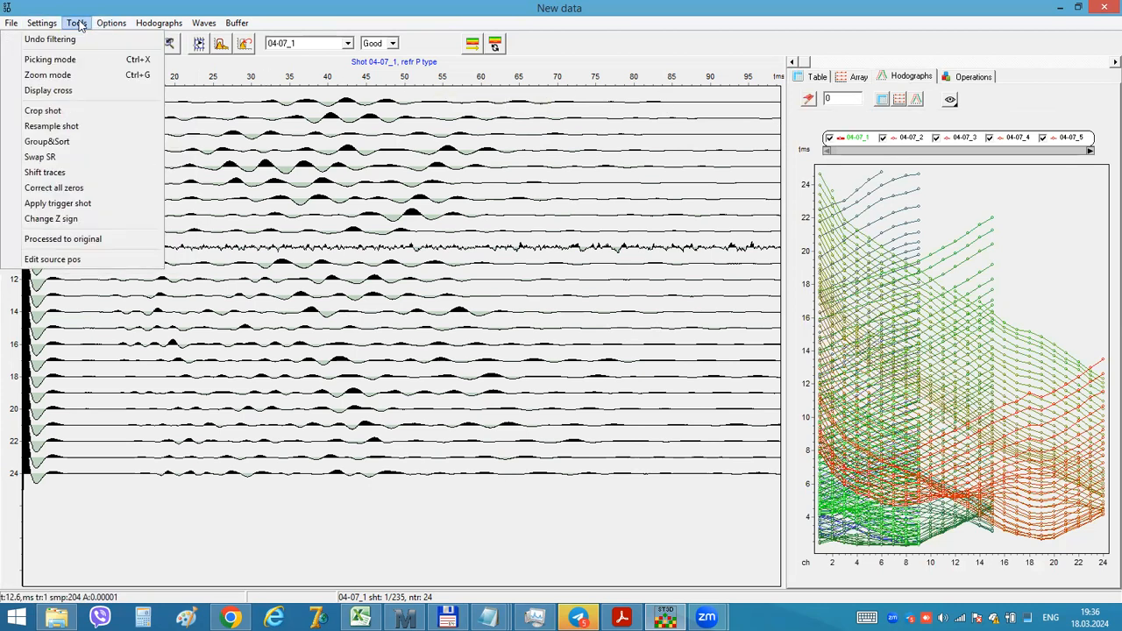
click(111, 22)
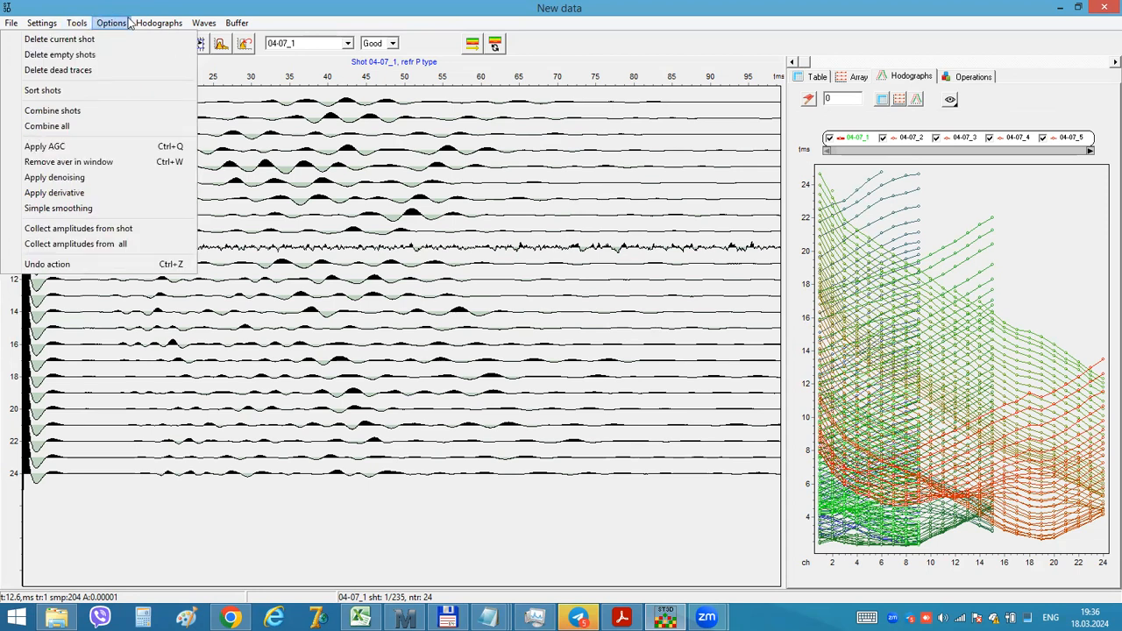
mouse_move(45, 145)
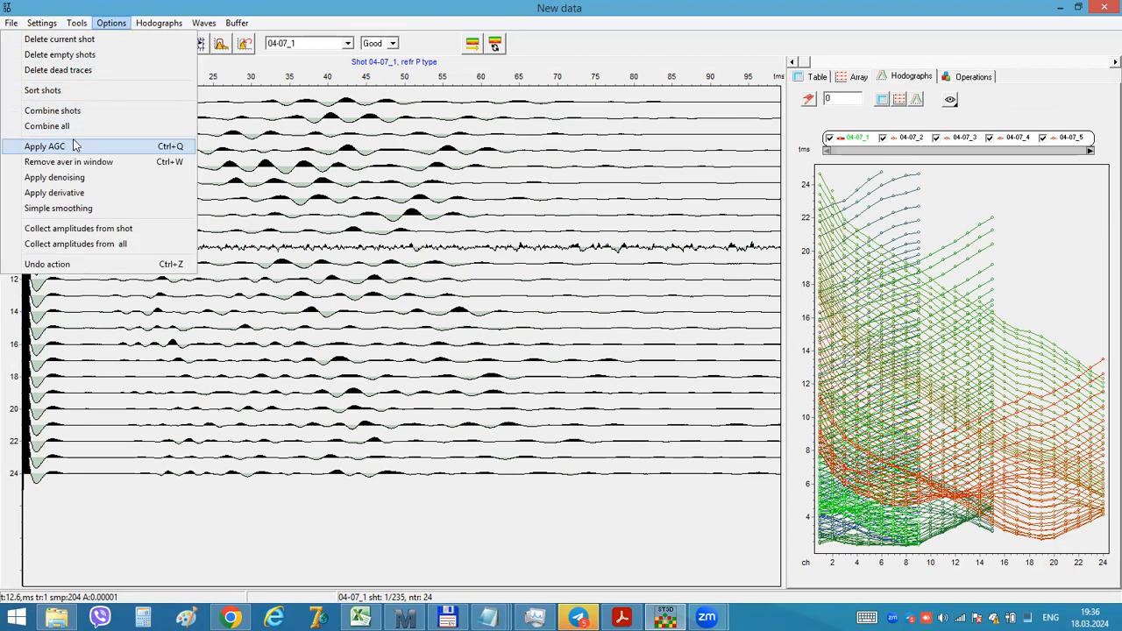
mouse_move(84, 126)
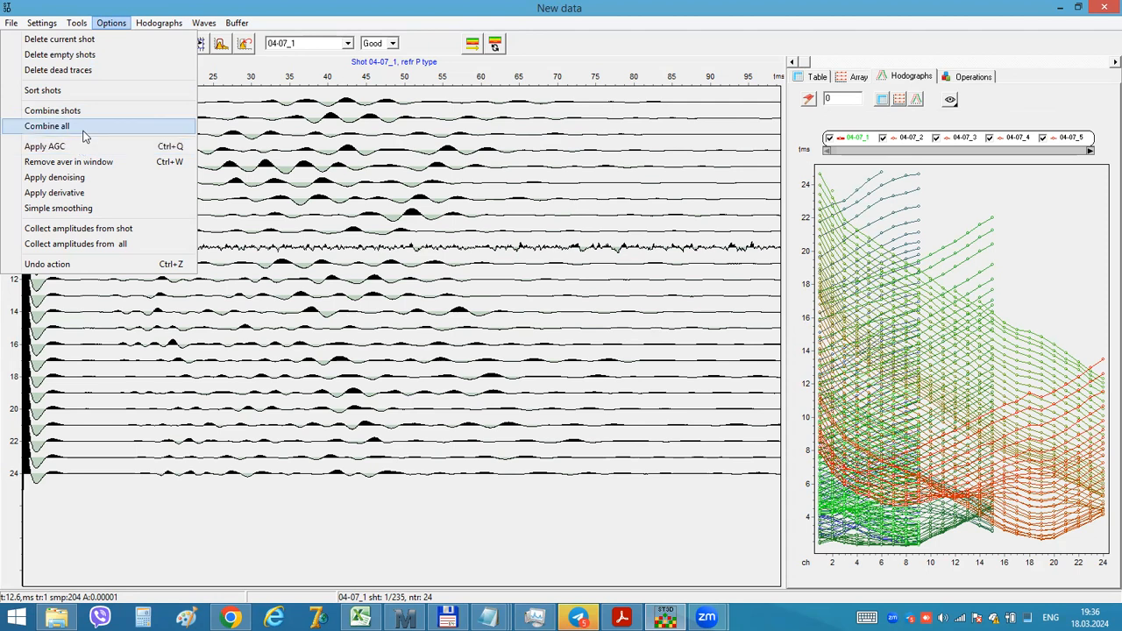
click(48, 126)
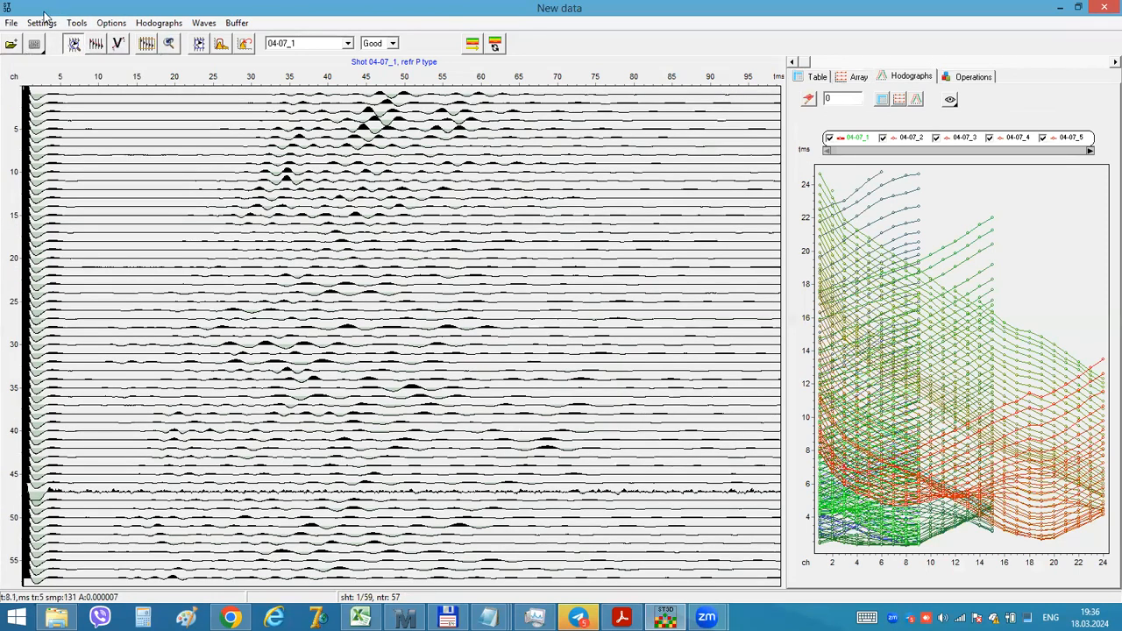
Step: Regroup the combined traces with Group&Sort, ordering new shots as a Gather
click(77, 23)
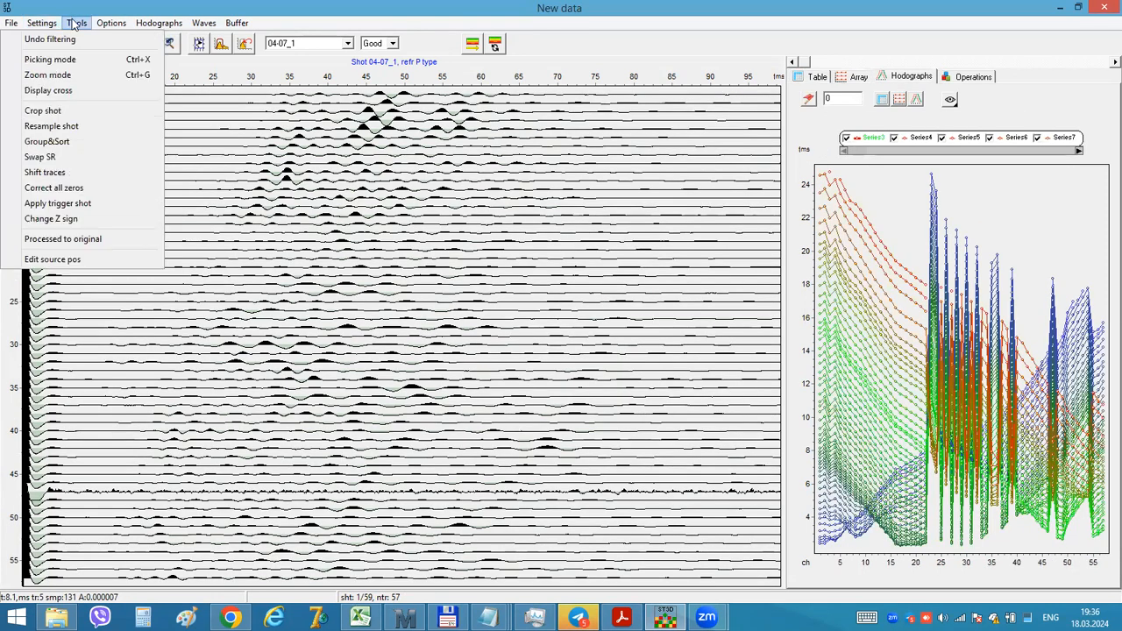
click(46, 140)
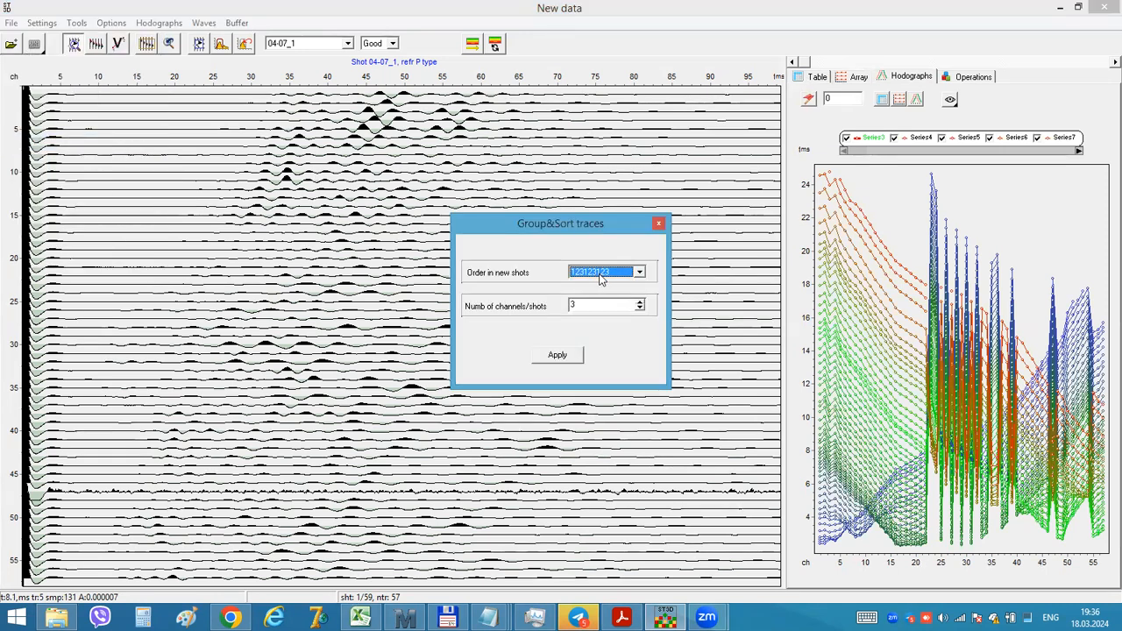
click(638, 272)
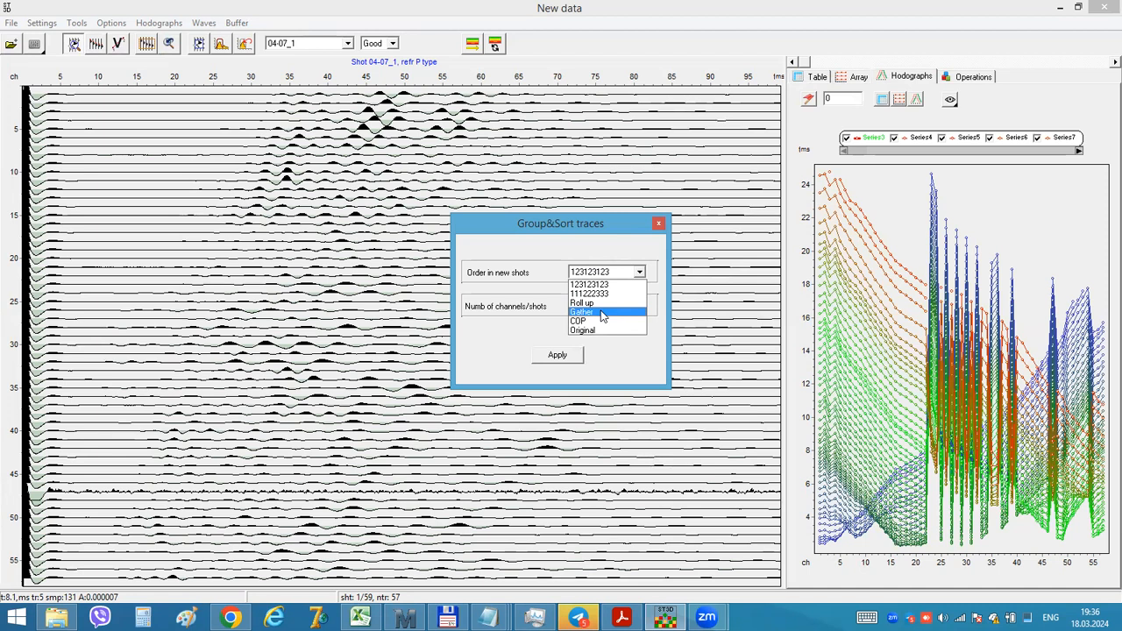
click(582, 312)
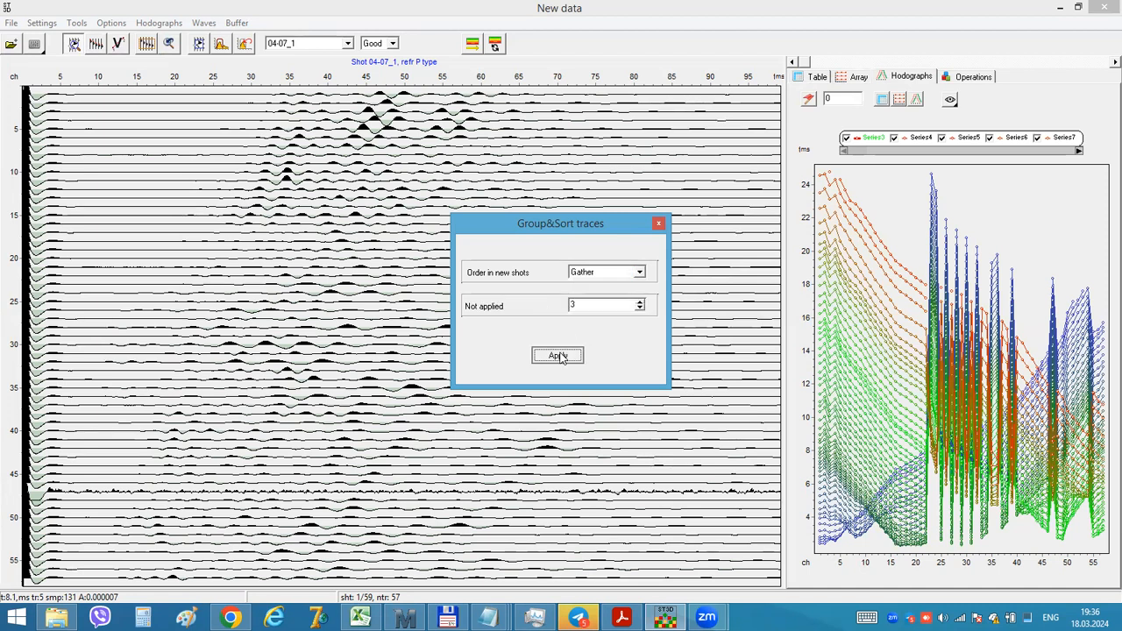
click(557, 354)
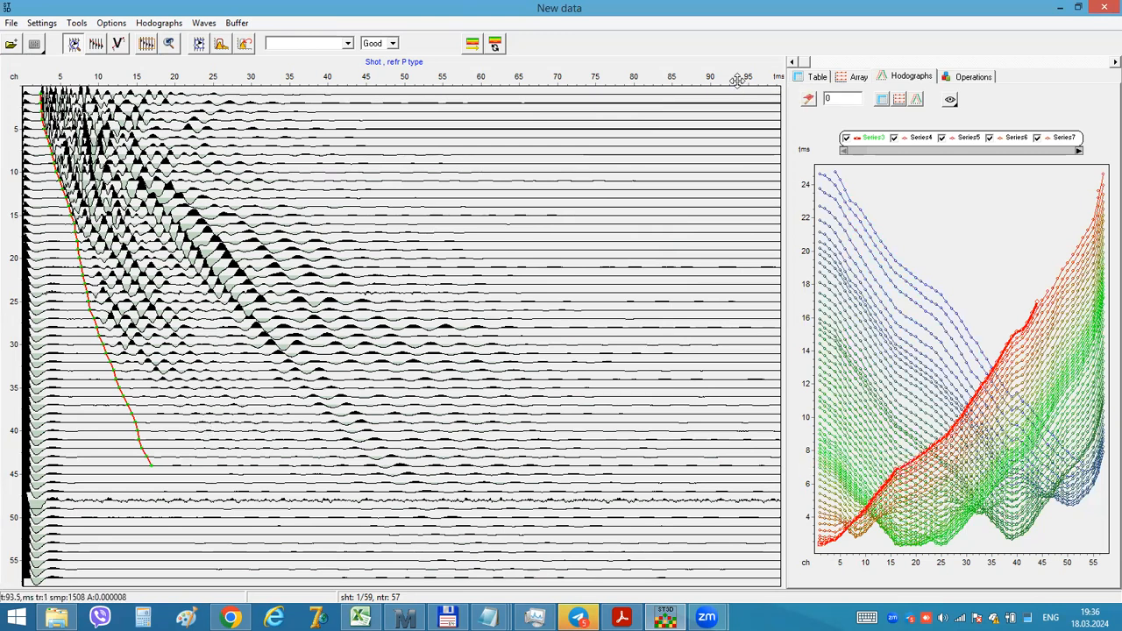
Step: Check the receiver coordinates table and the 3D receiver array geometry
click(817, 77)
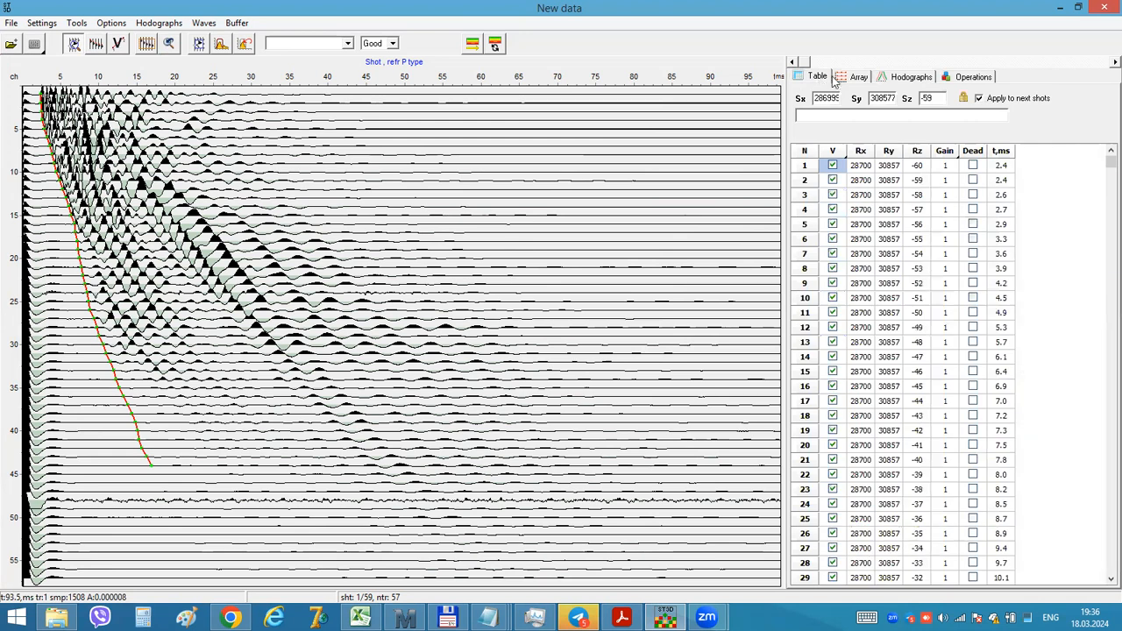
click(859, 77)
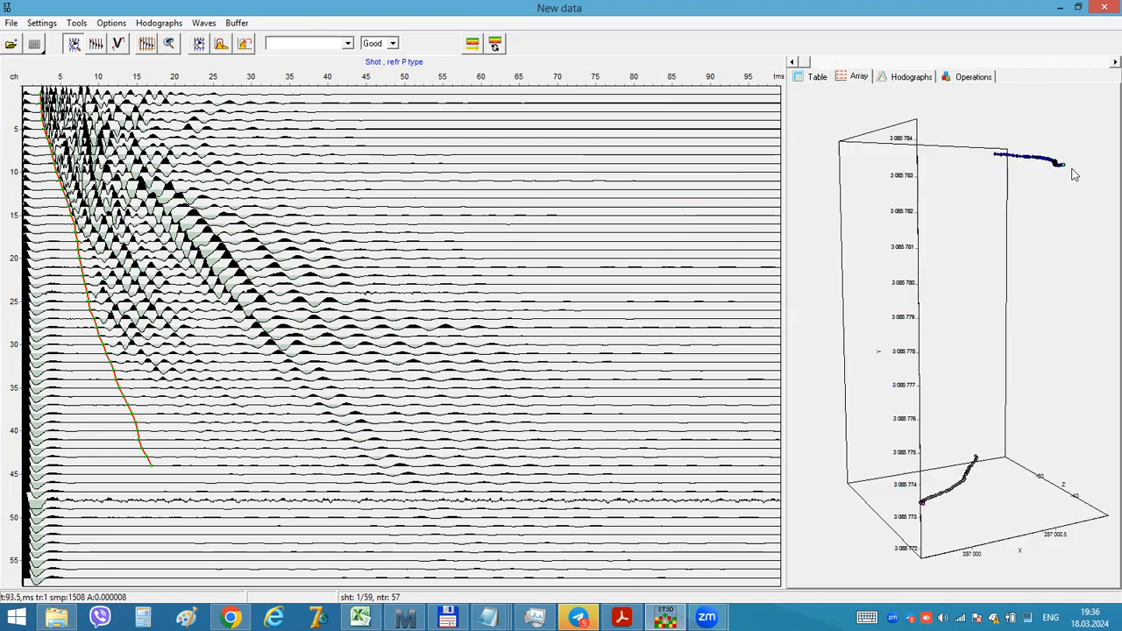
mouse_move(1062, 168)
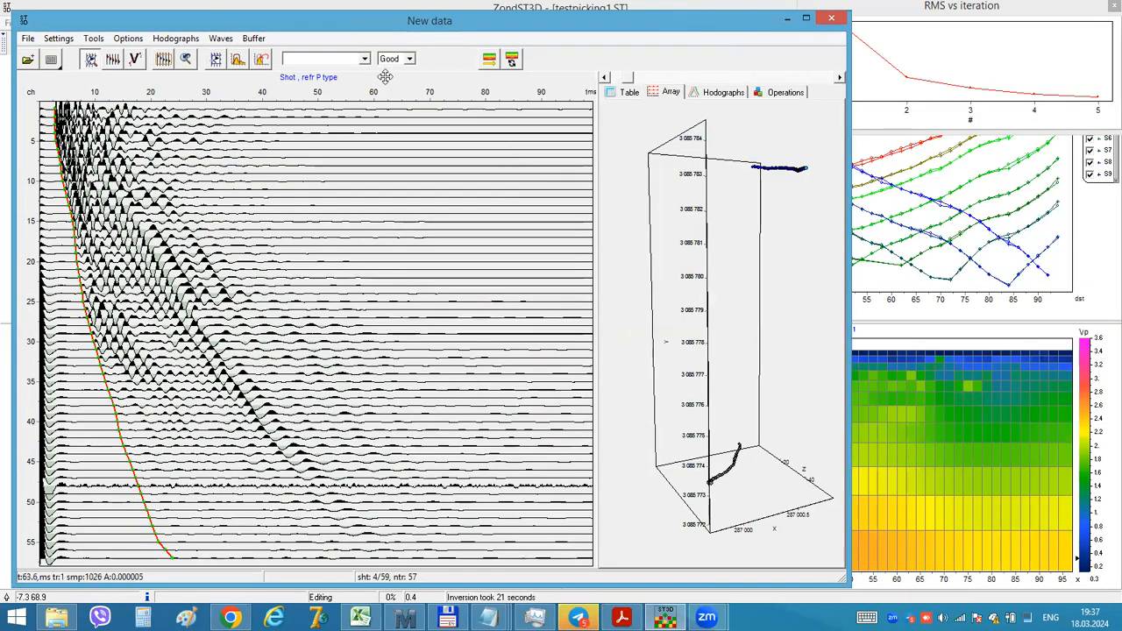
mouse_move(489, 59)
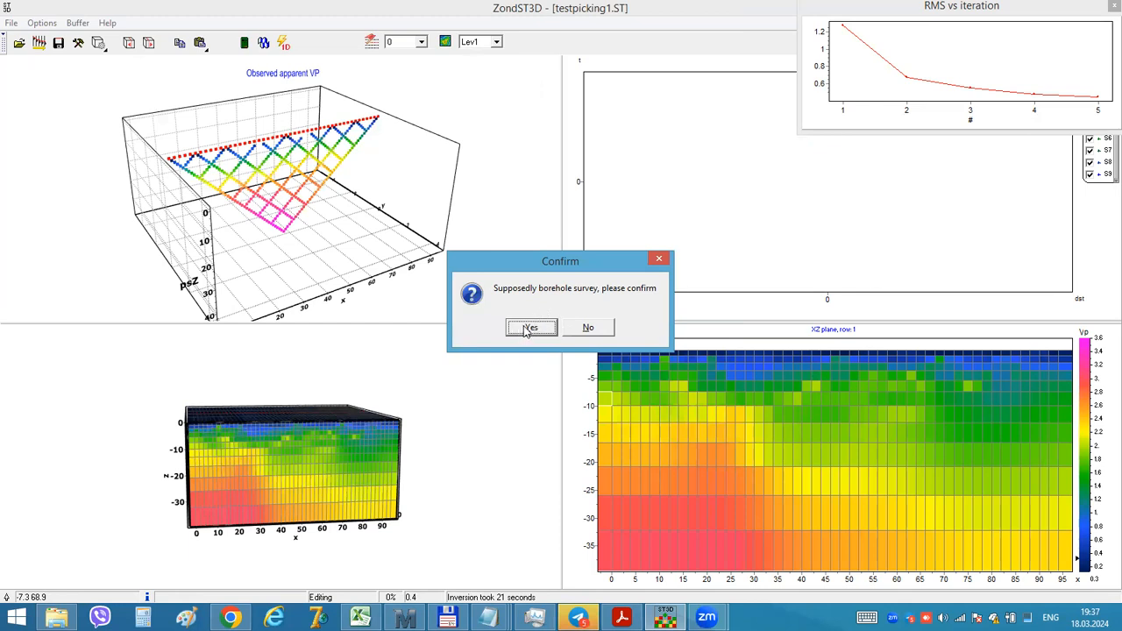
Step: Confirm with Yes that the combined data is a borehole survey
click(530, 328)
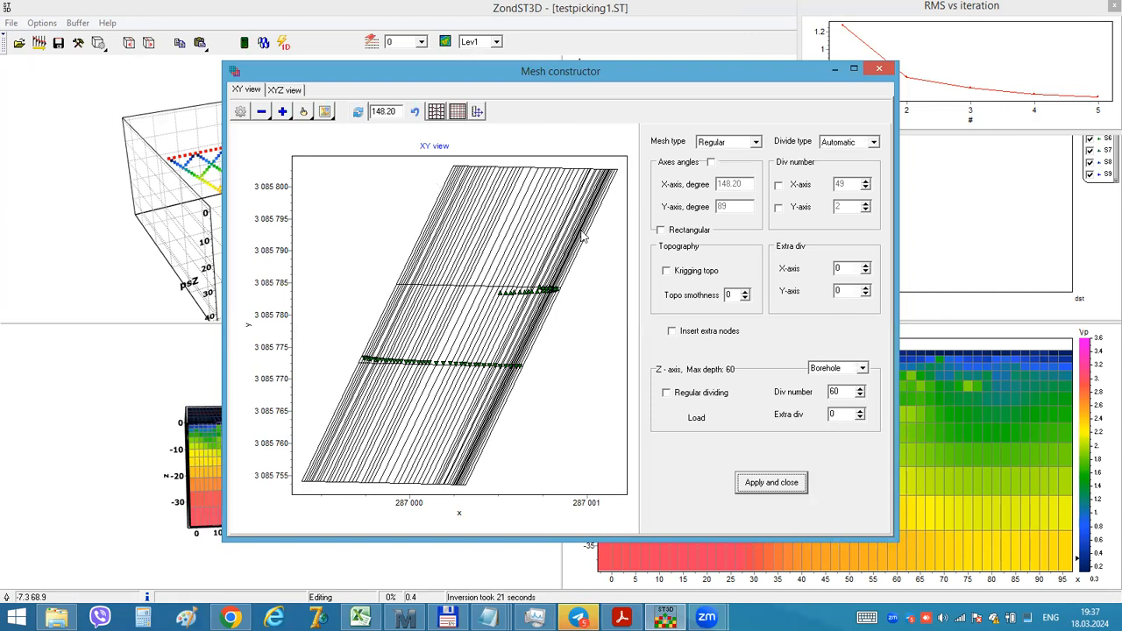
mouse_move(540, 426)
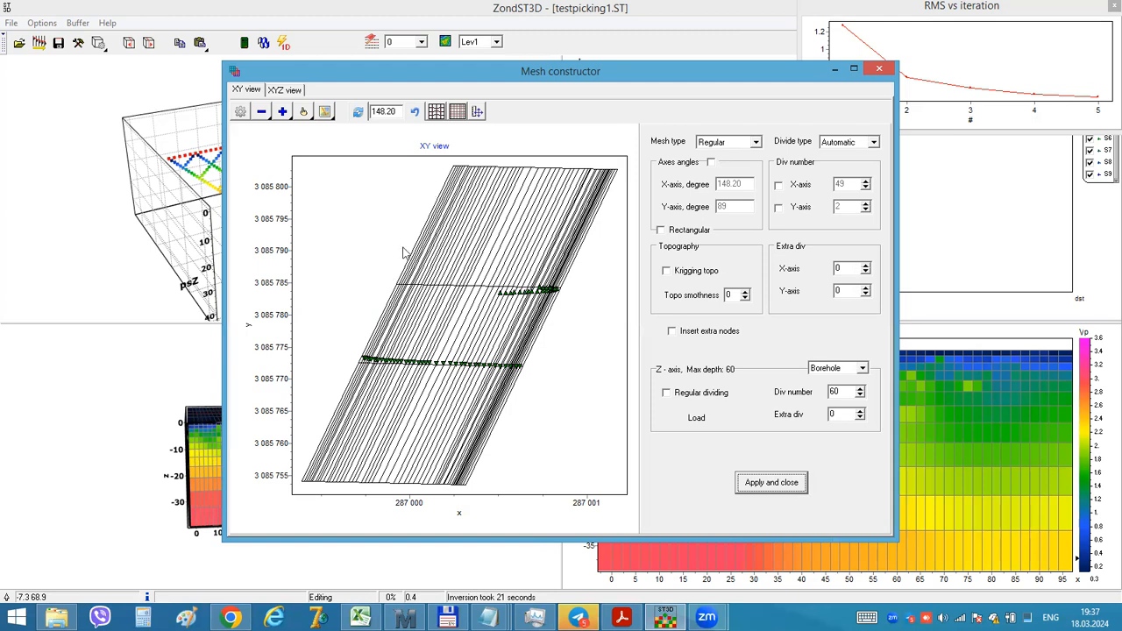
mouse_move(477, 193)
text(0)
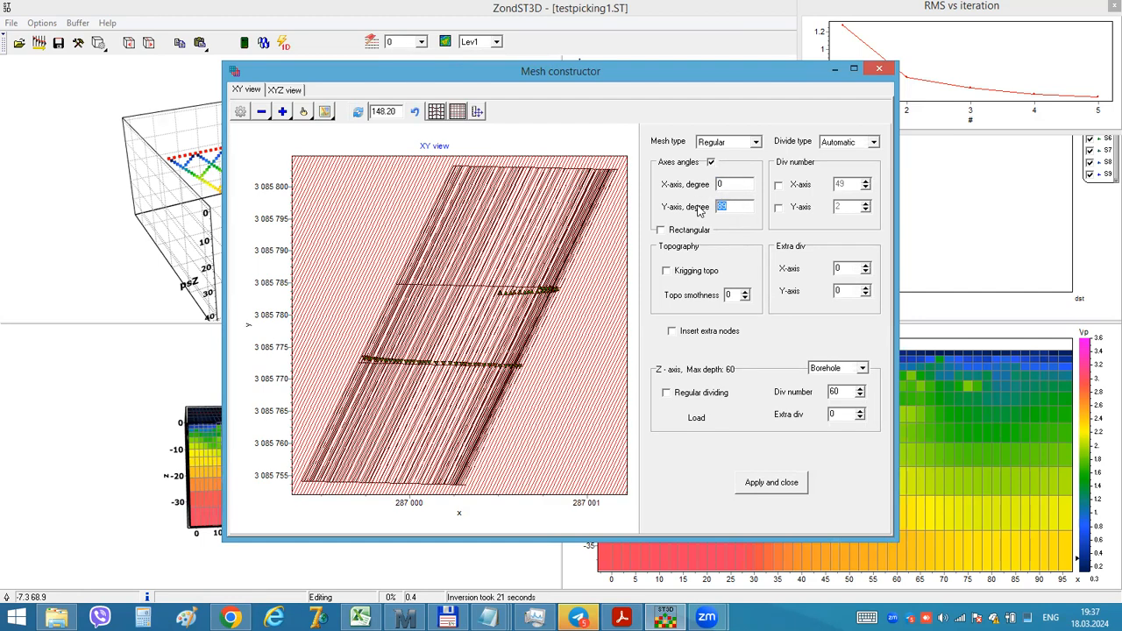
Step: Enter the 90-degree axis angle, choose Manual division and give 10 cells along X
text(90)
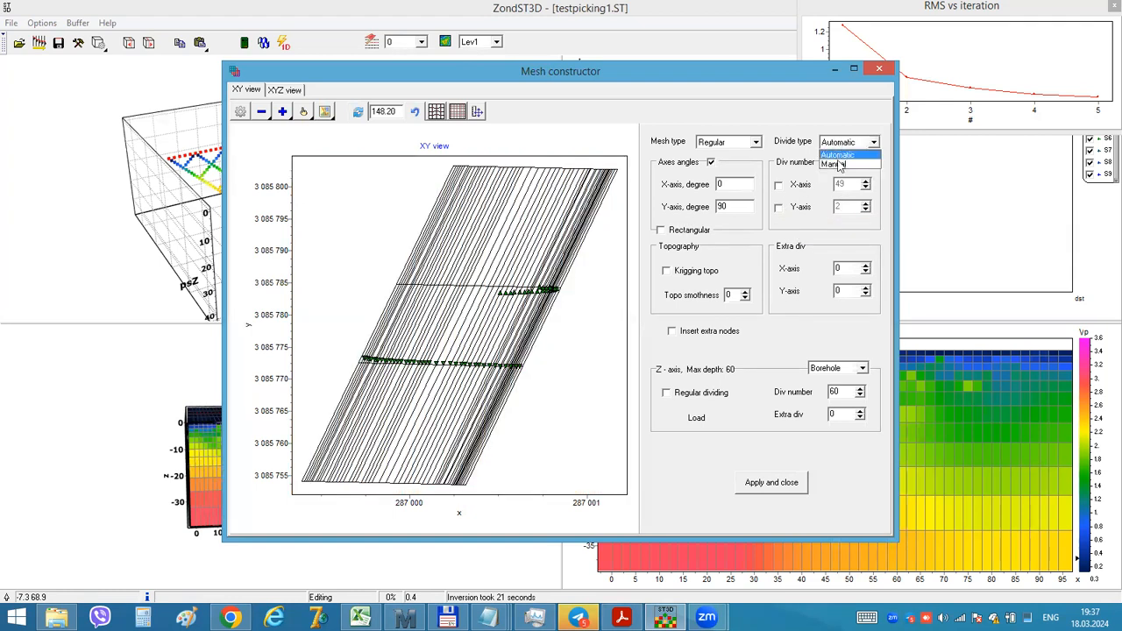
click(831, 165)
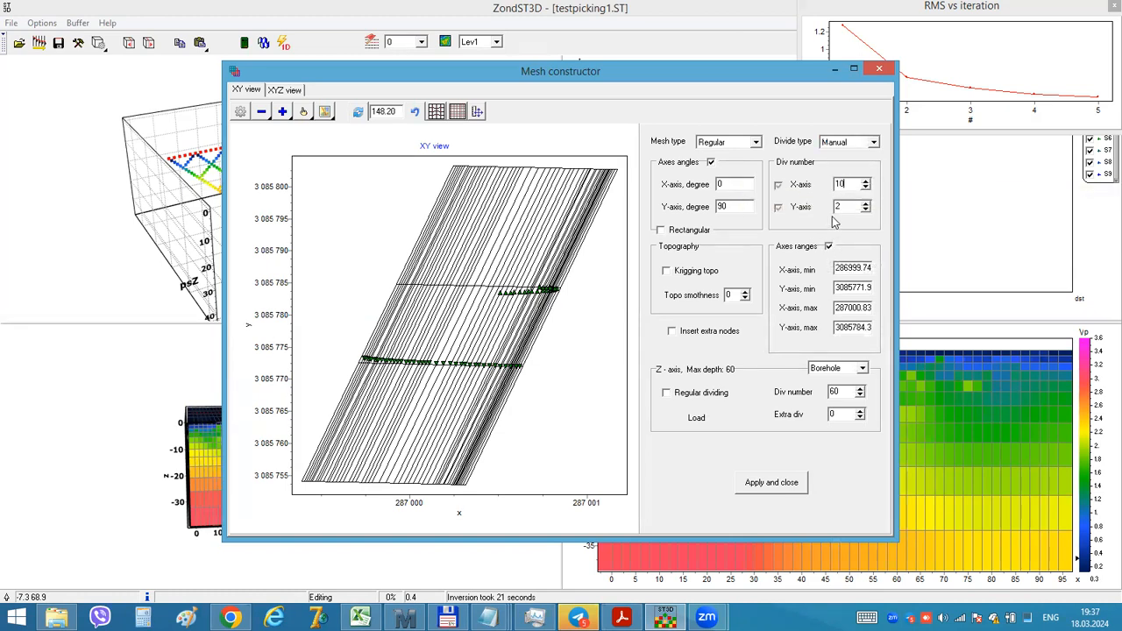
text(10)
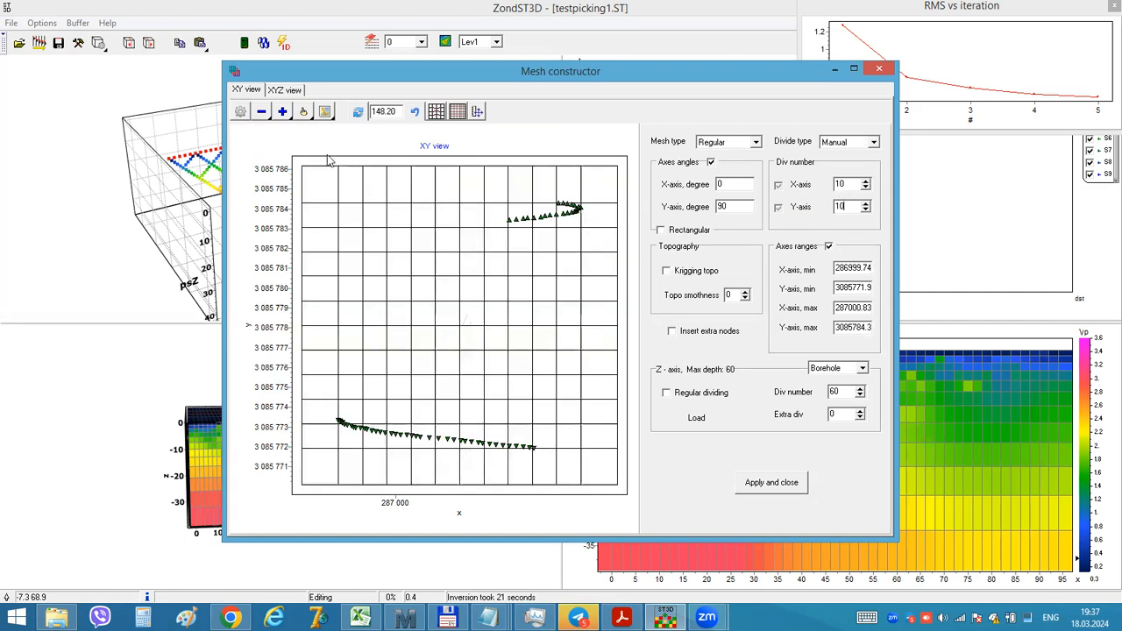
mouse_move(396, 156)
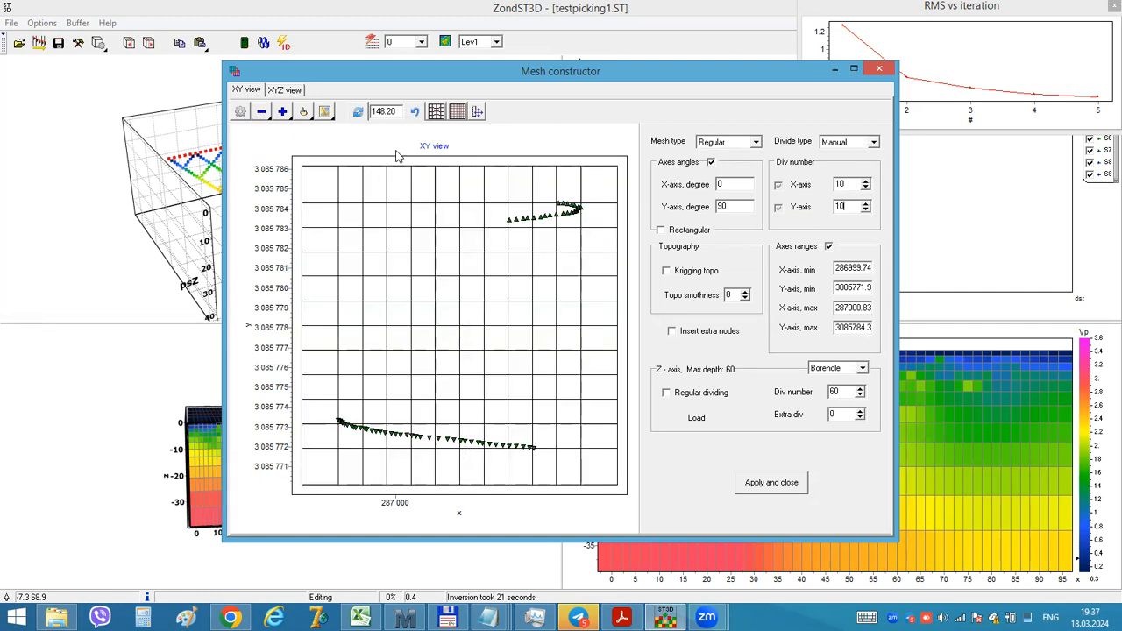
mouse_move(536, 243)
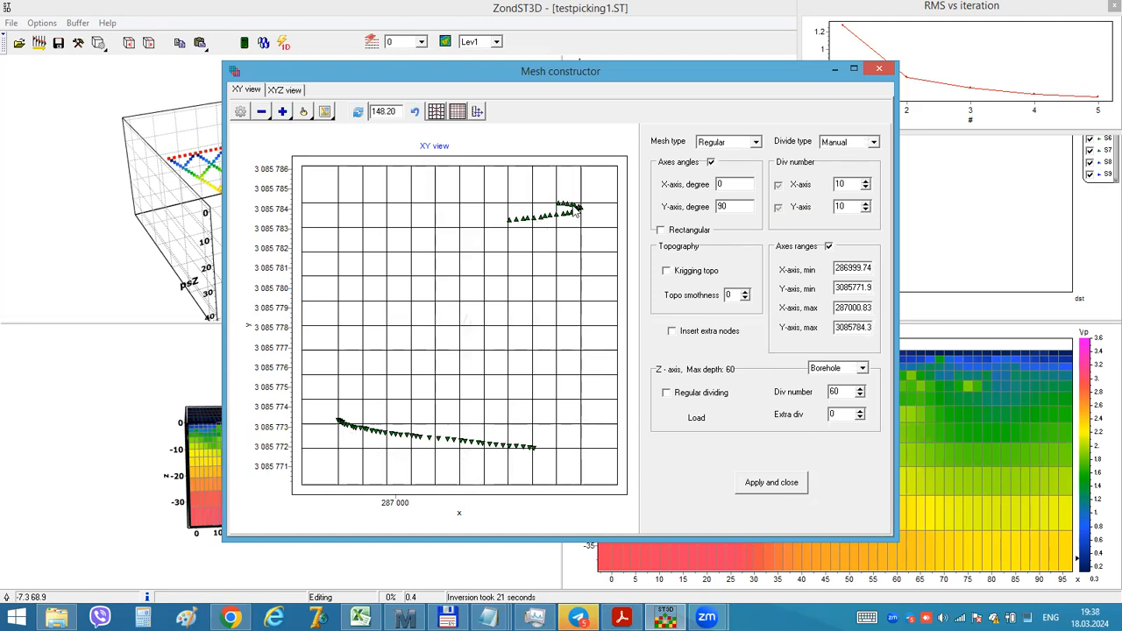
mouse_move(585, 225)
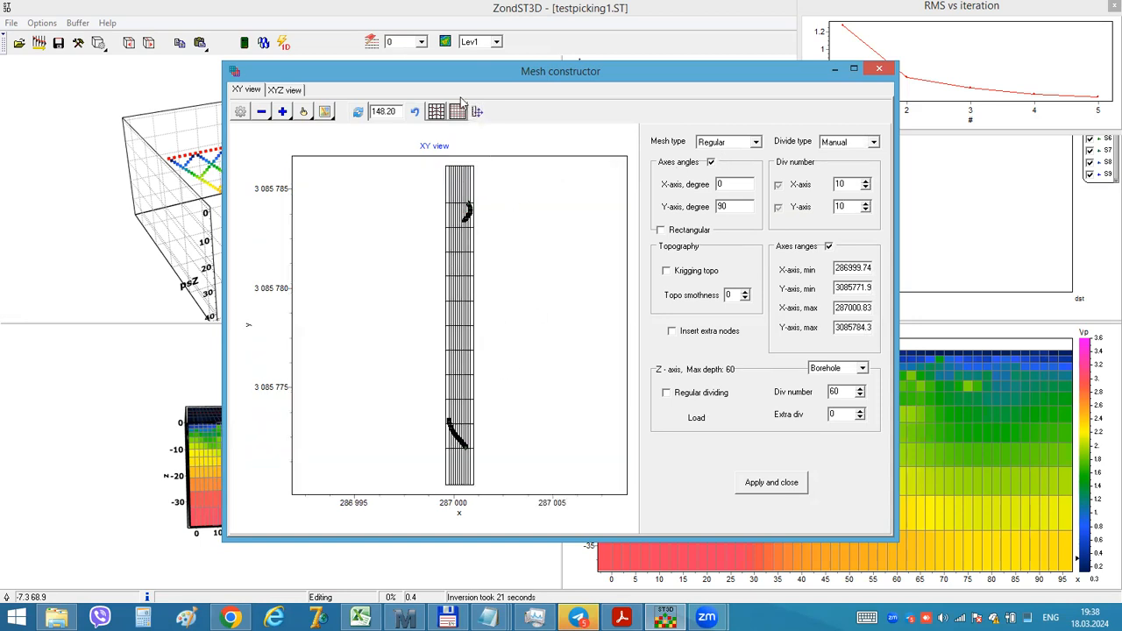
mouse_move(477, 112)
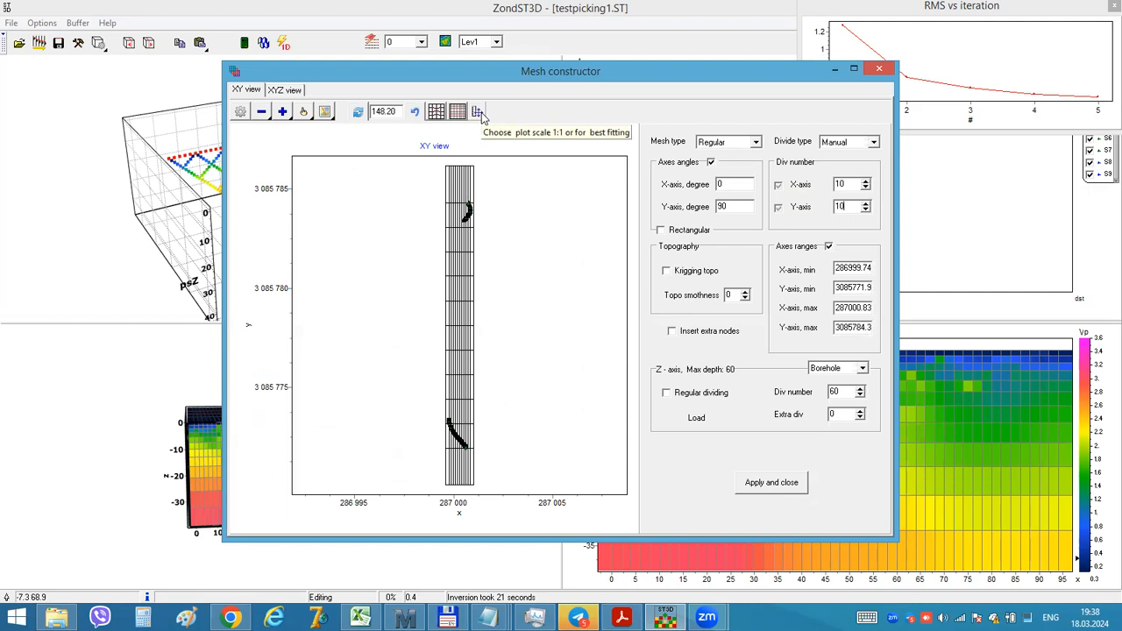
mouse_move(439, 412)
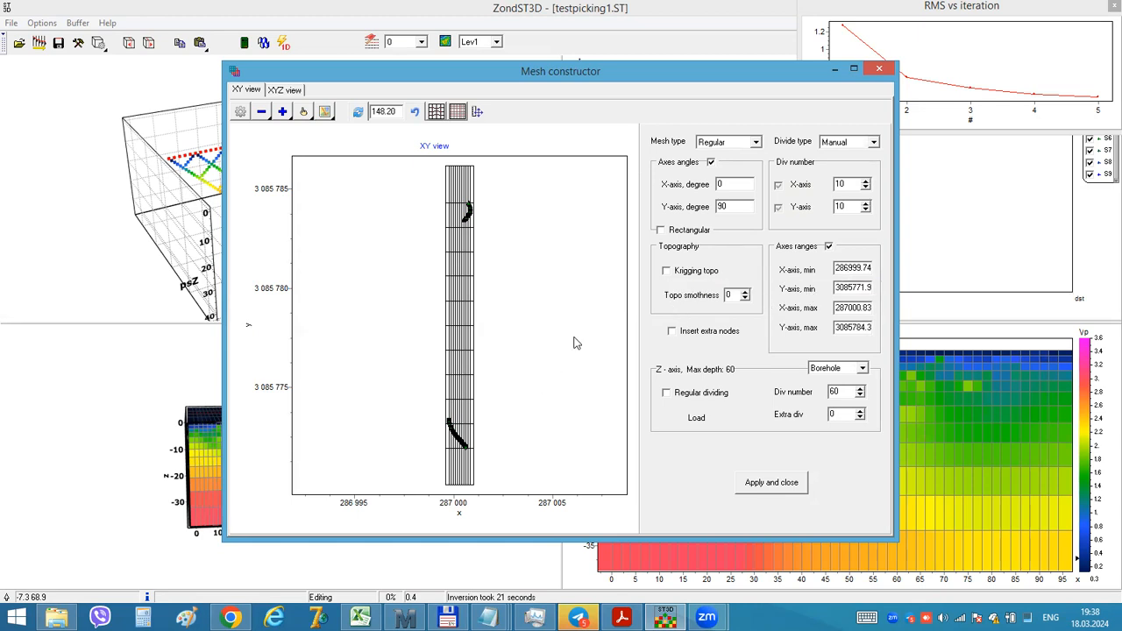
mouse_move(438, 450)
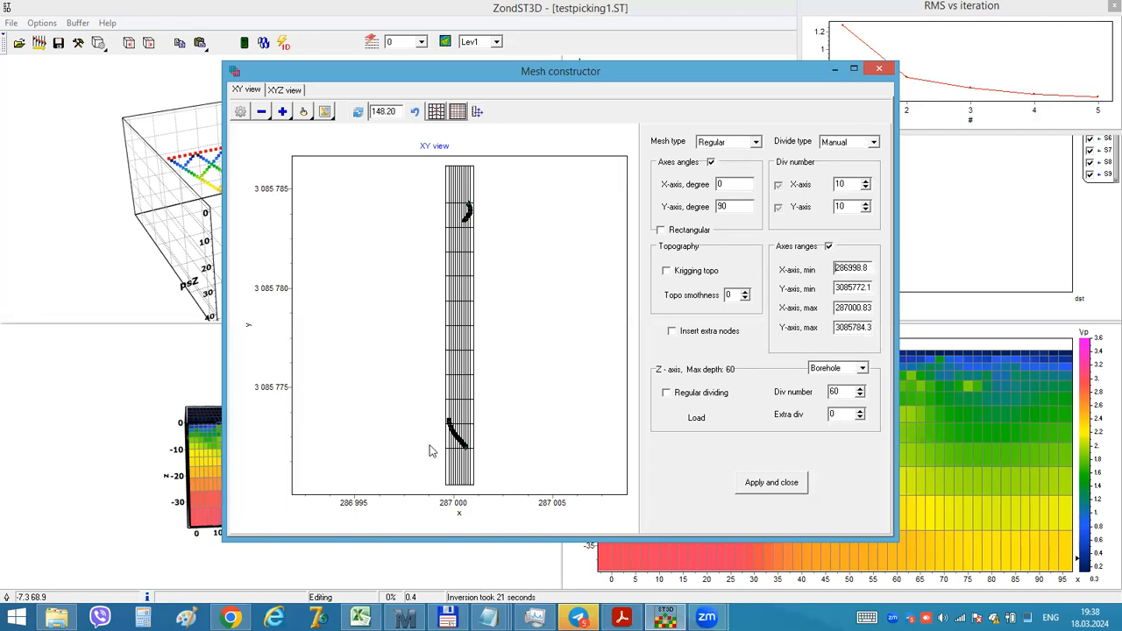
mouse_move(565, 203)
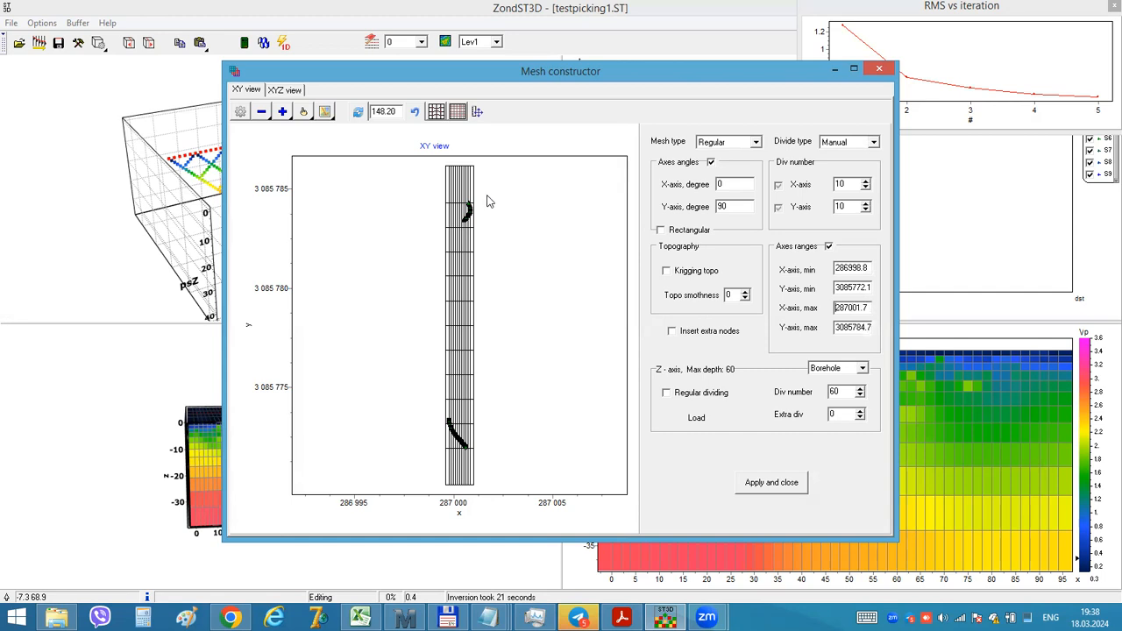
mouse_move(358, 122)
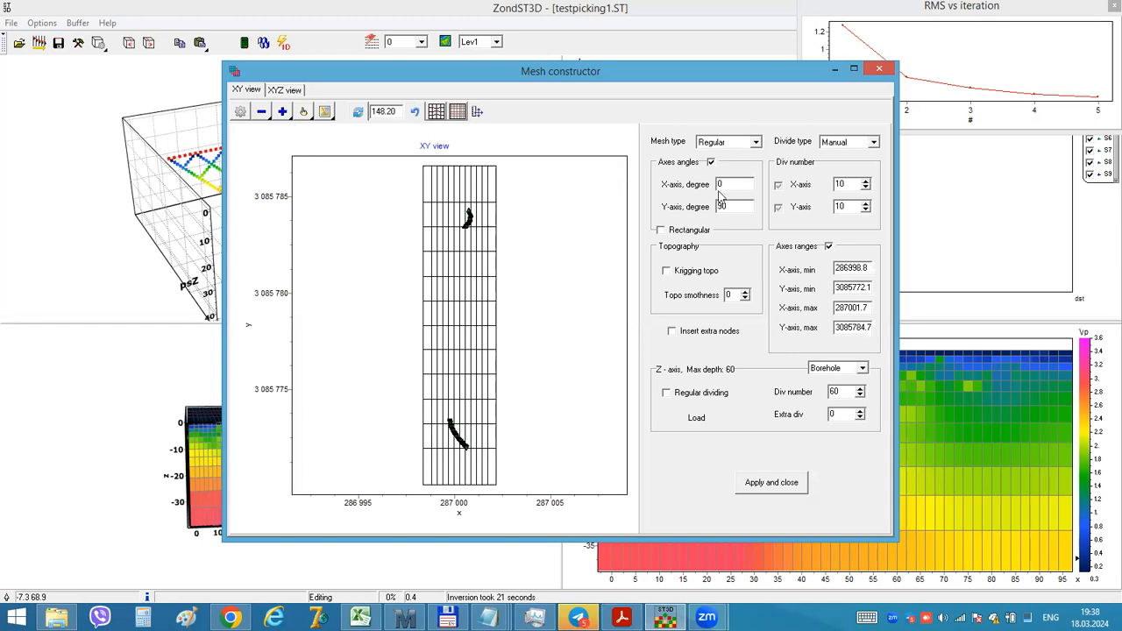
mouse_move(850, 184)
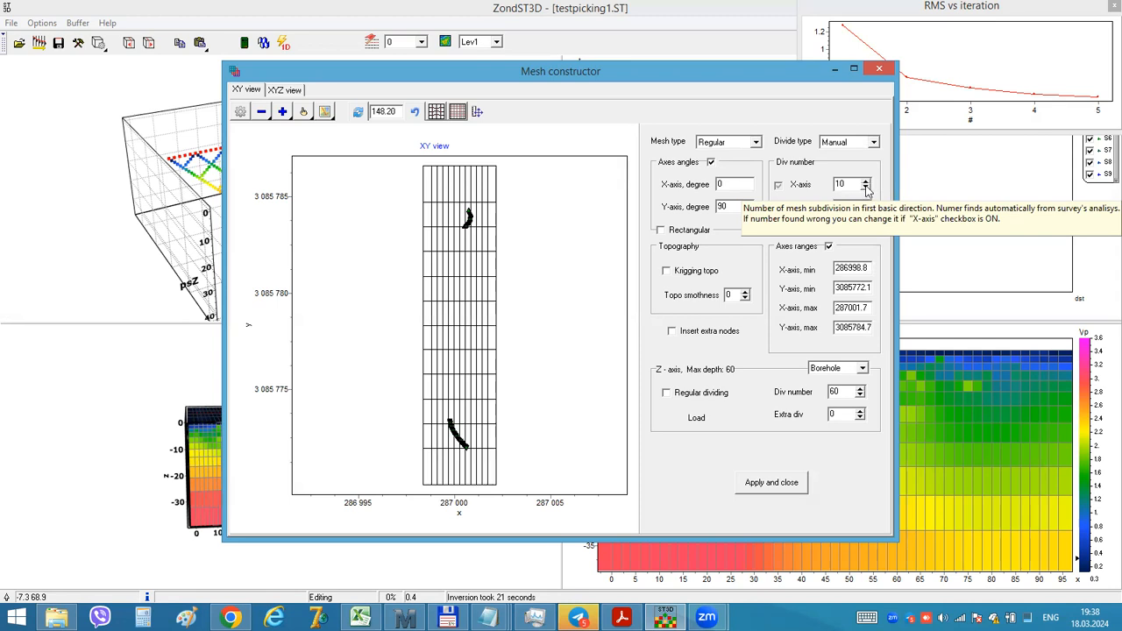
Step: Reduce X divisions to 6, preview the mesh in 3D, then generate it for inversion mode
click(870, 188)
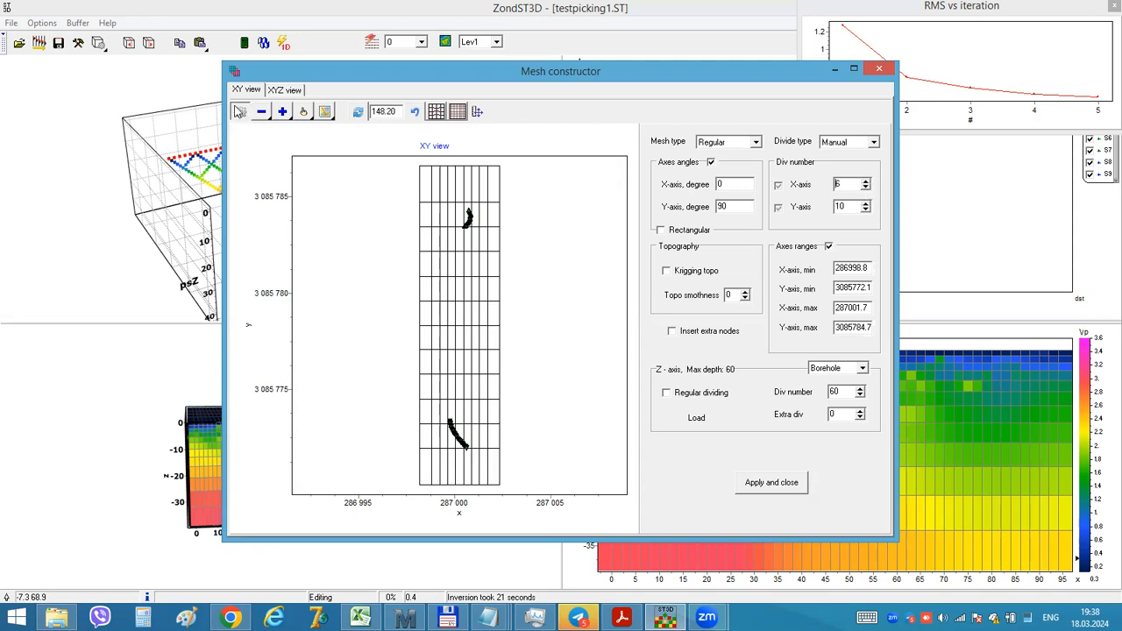
mouse_move(240, 112)
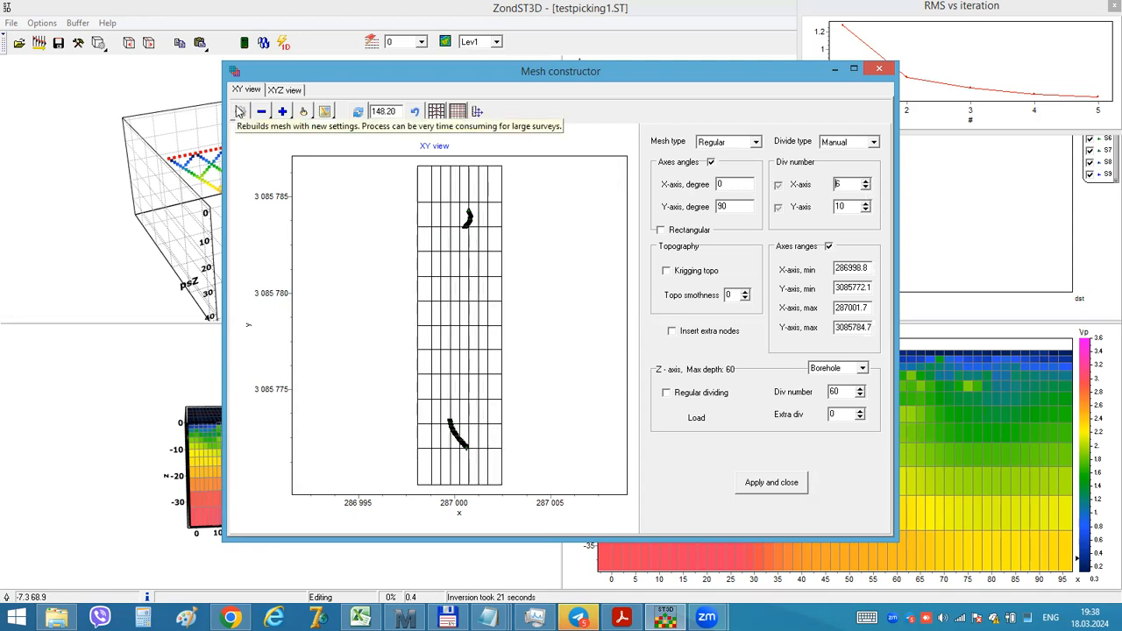
mouse_move(294, 96)
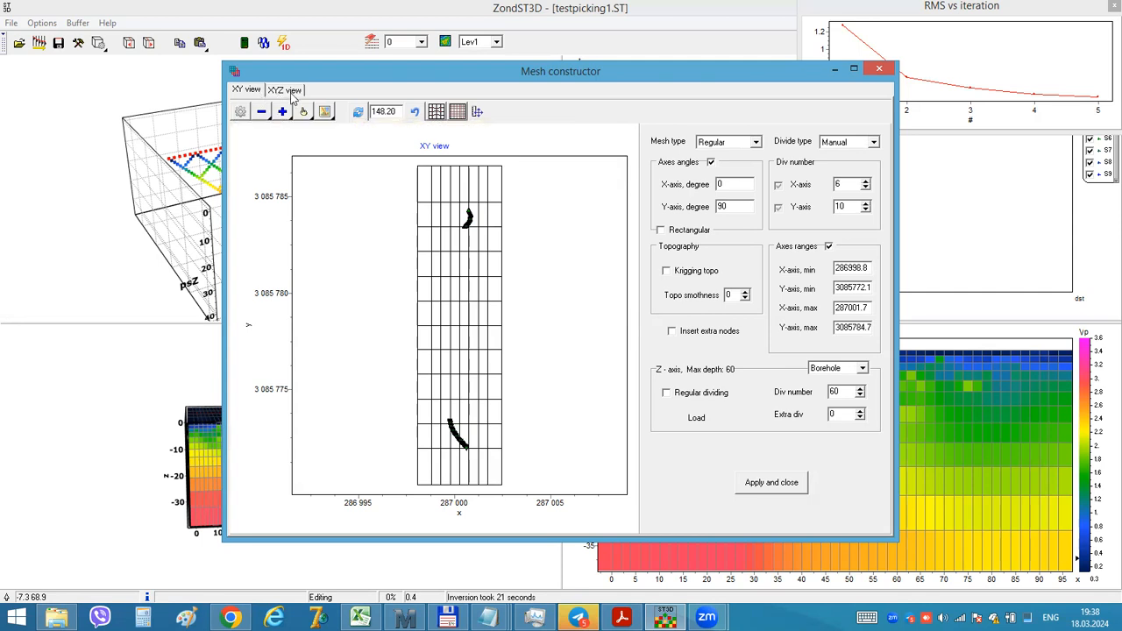
click(284, 89)
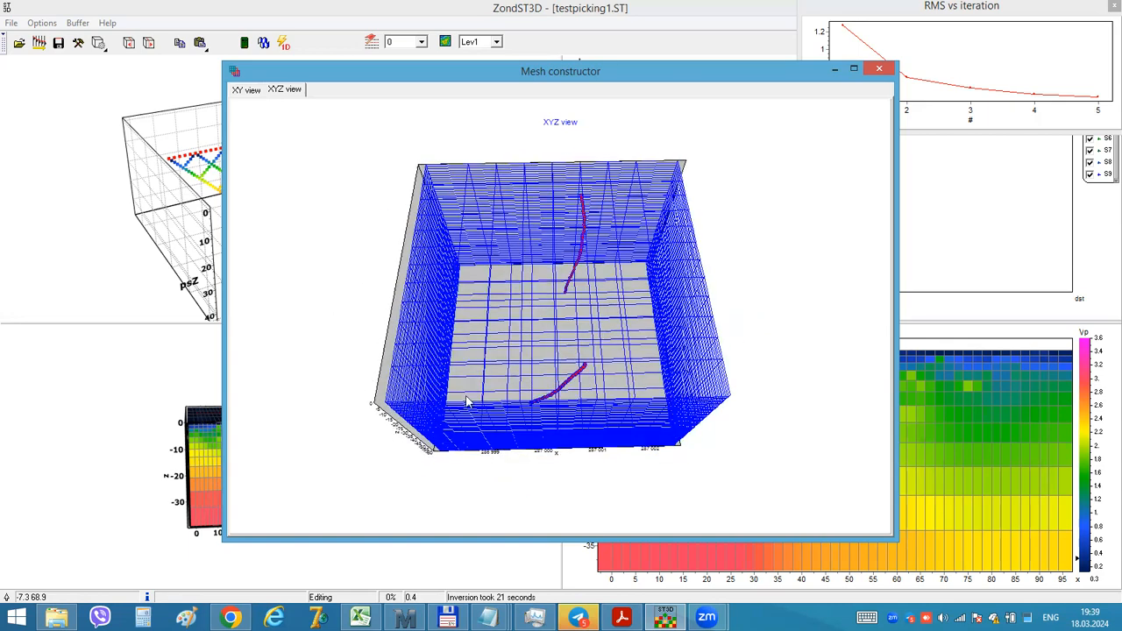
click(246, 90)
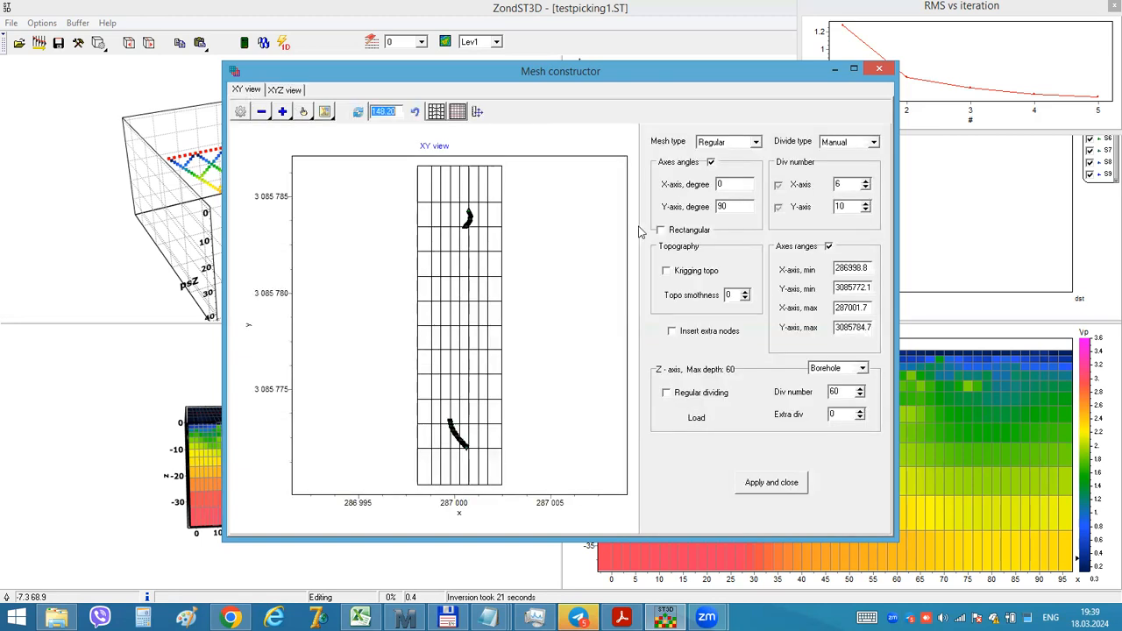
mouse_move(769, 484)
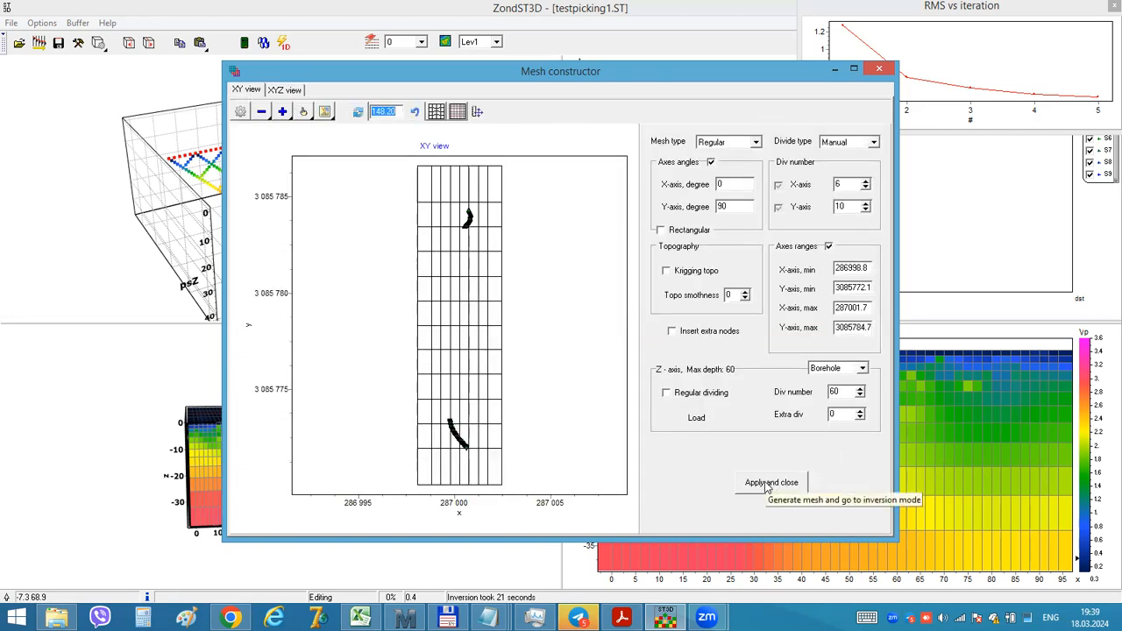
click(772, 482)
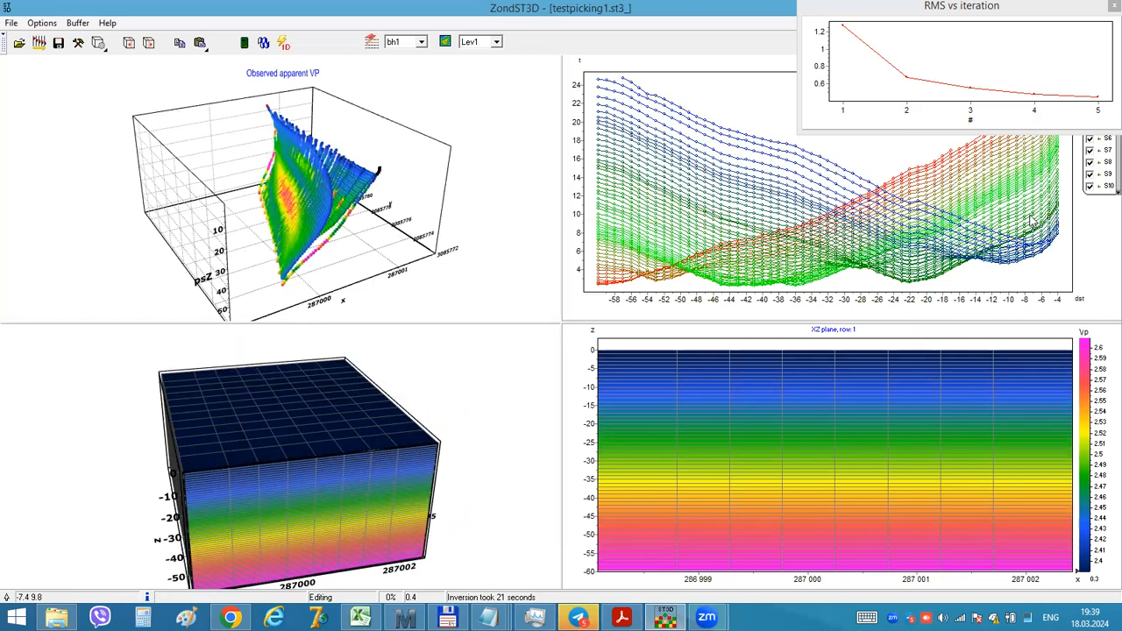
Step: Rotate the observed apparent velocity 3D plot before starting the inversion
drag(306, 202, 424, 137)
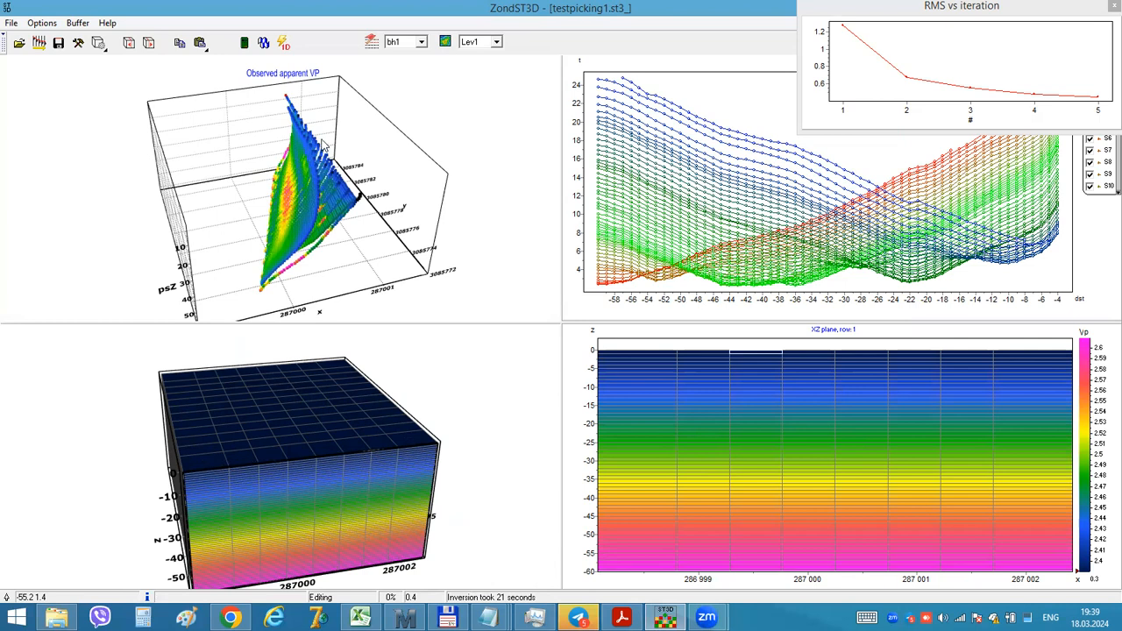
mouse_move(277, 62)
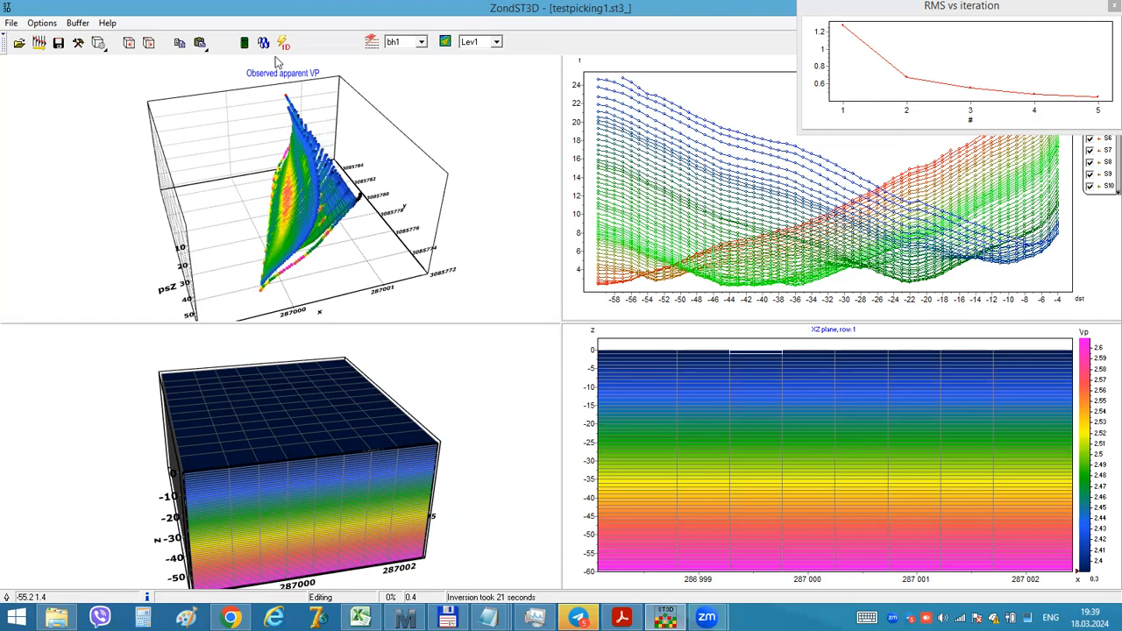
mouse_move(284, 43)
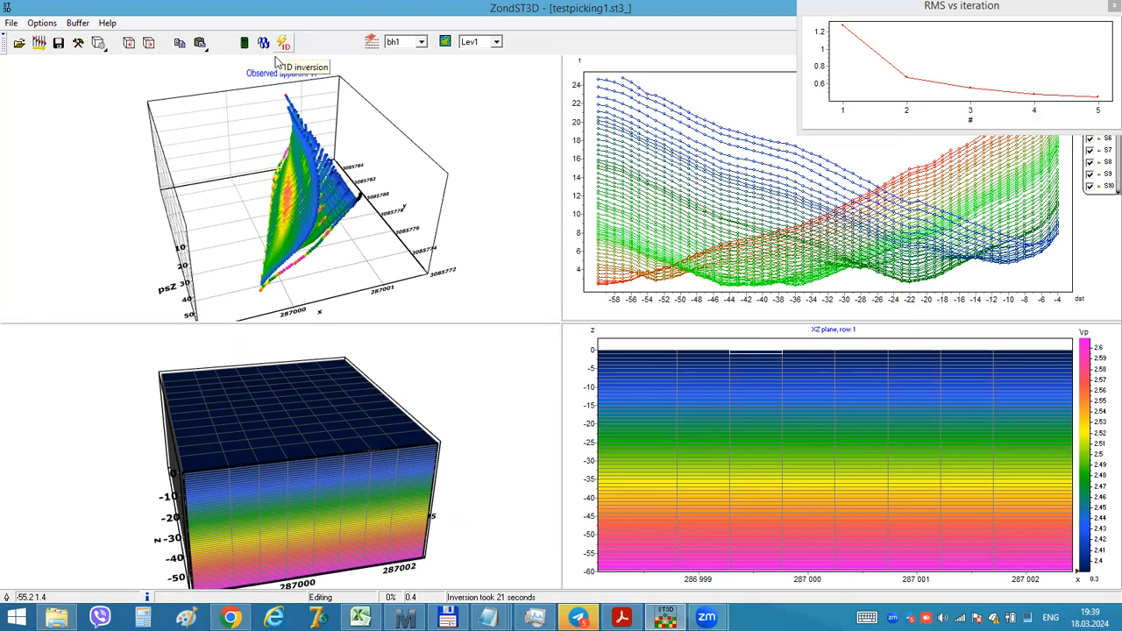
mouse_move(277, 59)
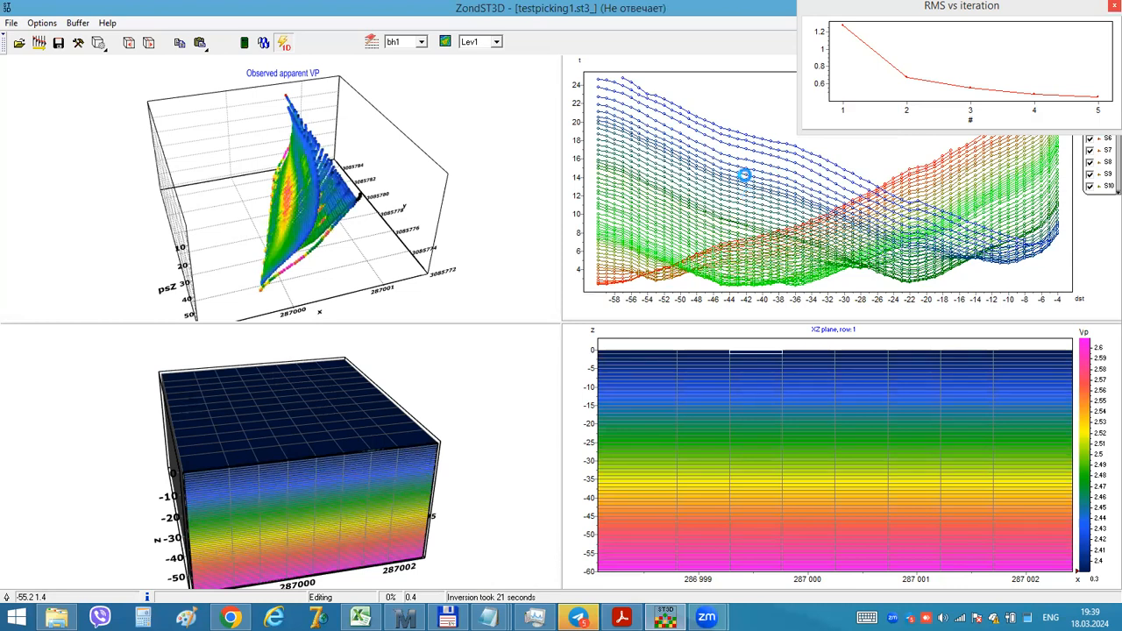
mouse_move(759, 151)
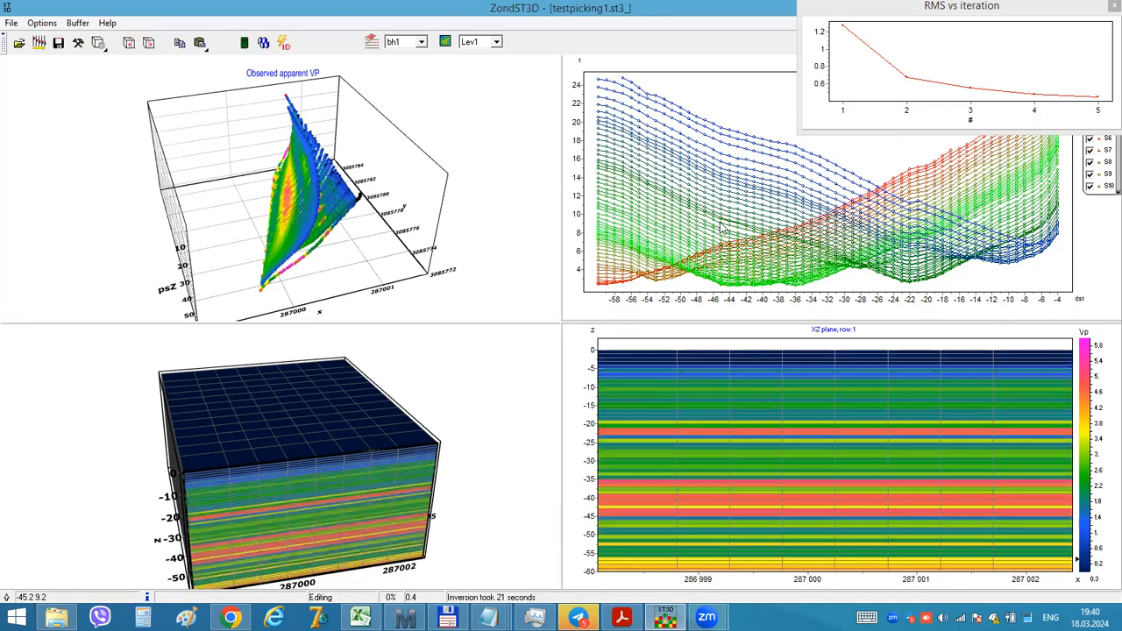
mouse_move(494, 403)
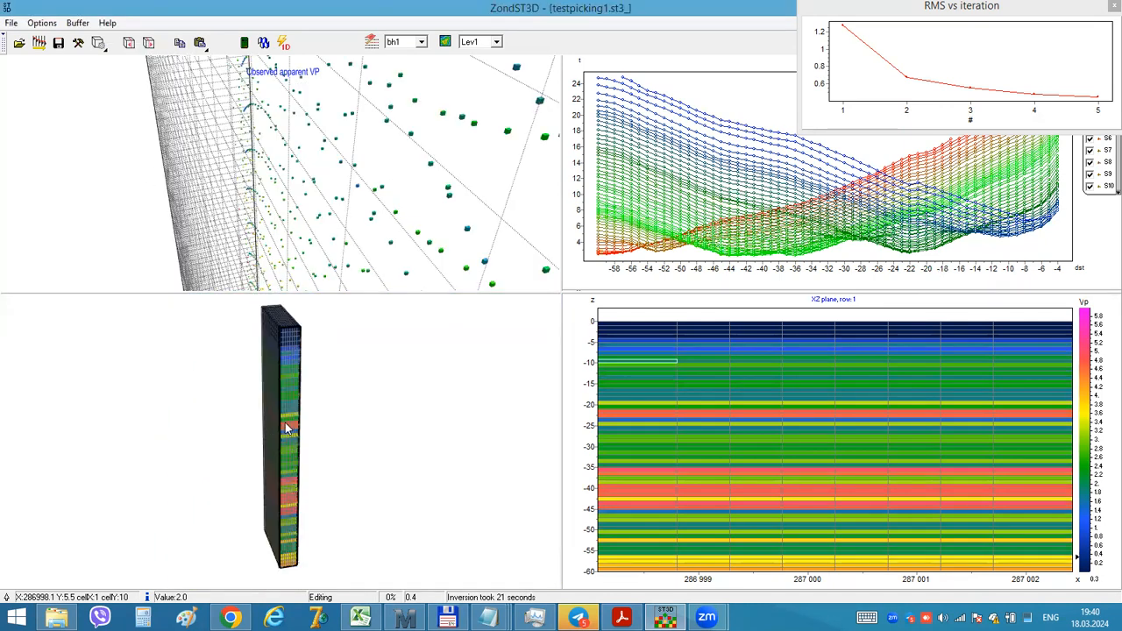
mouse_move(276, 438)
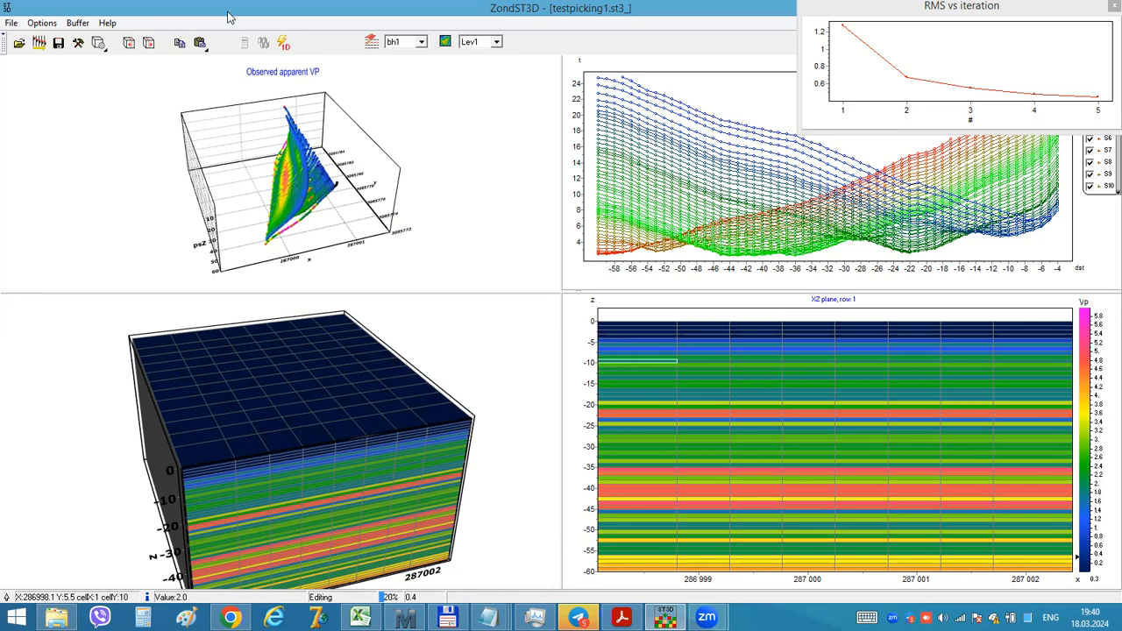
mouse_move(235, 26)
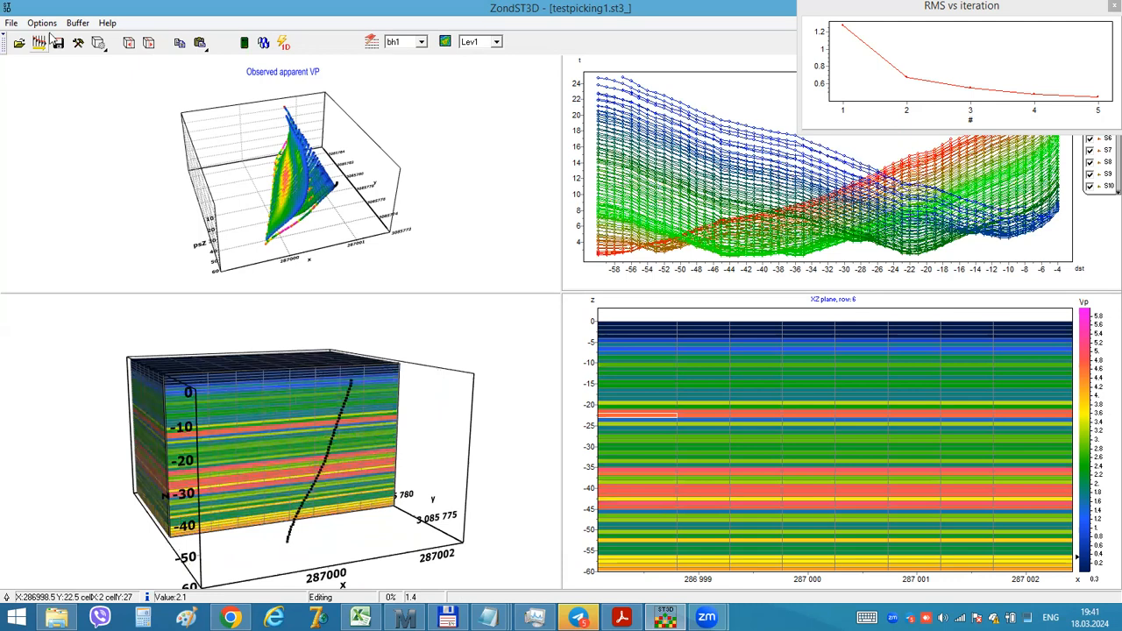
Step: Enable ray path display from the Data options menu
click(42, 23)
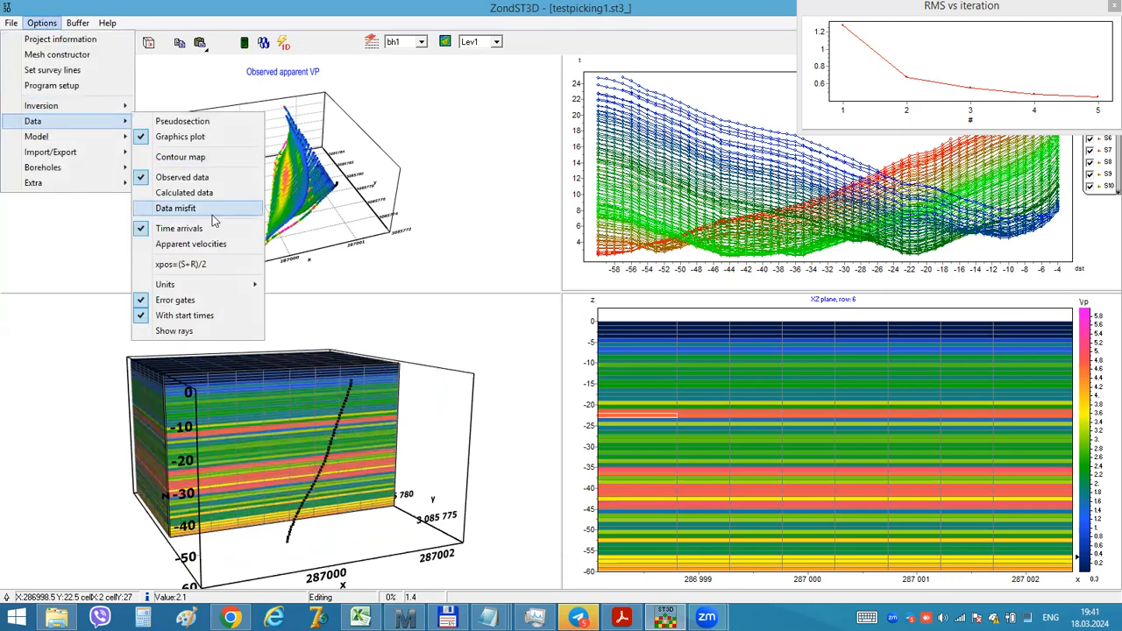
click(174, 330)
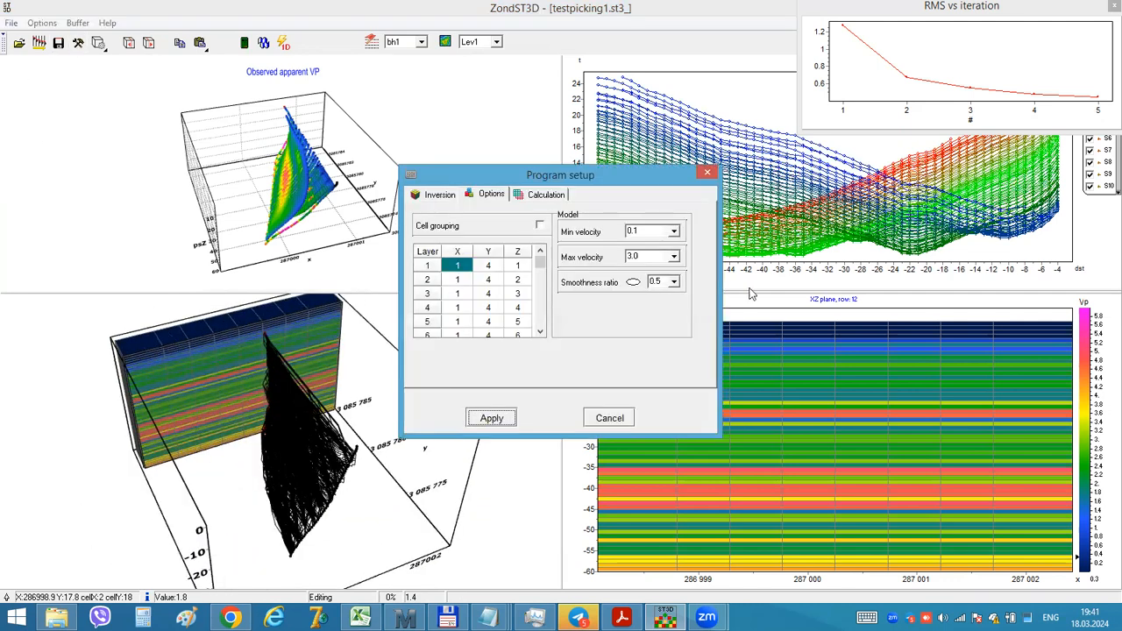
Step: Review the maximum velocity limit and the maximum rays deviation in Program setup
click(673, 256)
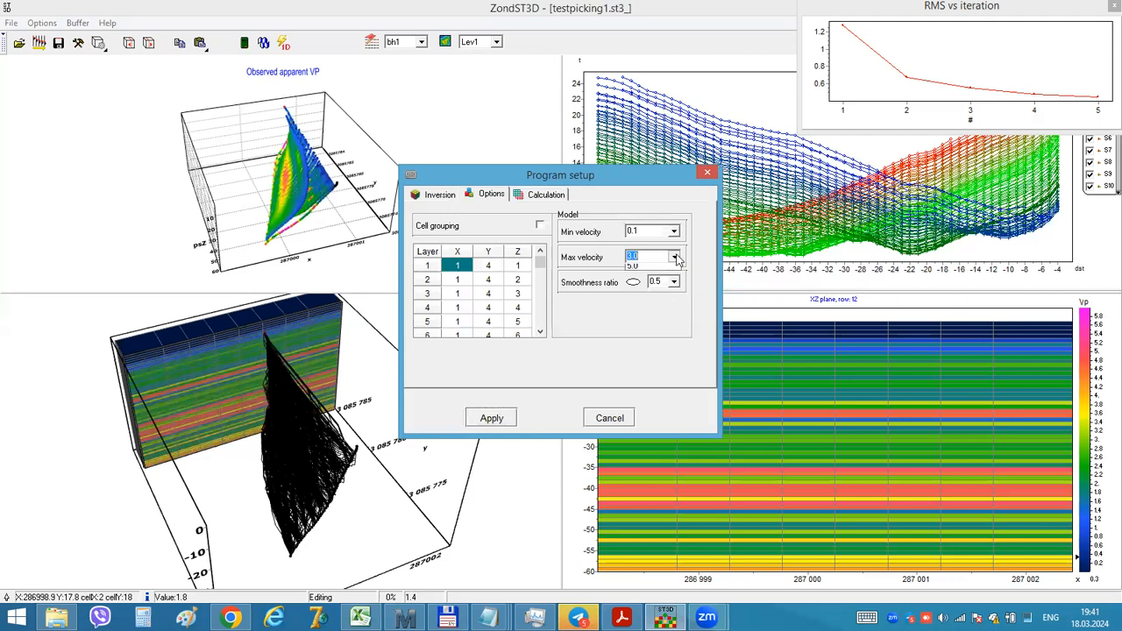
click(675, 253)
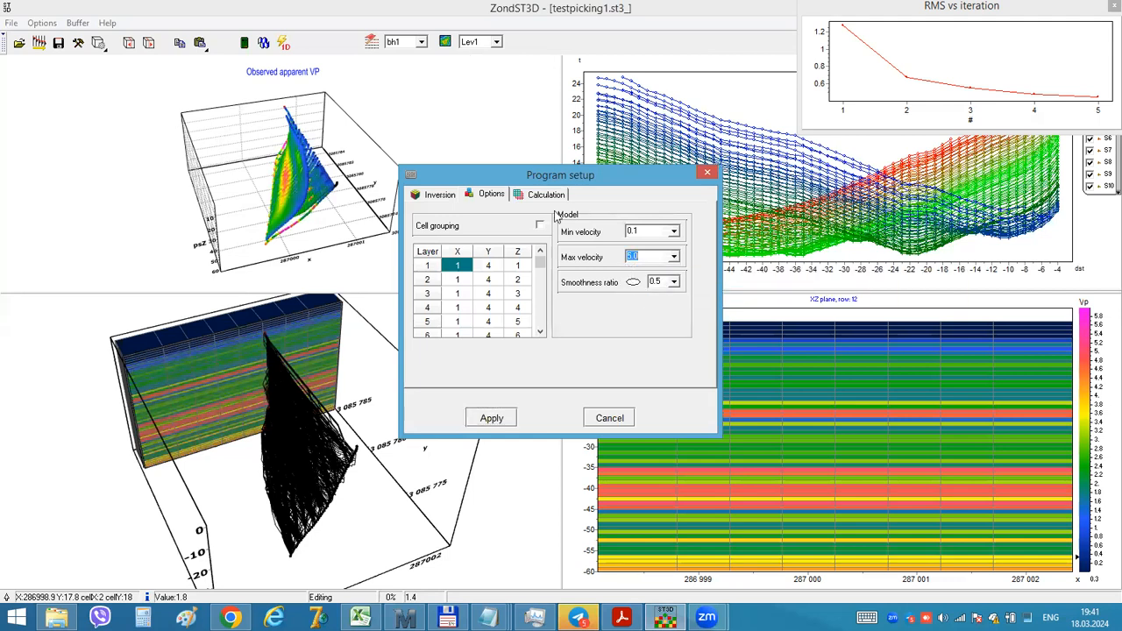
click(545, 193)
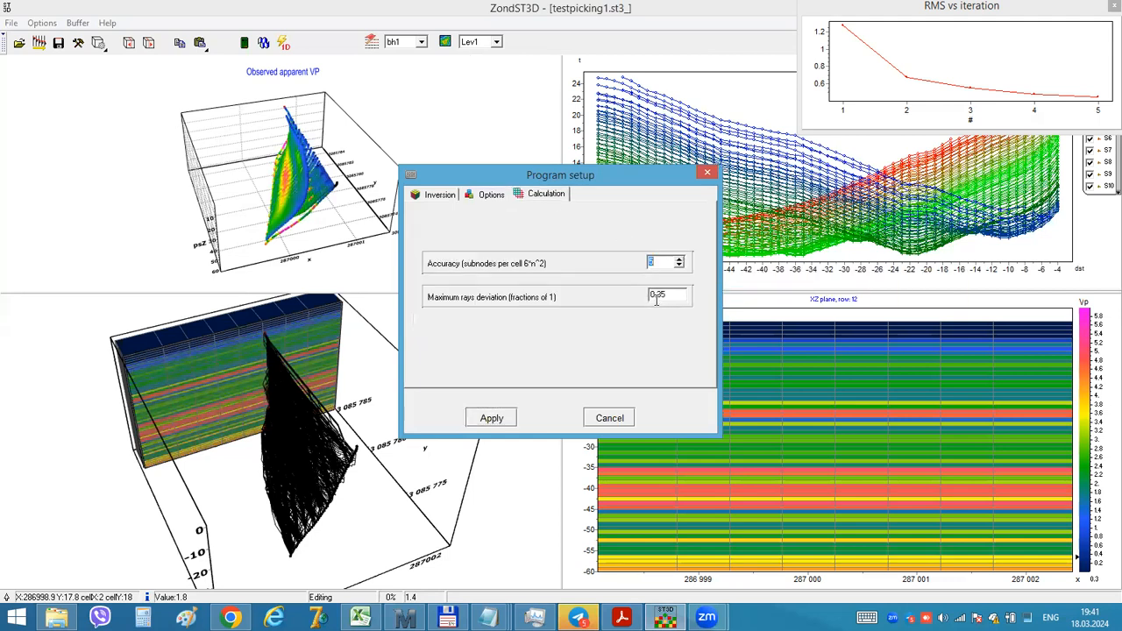
click(490, 193)
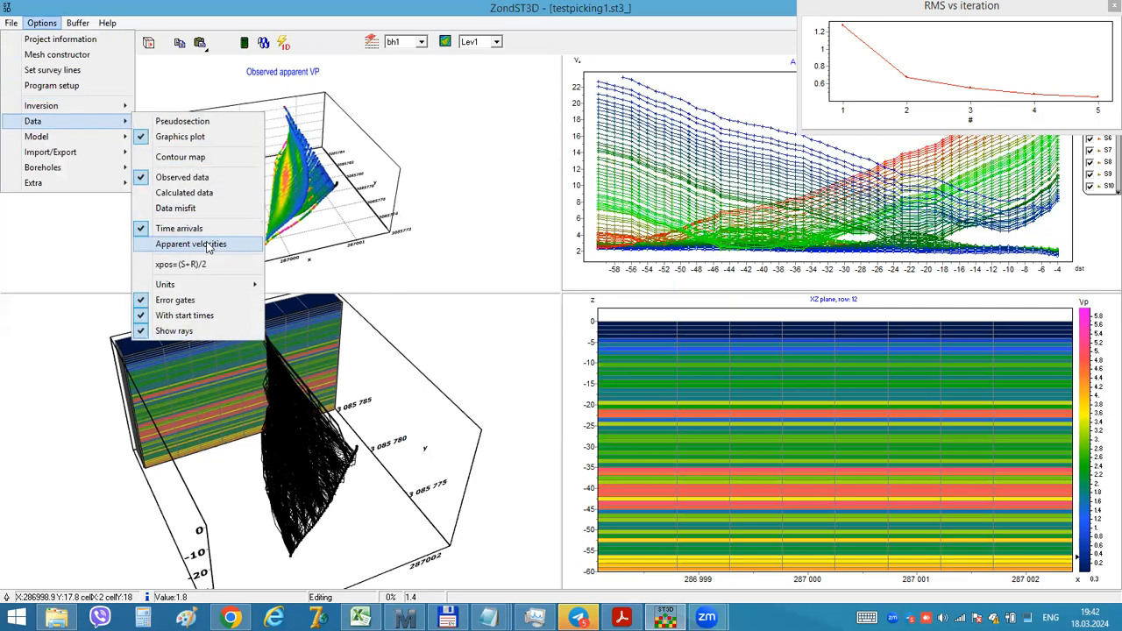
Step: Show apparent velocity curves and apply a 6.0 maximum velocity limit
click(189, 244)
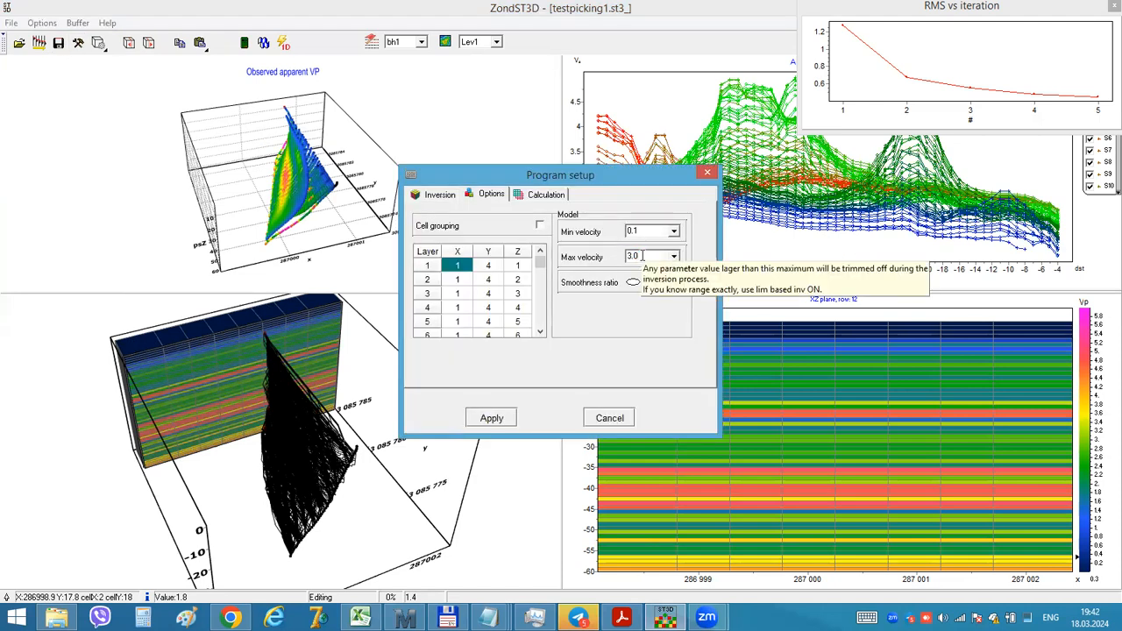
click(491, 417)
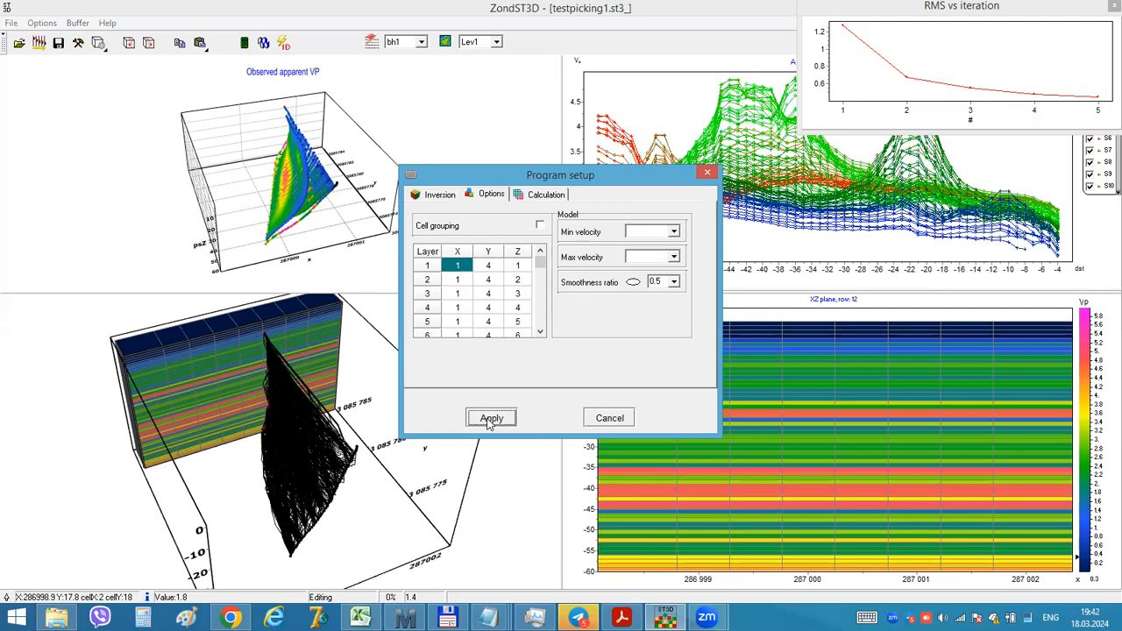
click(491, 417)
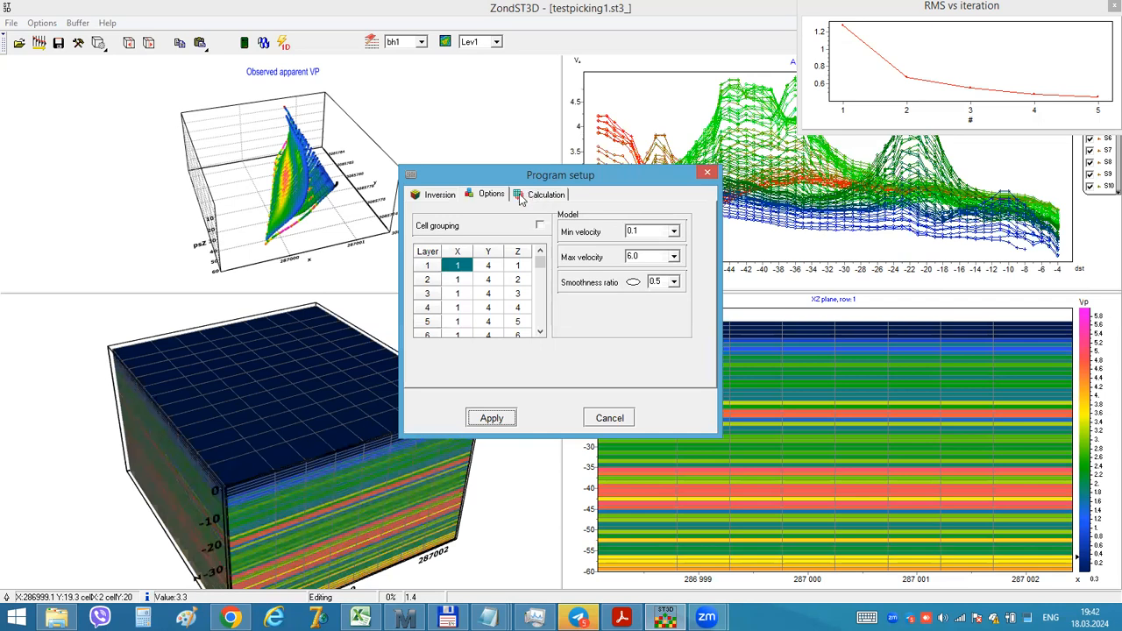
Step: Set calculation accuracy to 5 and apply the program setup
click(545, 193)
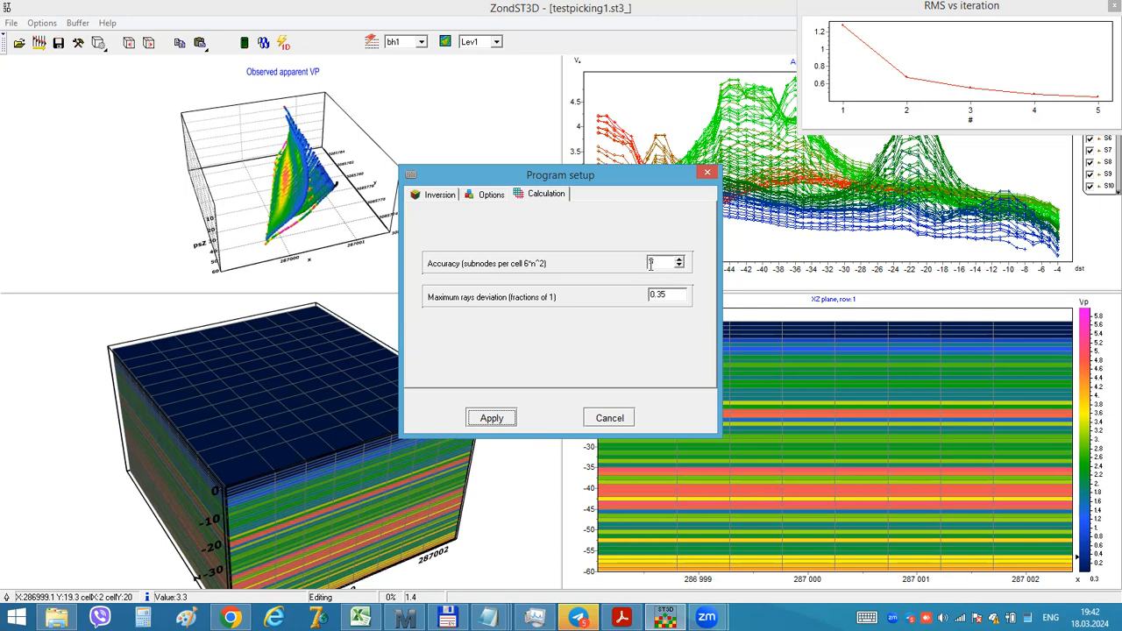
text(5)
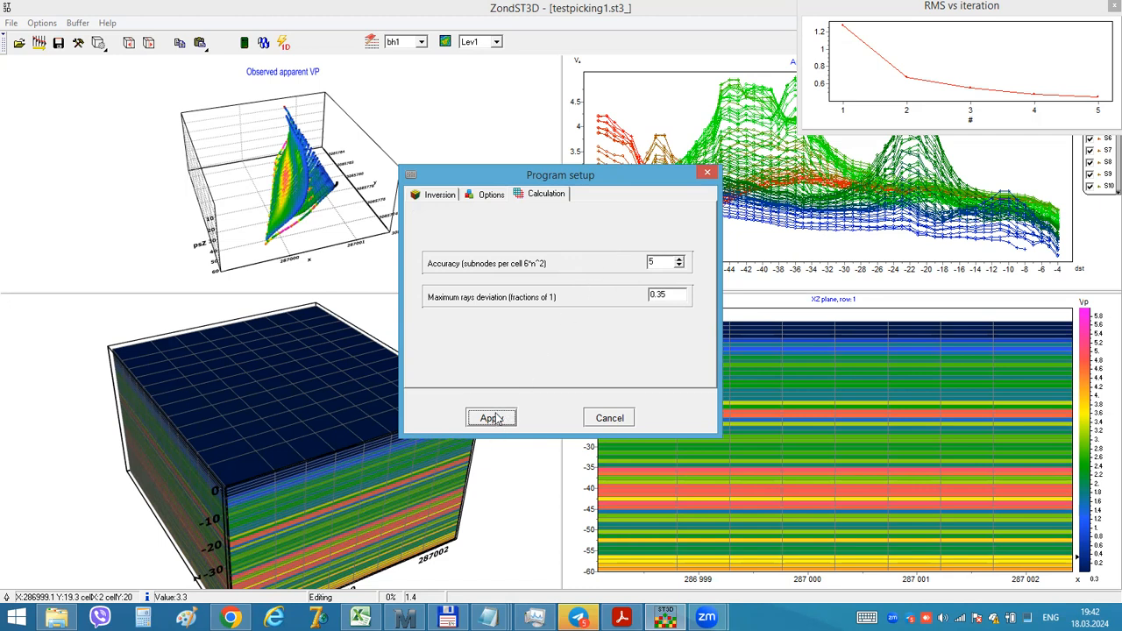
click(491, 417)
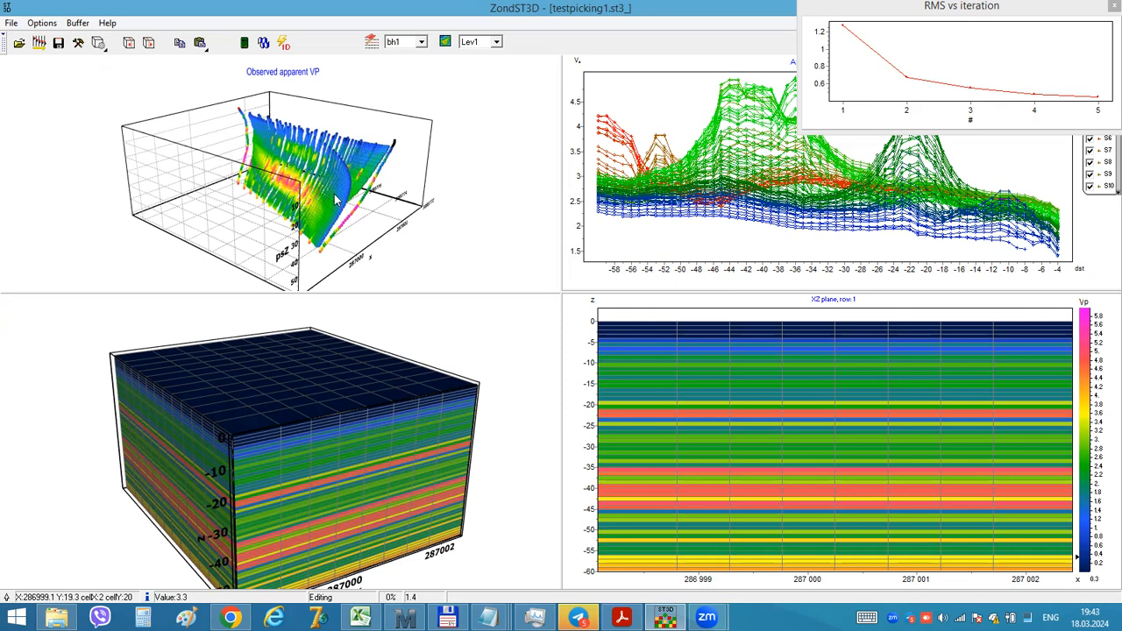
mouse_move(421, 165)
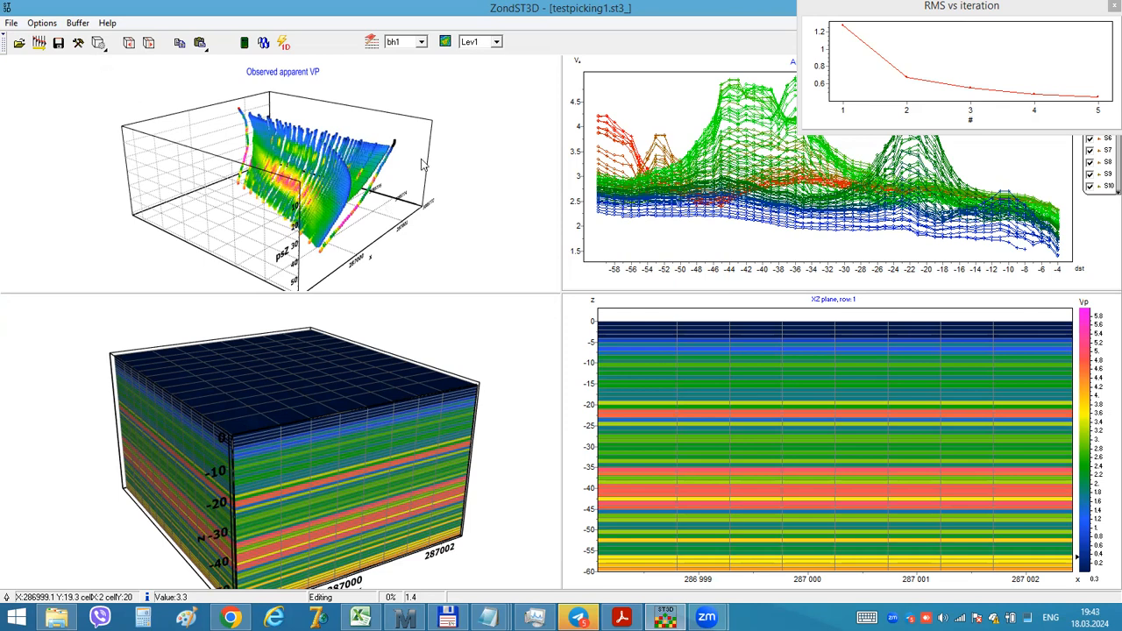
Step: Rotate the observed VP plot and fill the model with a uniform half-space value
drag(420, 166, 377, 200)
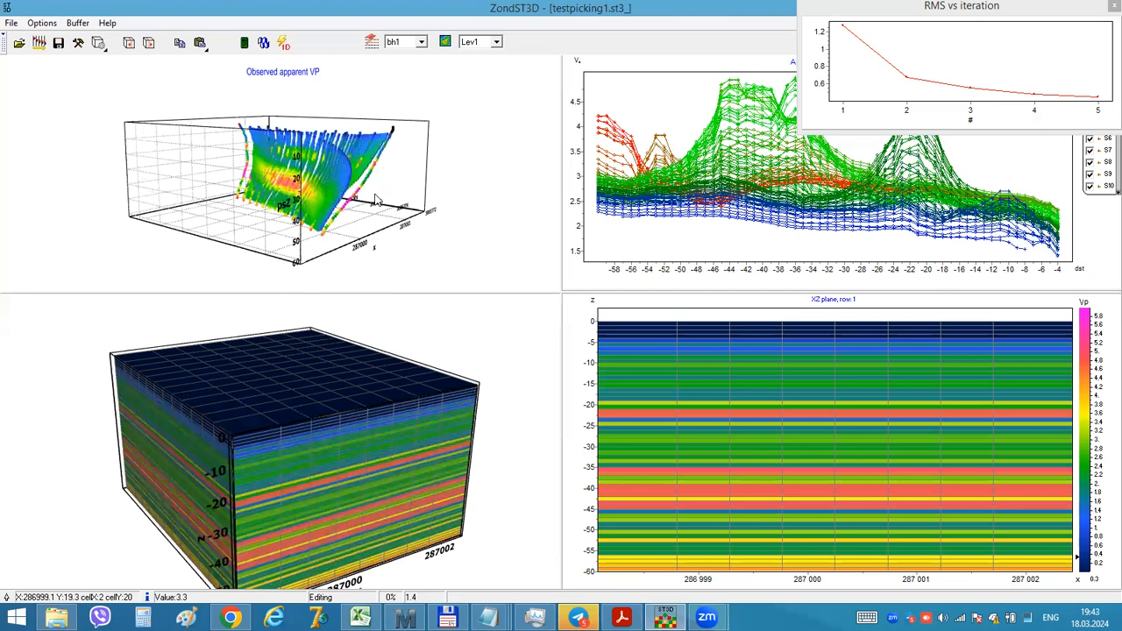
drag(377, 196, 354, 161)
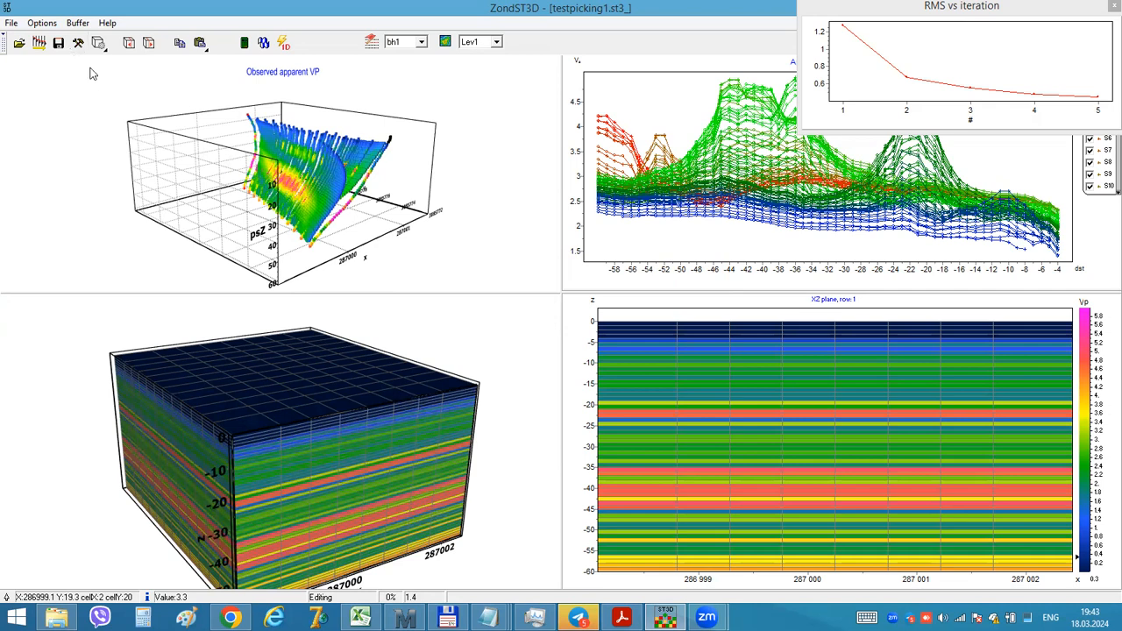
click(42, 23)
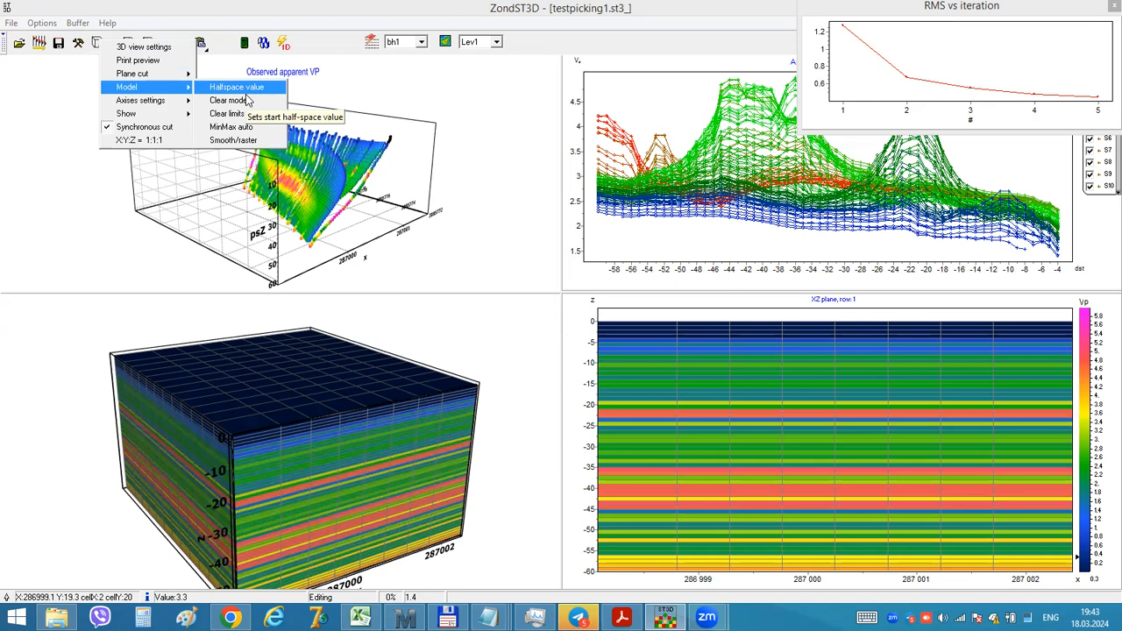
click(235, 87)
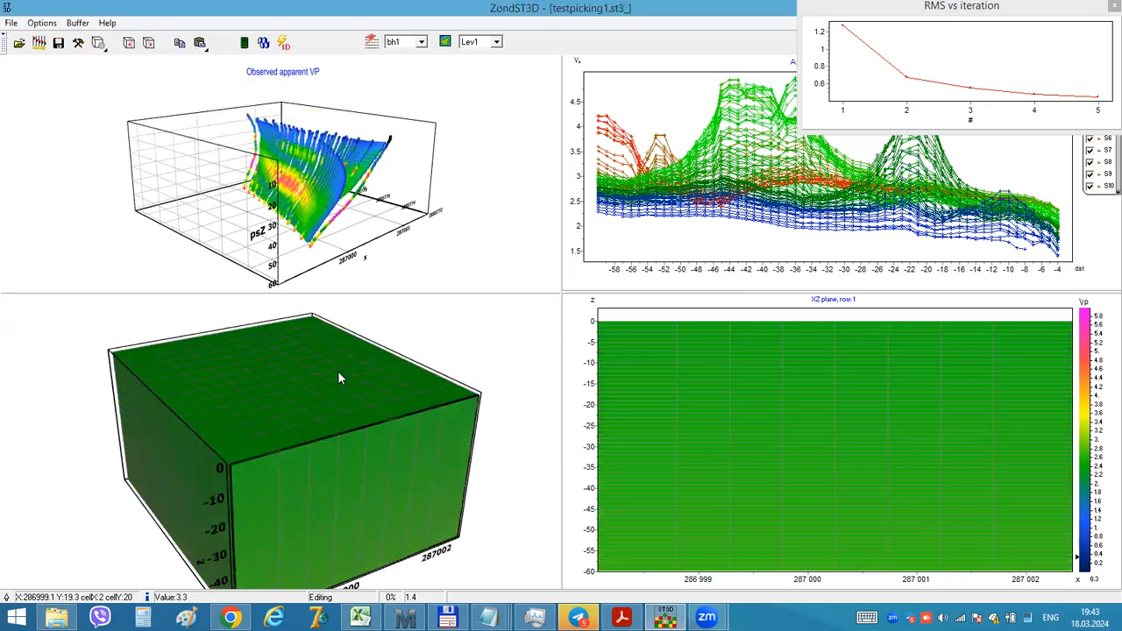
drag(340, 377, 289, 315)
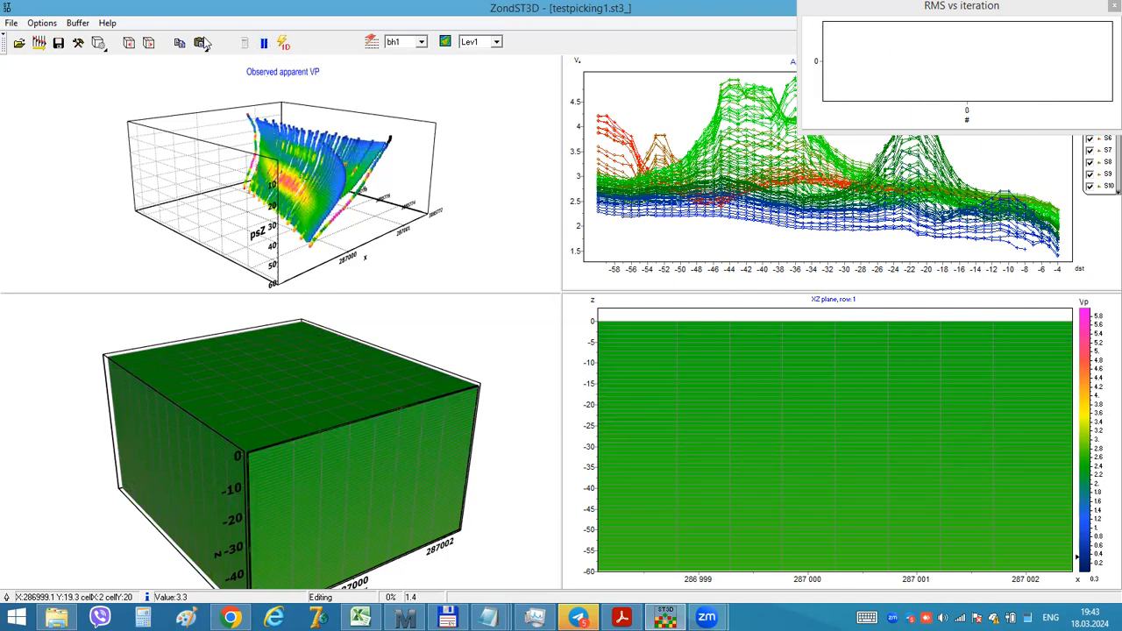
Step: Start the inversion on the uniform half-space model
click(201, 42)
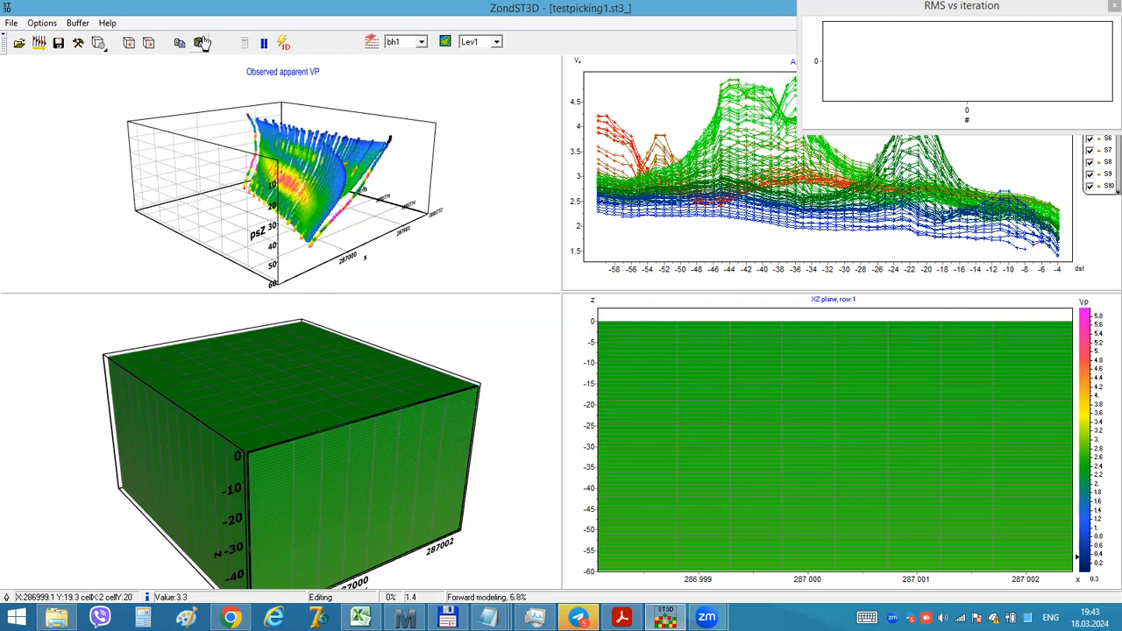
mouse_move(203, 42)
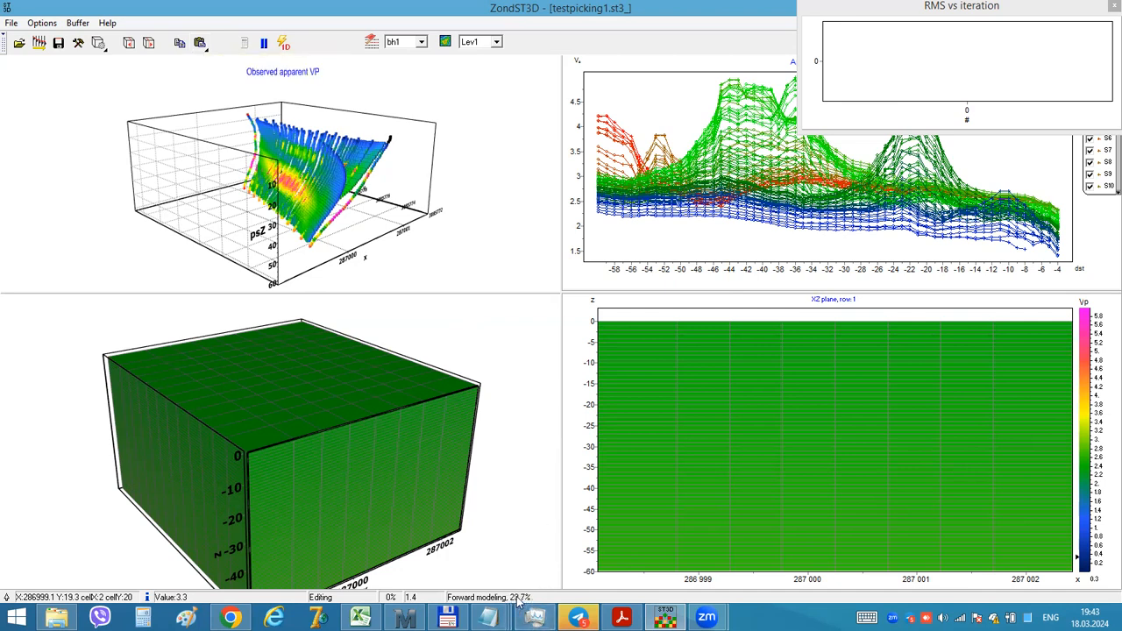
mouse_move(517, 391)
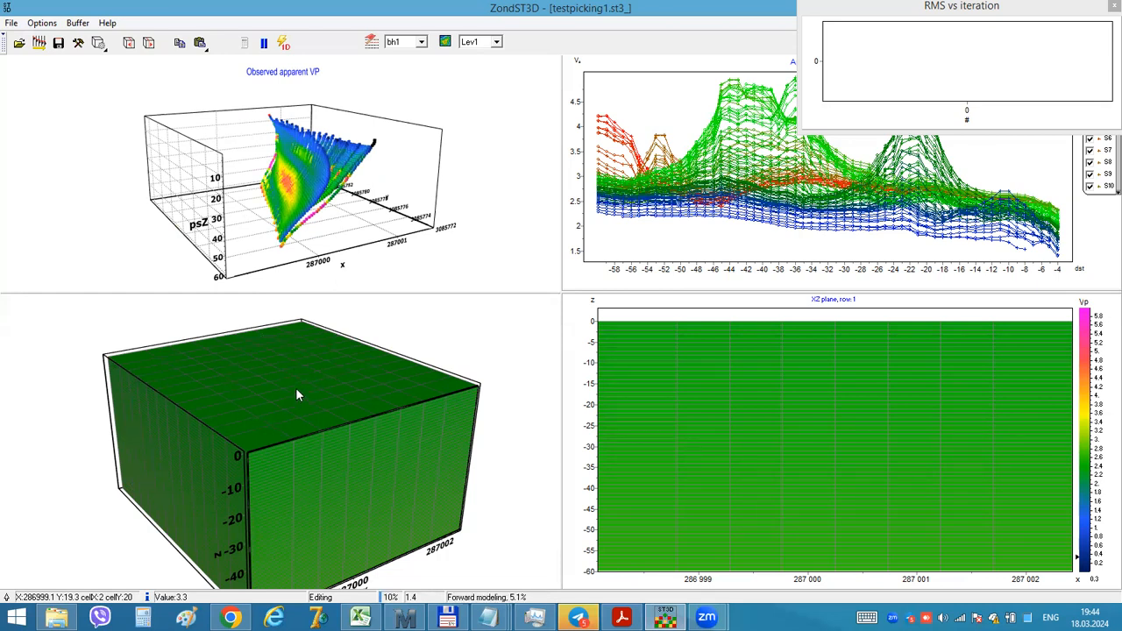
mouse_move(282, 393)
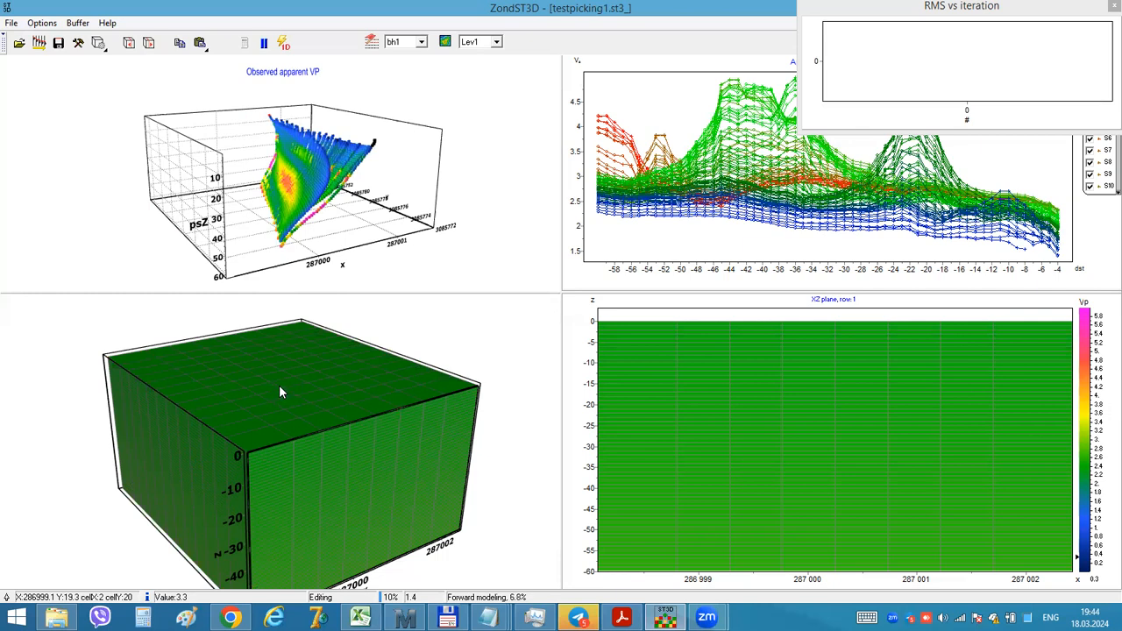
mouse_move(295, 389)
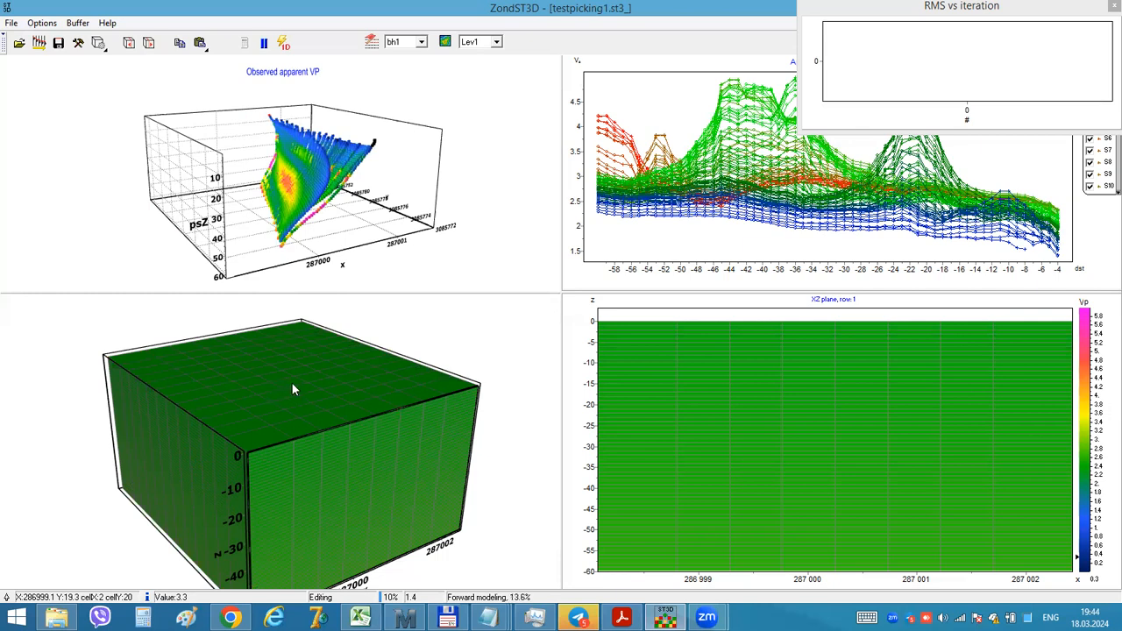
mouse_move(342, 371)
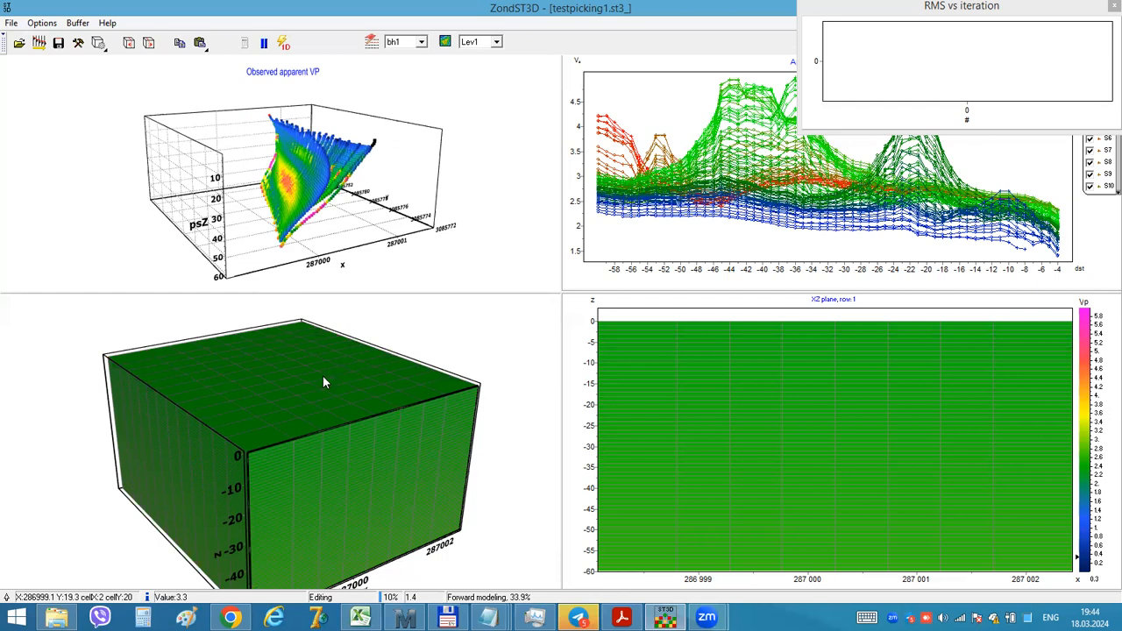
mouse_move(212, 414)
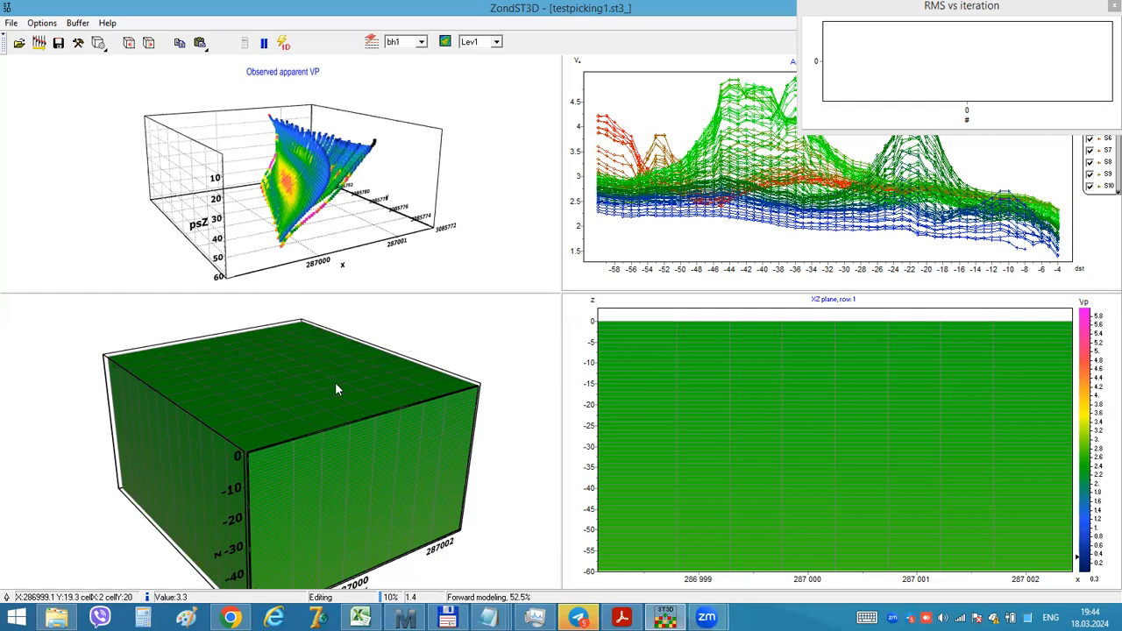
mouse_move(305, 393)
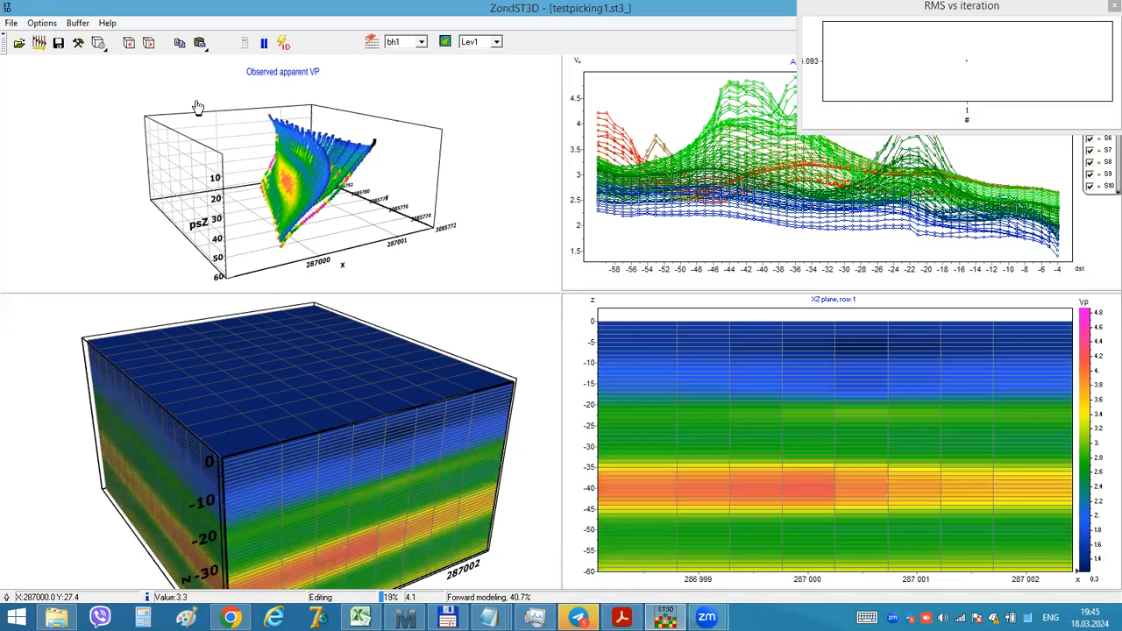
mouse_move(407, 603)
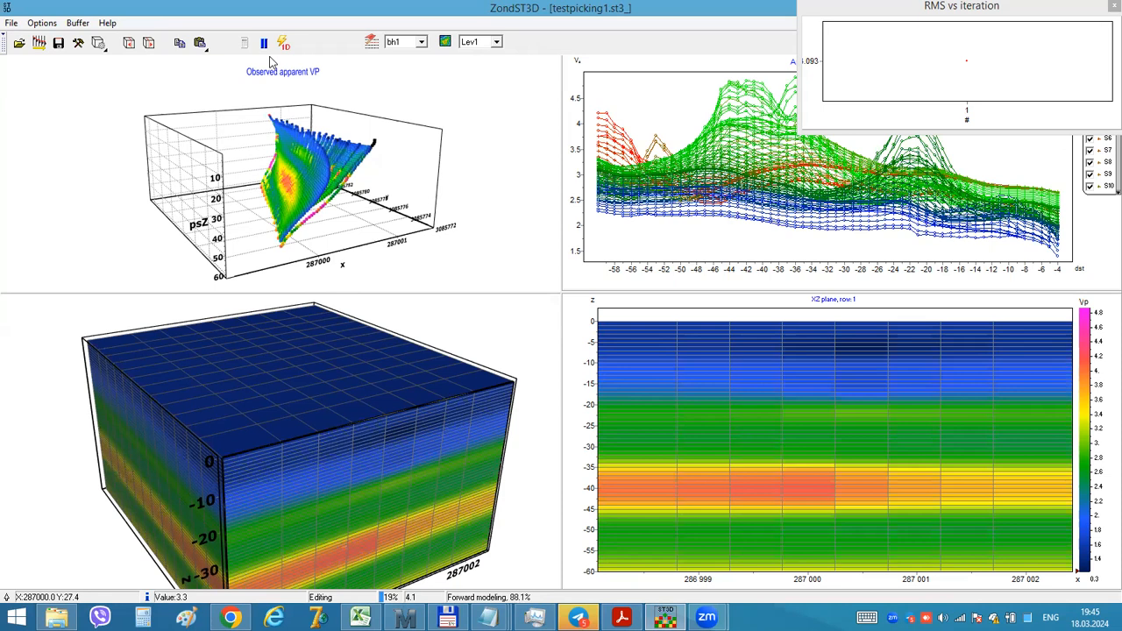
mouse_move(116, 114)
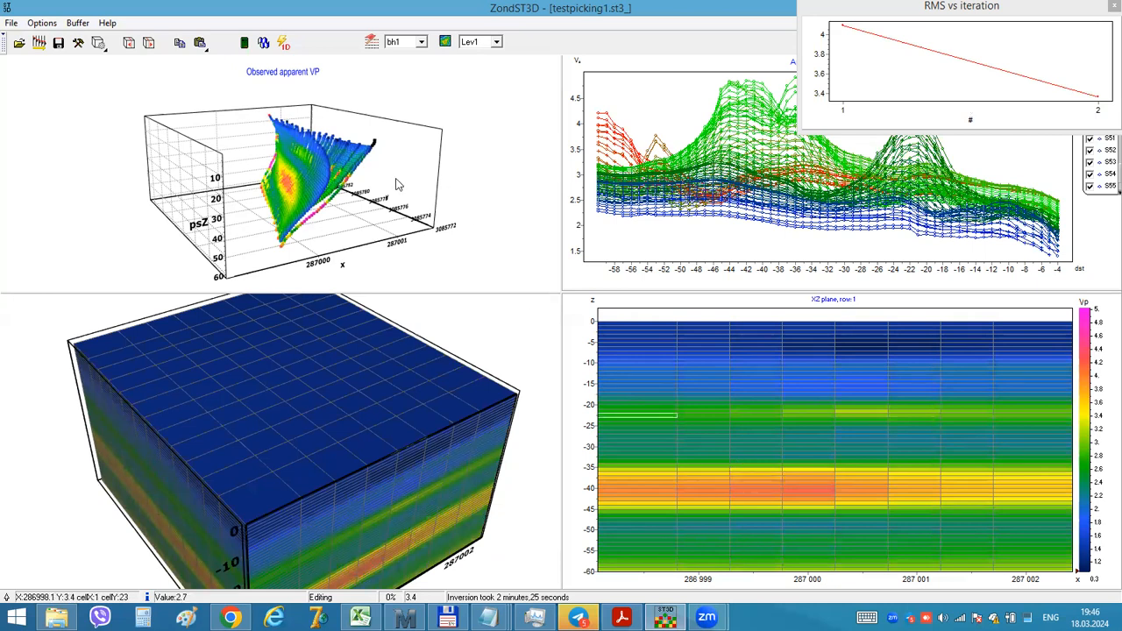
mouse_move(603, 86)
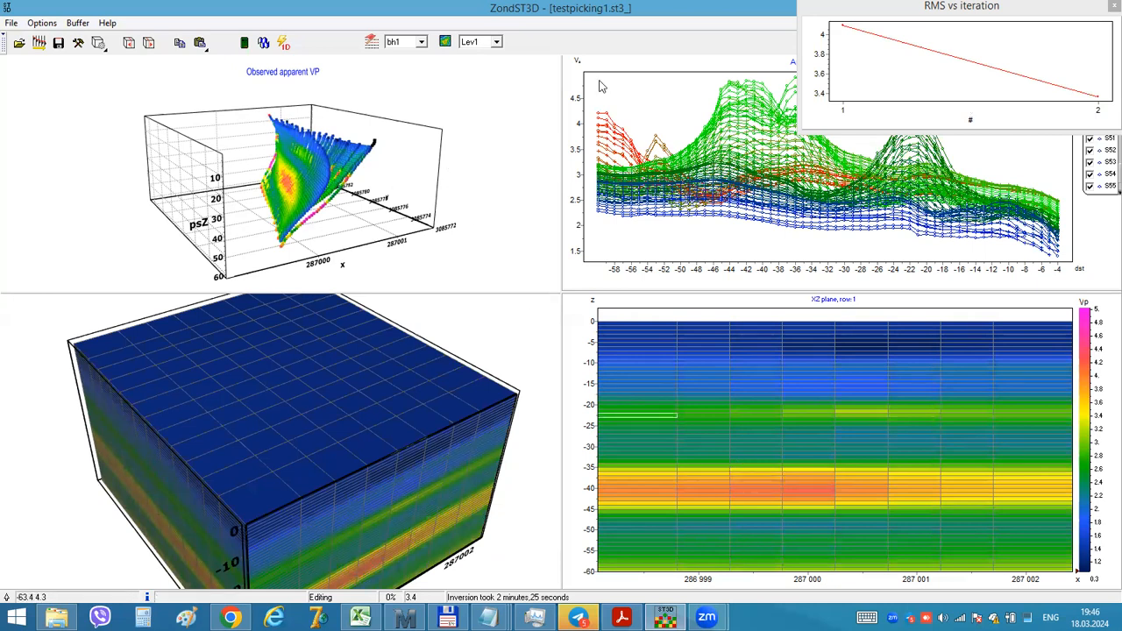
mouse_move(805, 16)
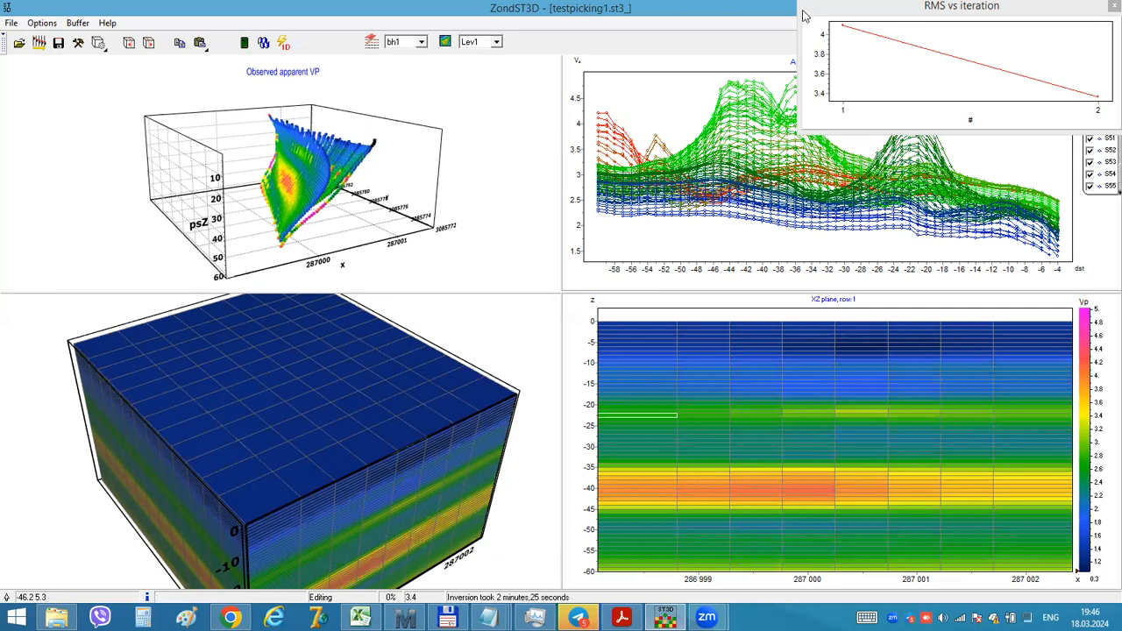
mouse_move(898, 42)
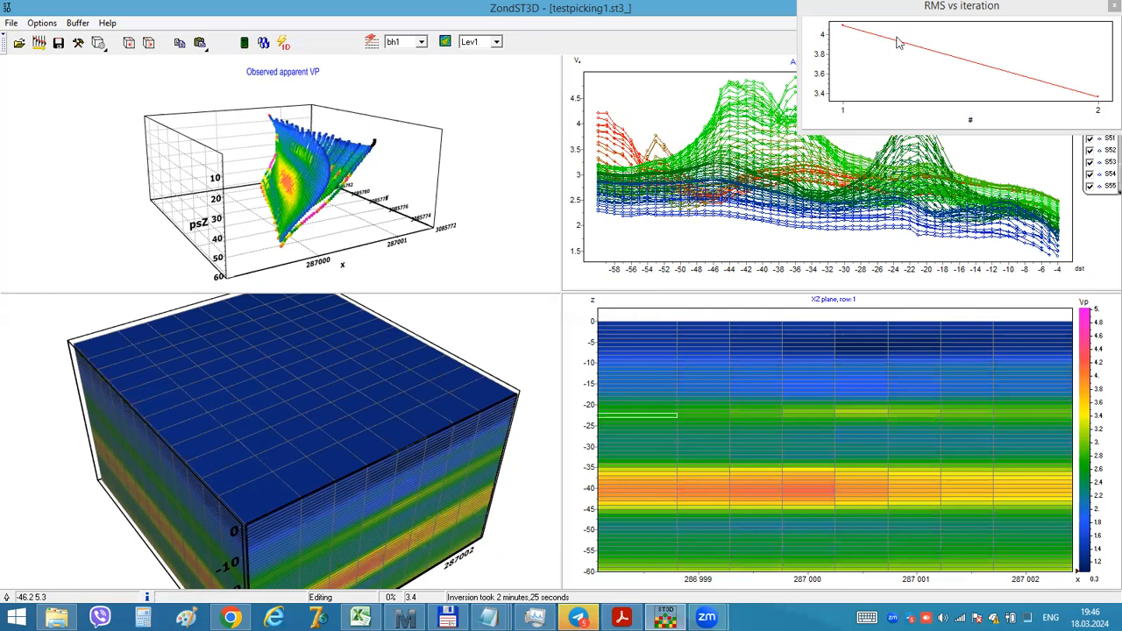